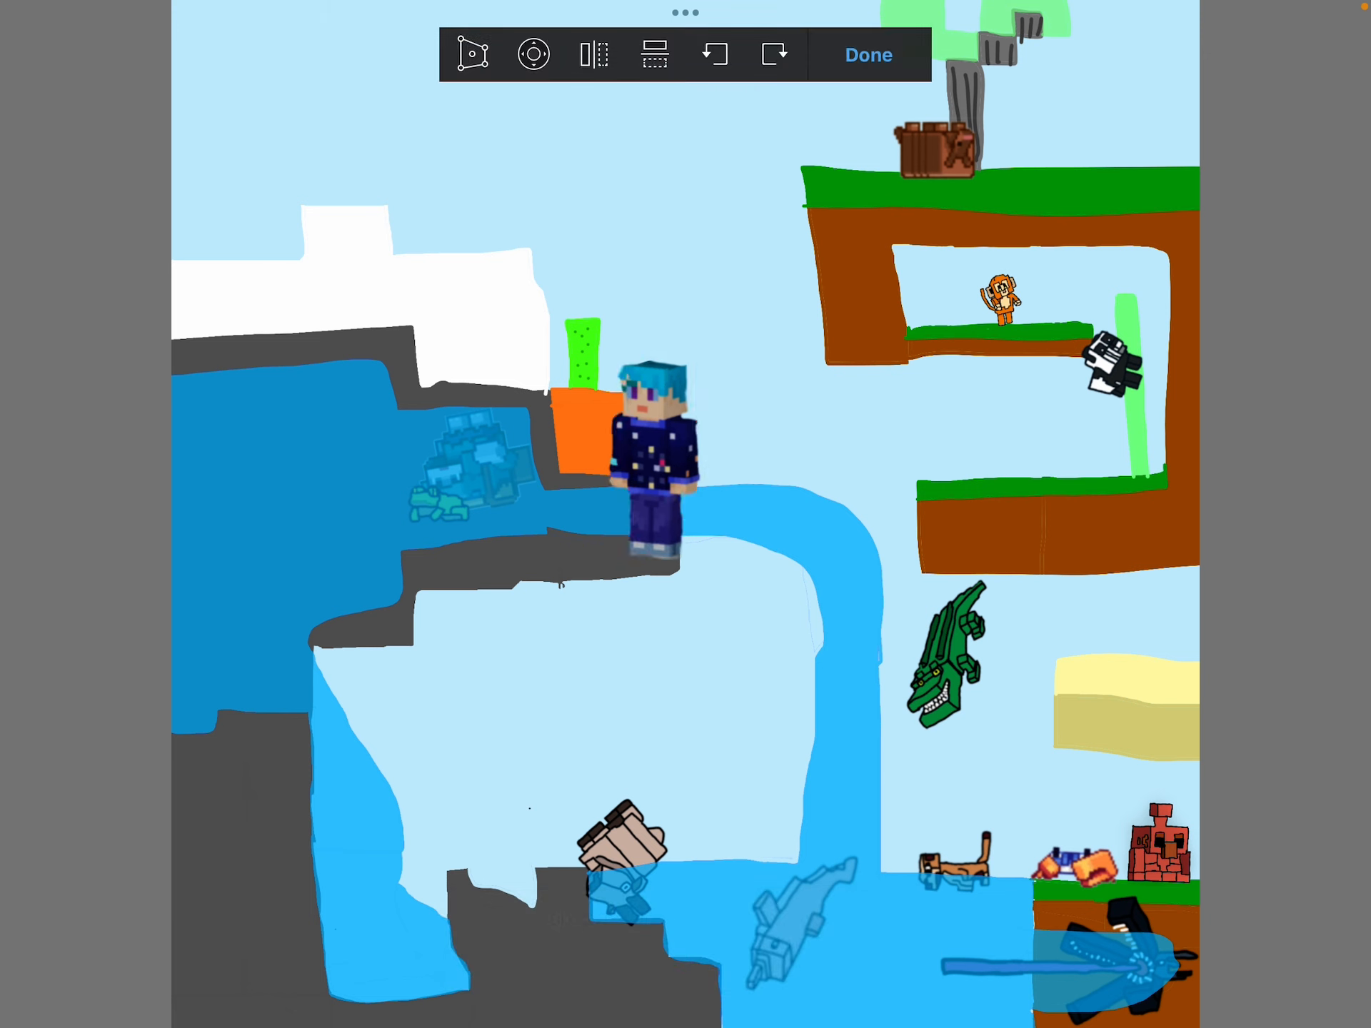
# Drag the blue-haired character down the river, back to the ledge, then onto the platform beside the panda
pyautogui.moveTo(655, 454); pyautogui.dragTo(717, 586)
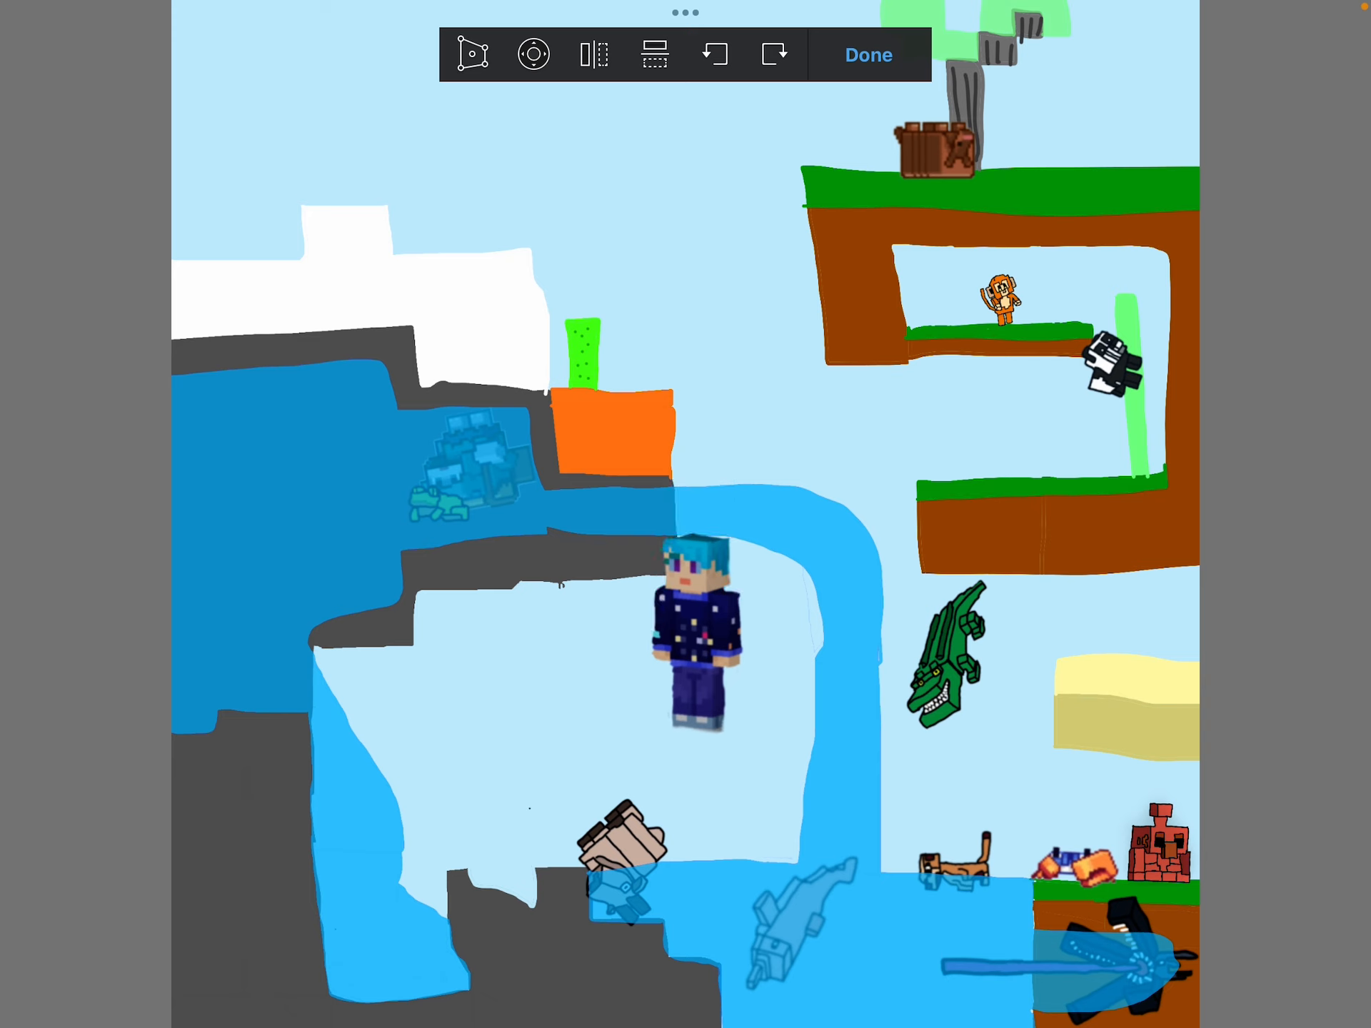
pyautogui.moveTo(695, 639); pyautogui.dragTo(700, 691)
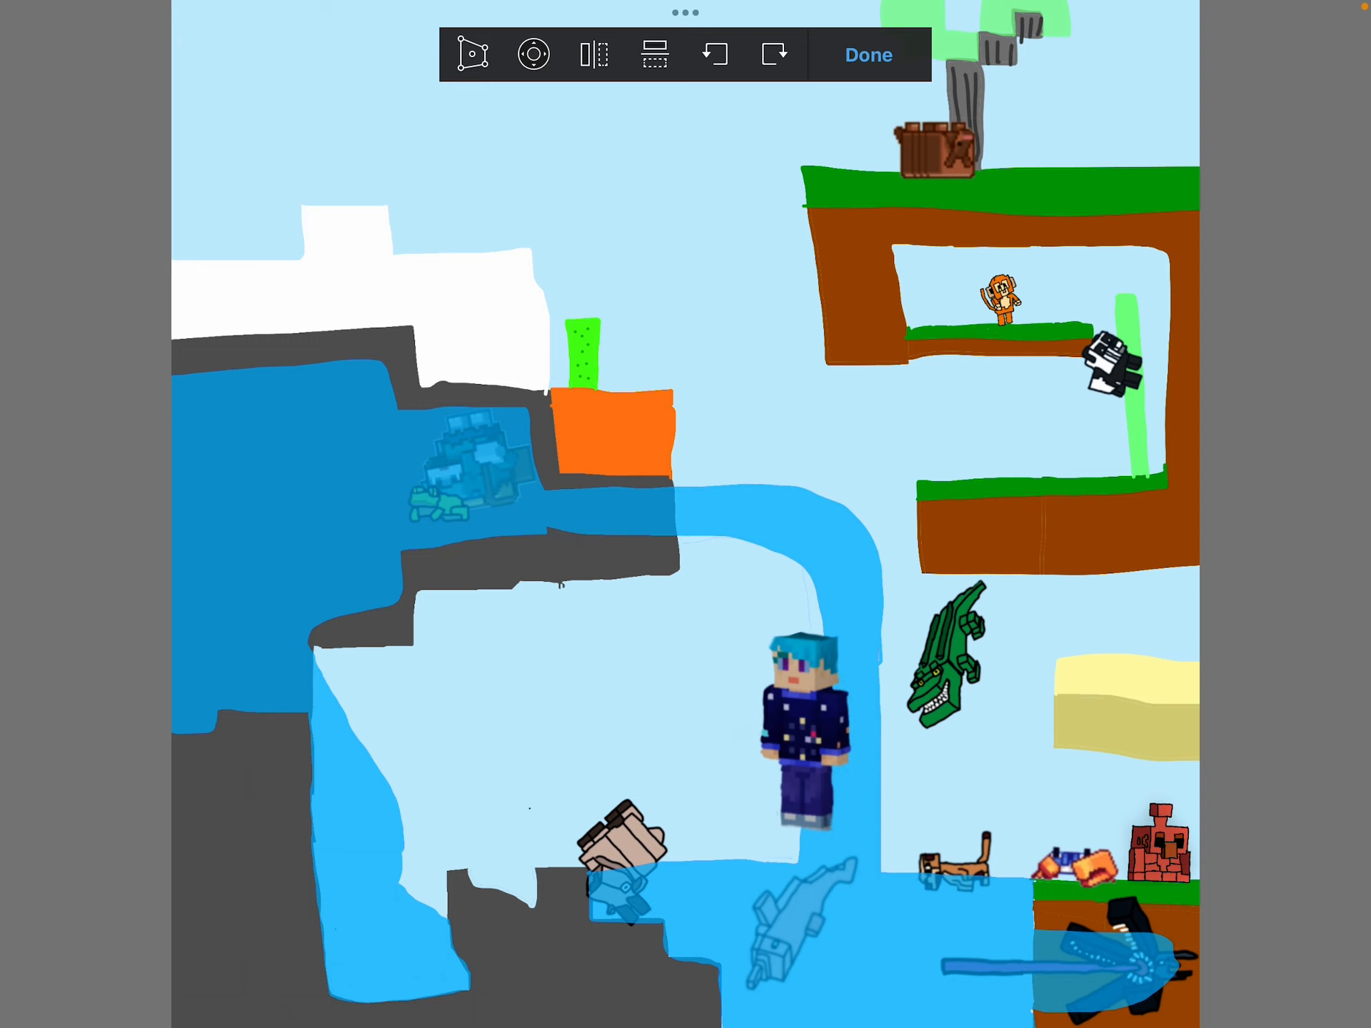
pyautogui.moveTo(795, 716); pyautogui.dragTo(594, 437)
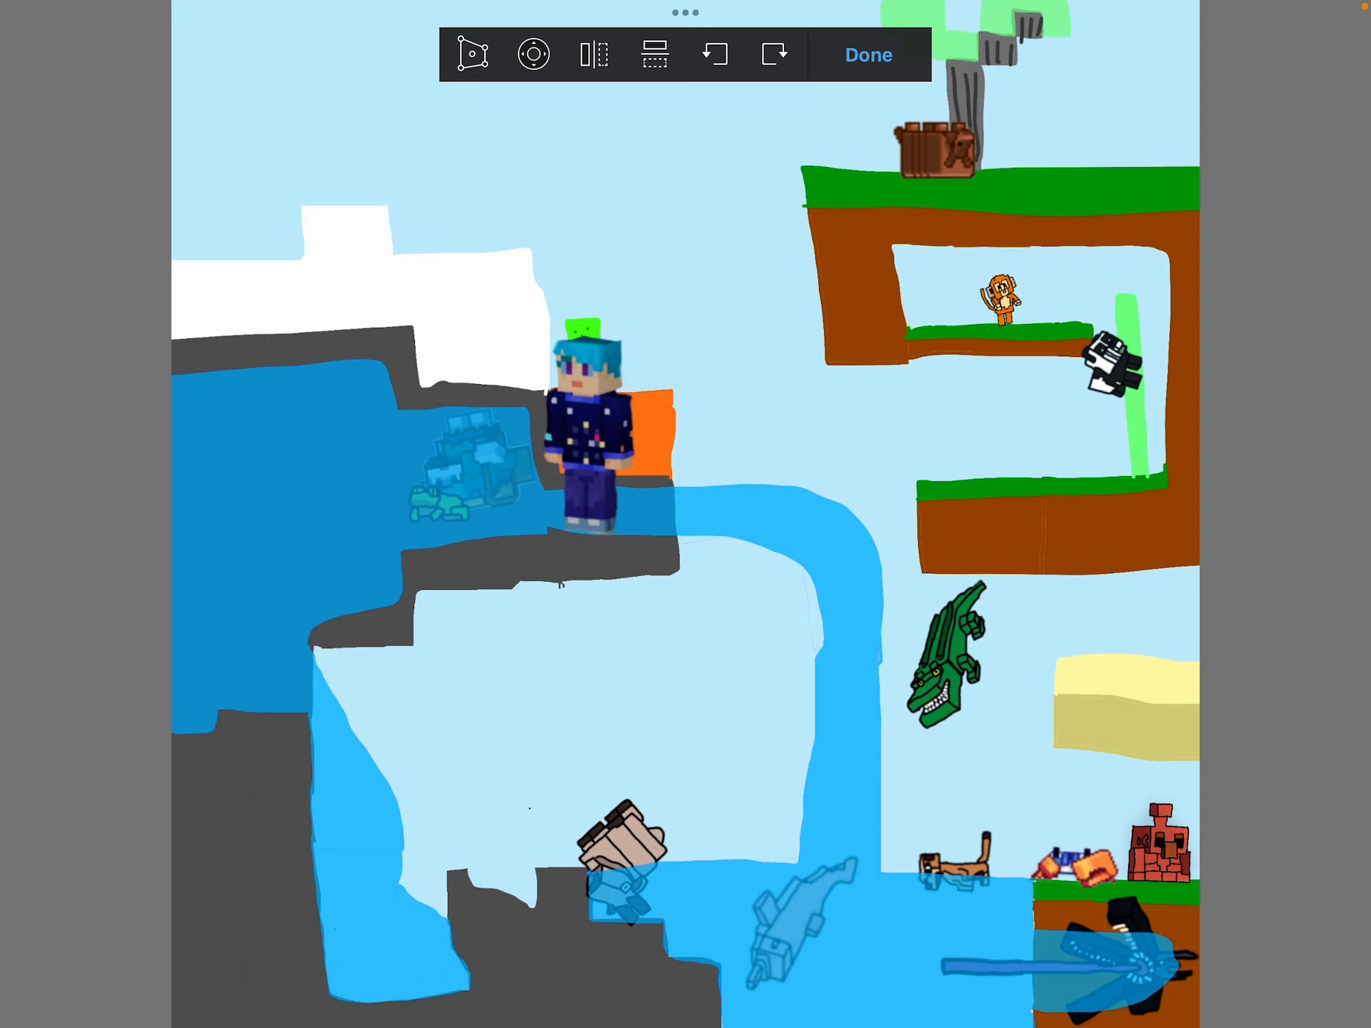
pyautogui.moveTo(594, 437); pyautogui.dragTo(1053, 699)
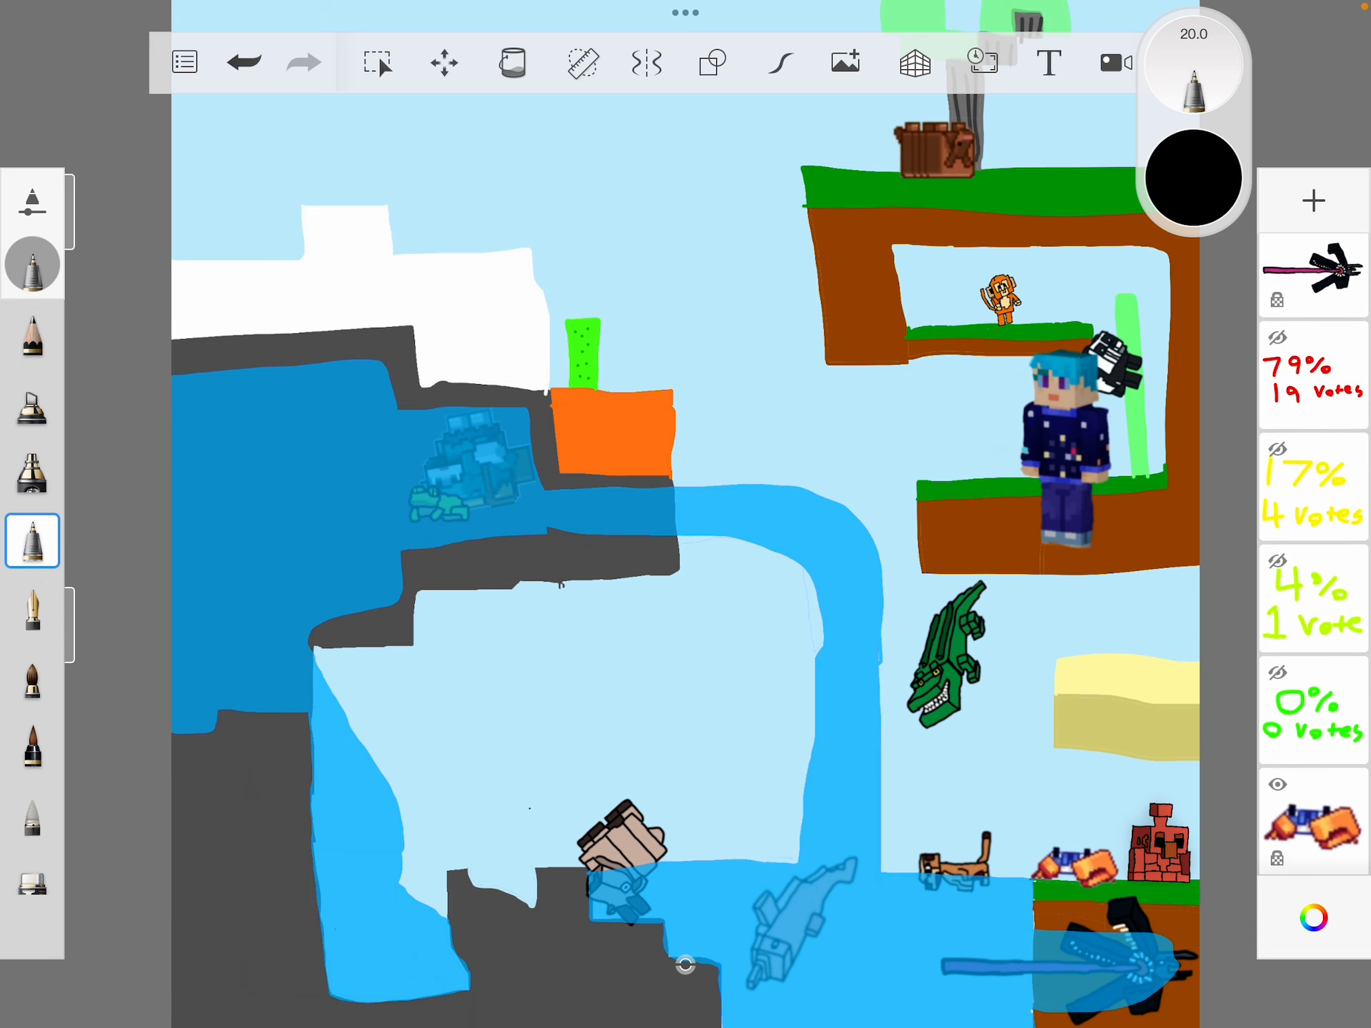
# Move the character over the river bend and place the green '0% 0 Votes' label above the panda
pyautogui.click(444, 61)
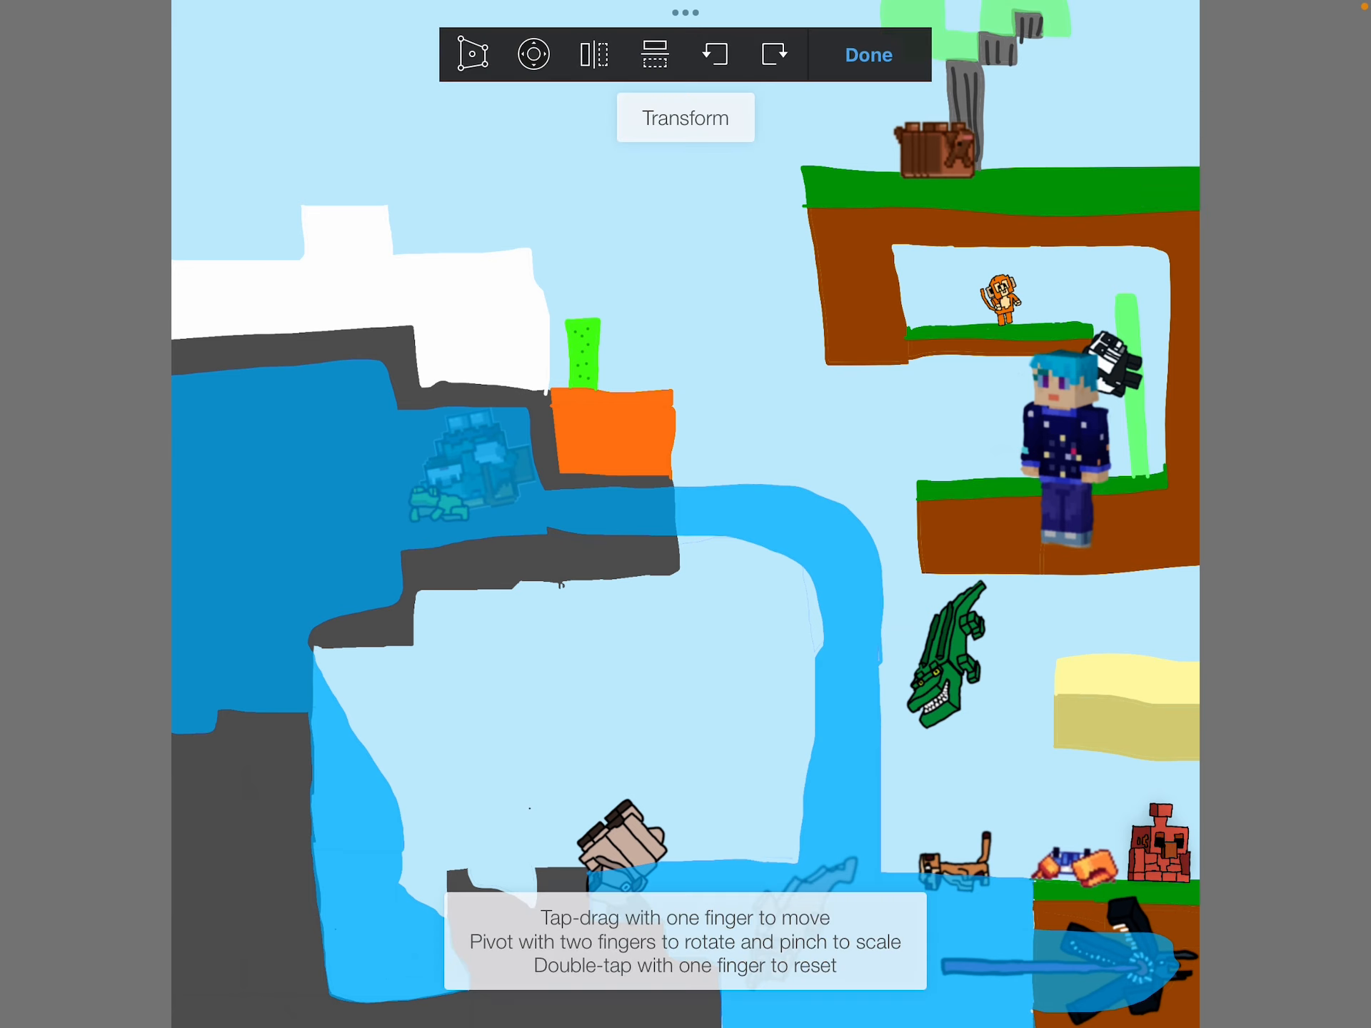
pyautogui.moveTo(1041, 437); pyautogui.dragTo(742, 612)
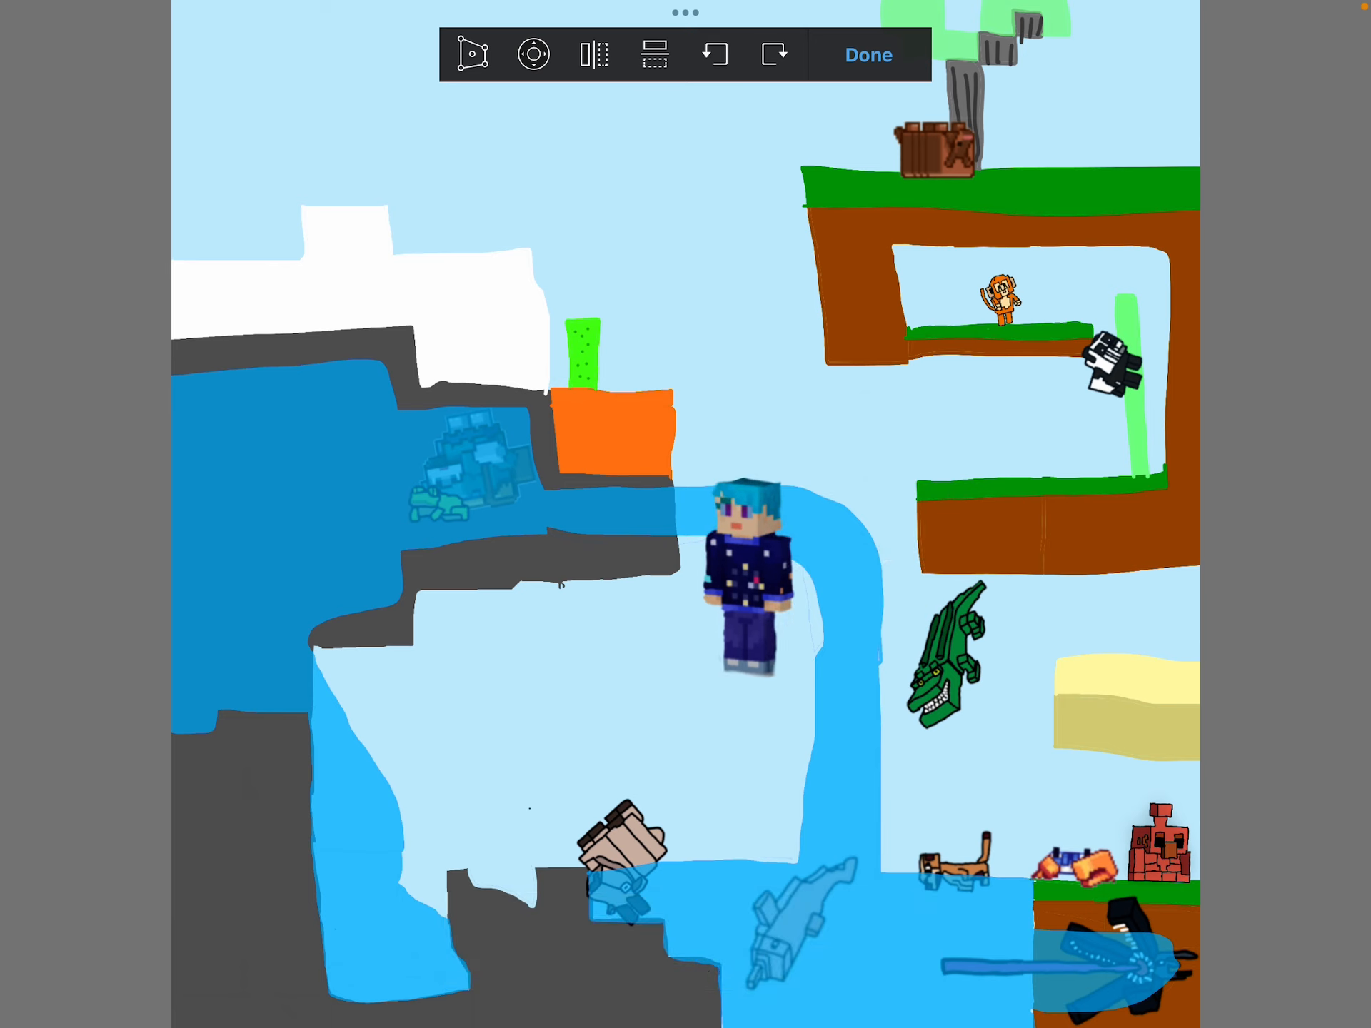
pyautogui.moveTo(747, 577); pyautogui.dragTo(687, 613)
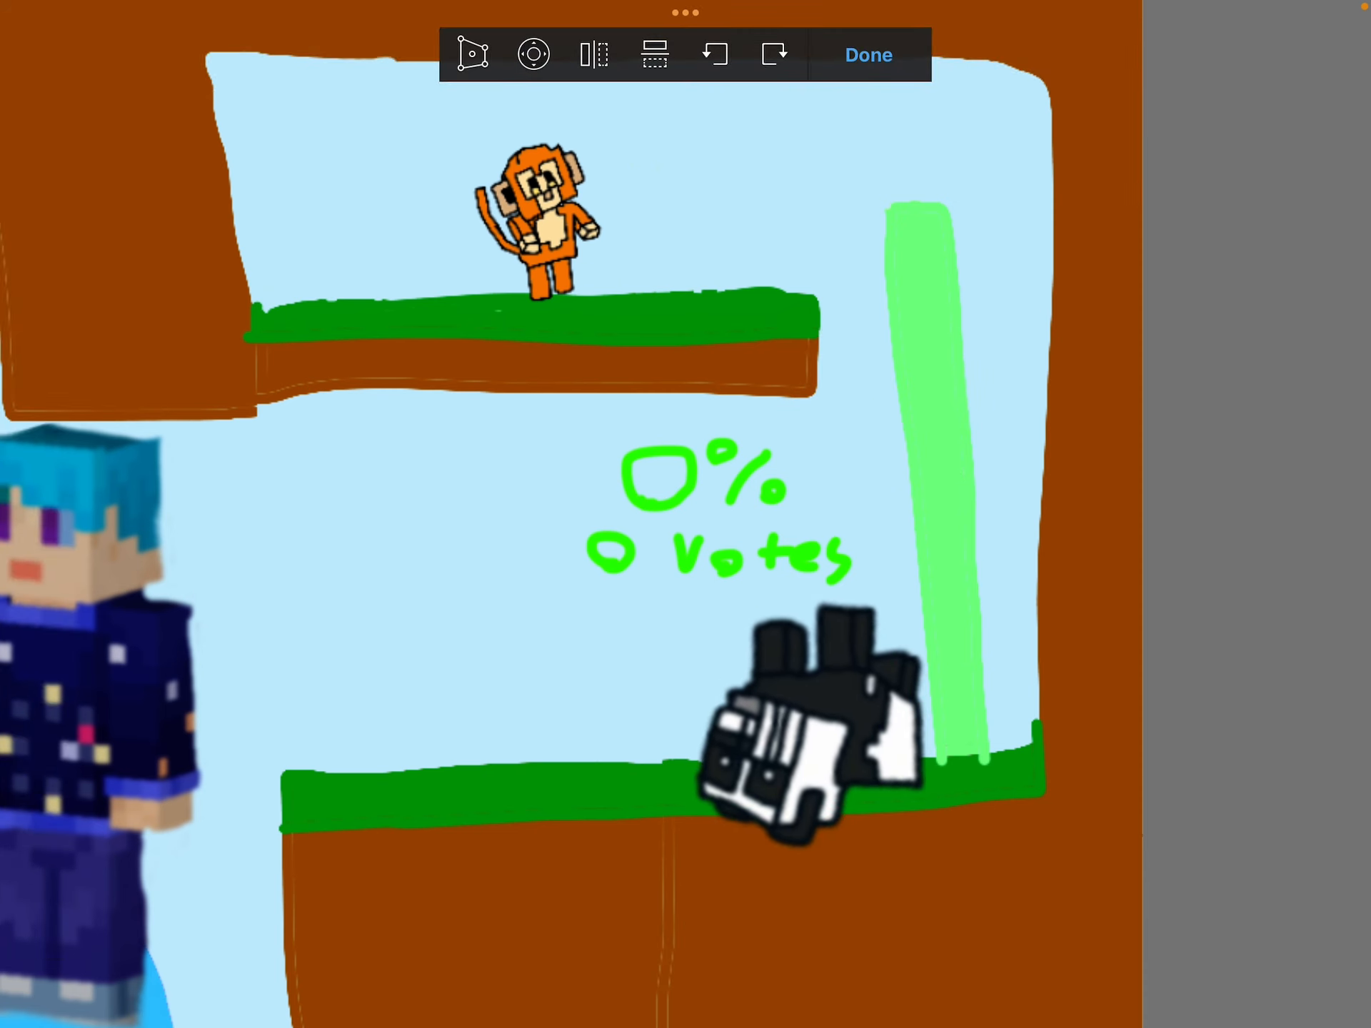
pyautogui.click(866, 54)
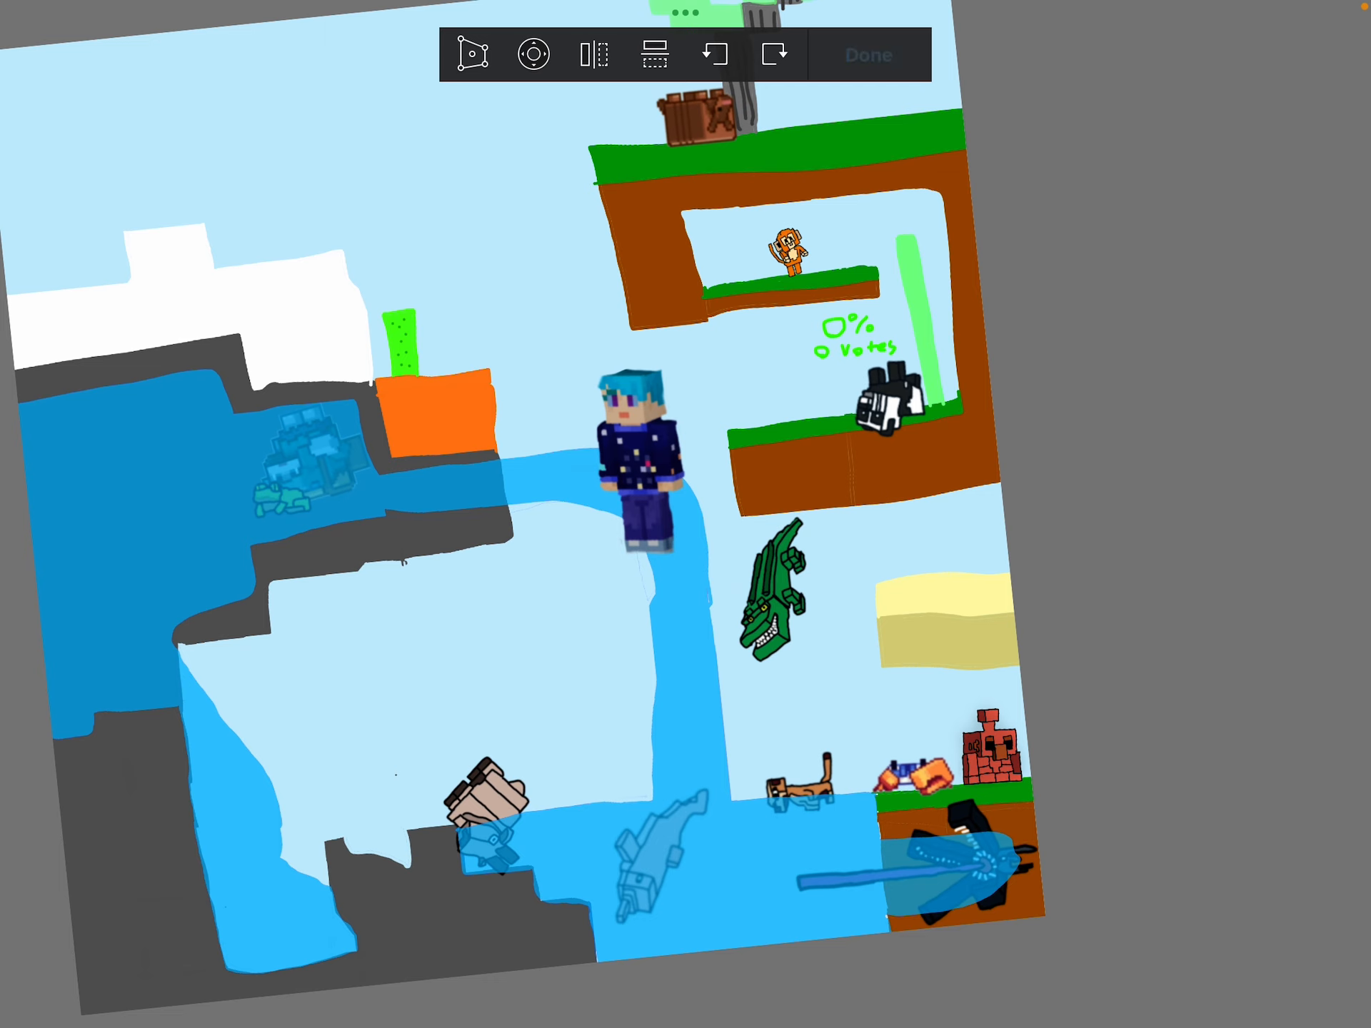
pyautogui.click(867, 54)
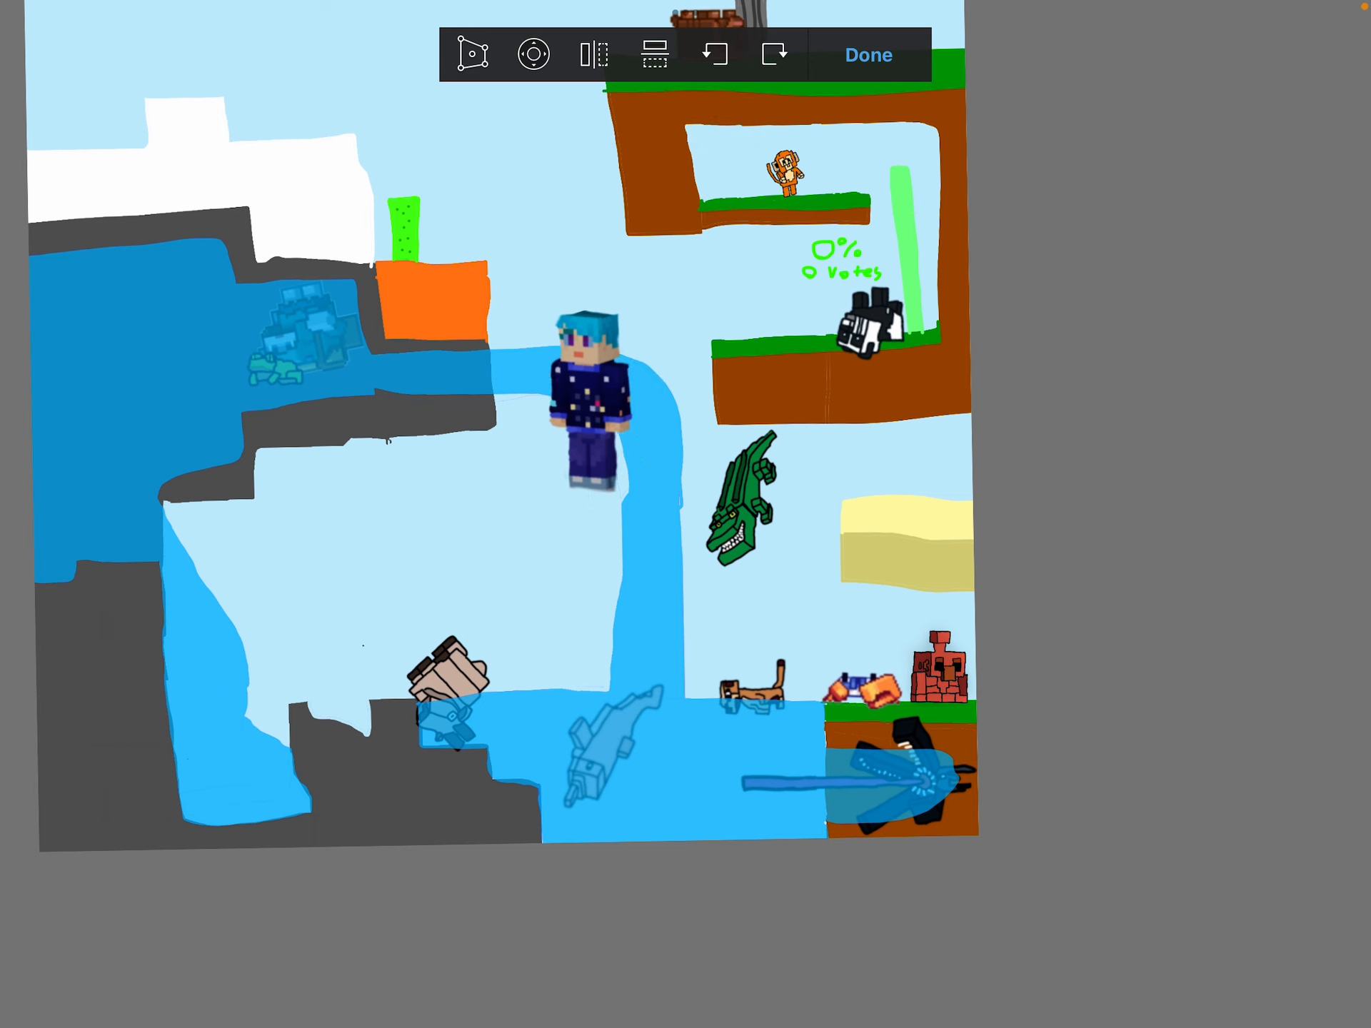
# Place the '4% 1 Vote' label beside the golem and hang the character over the waterfall's middle
pyautogui.moveTo(581, 419); pyautogui.dragTo(602, 532)
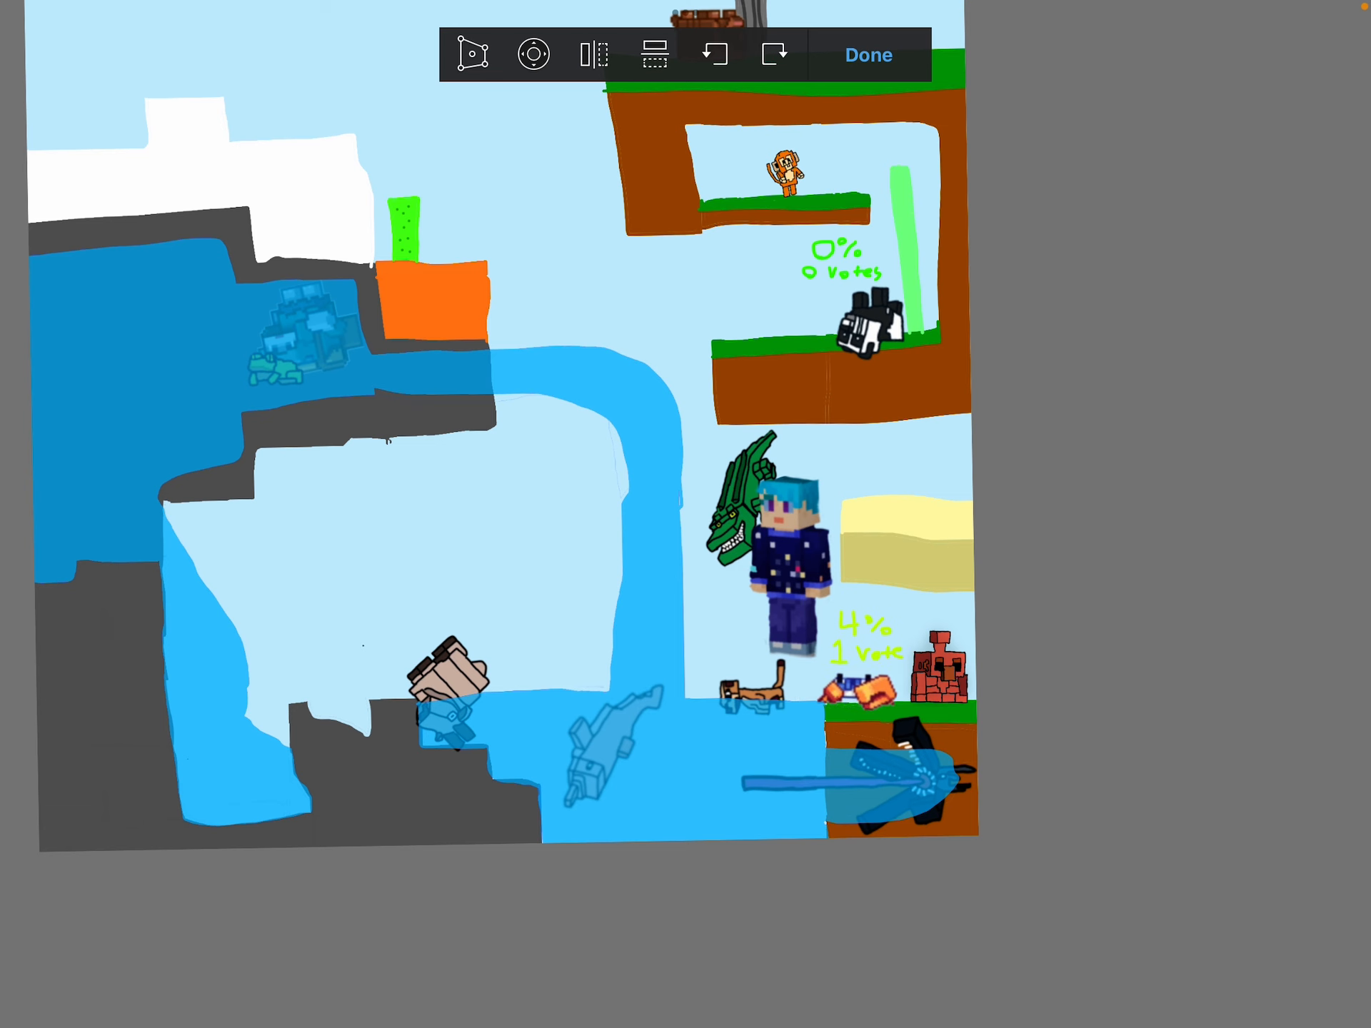
pyautogui.click(867, 55)
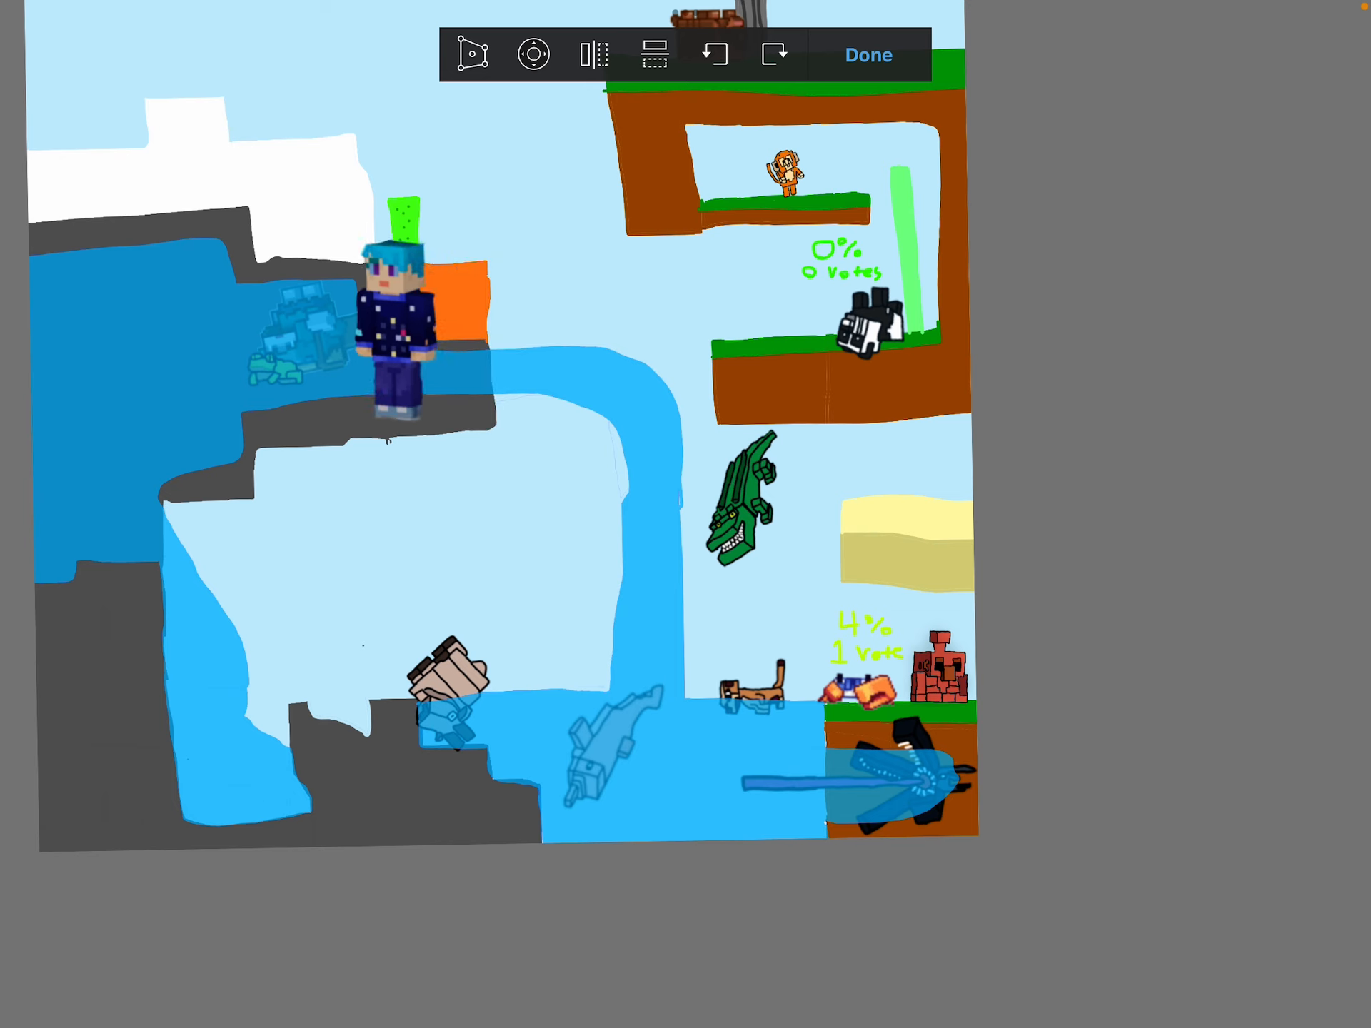
pyautogui.moveTo(394, 332); pyautogui.dragTo(630, 585)
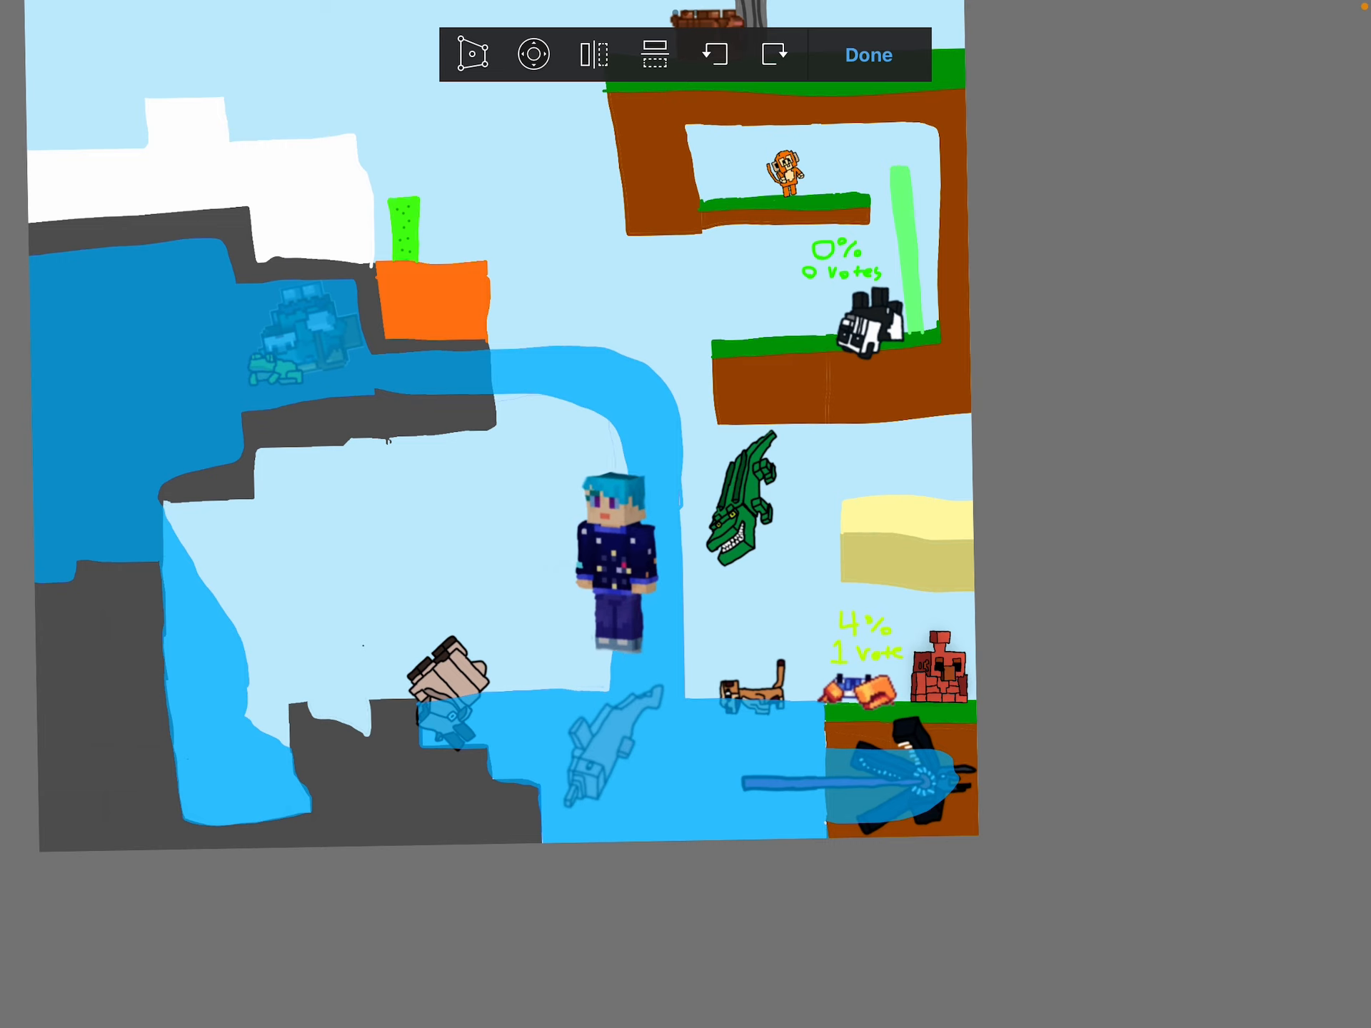
pyautogui.click(867, 55)
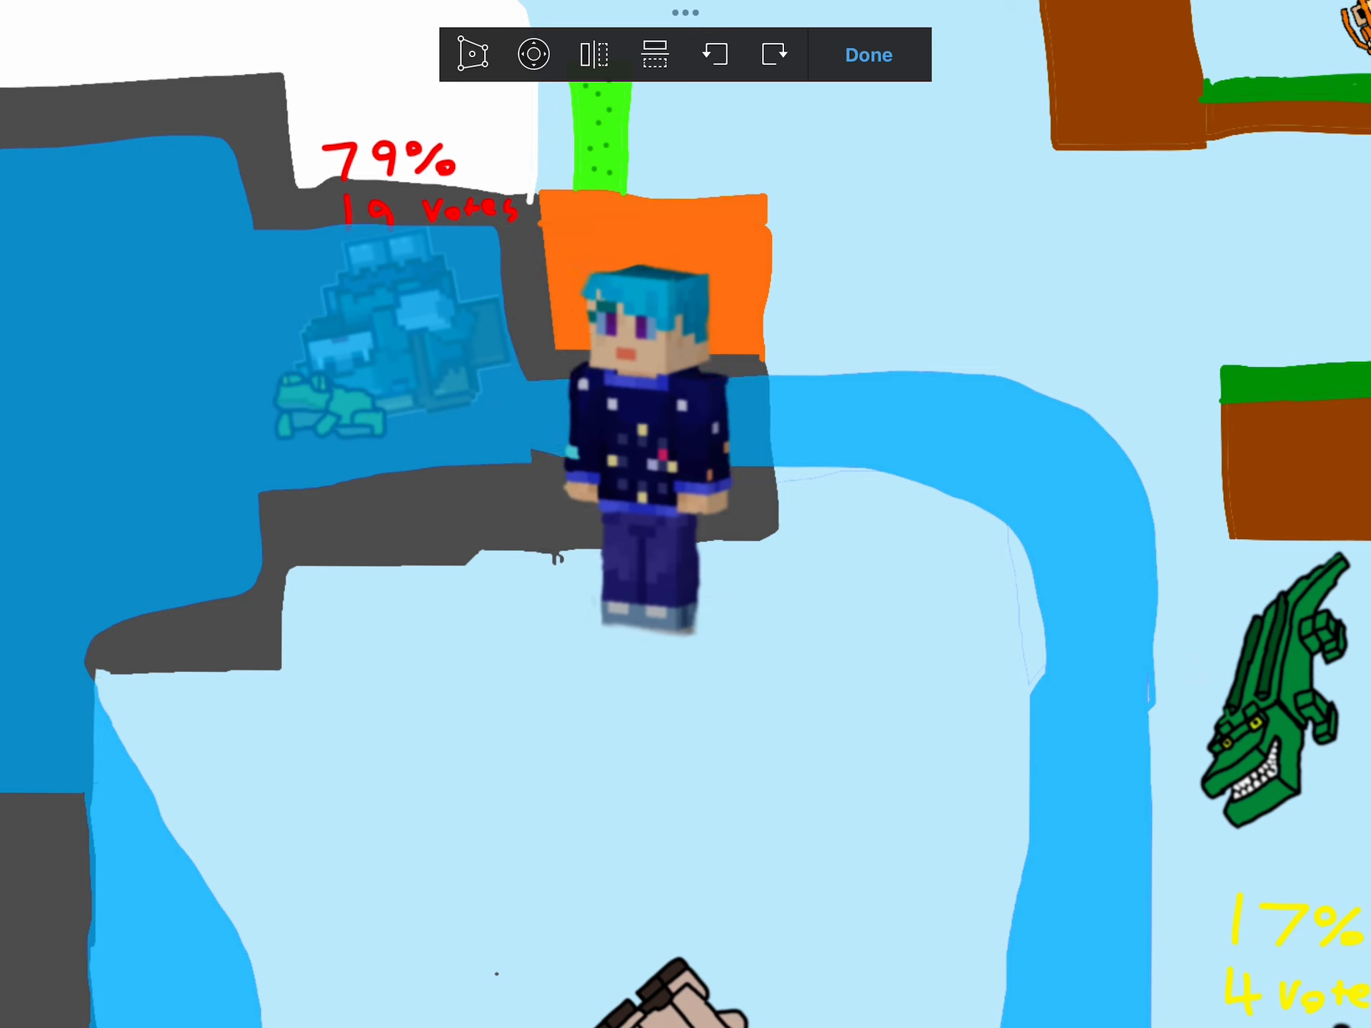
# Set the character before the orange block and remove the translucent mob with its 79% label
pyautogui.click(866, 55)
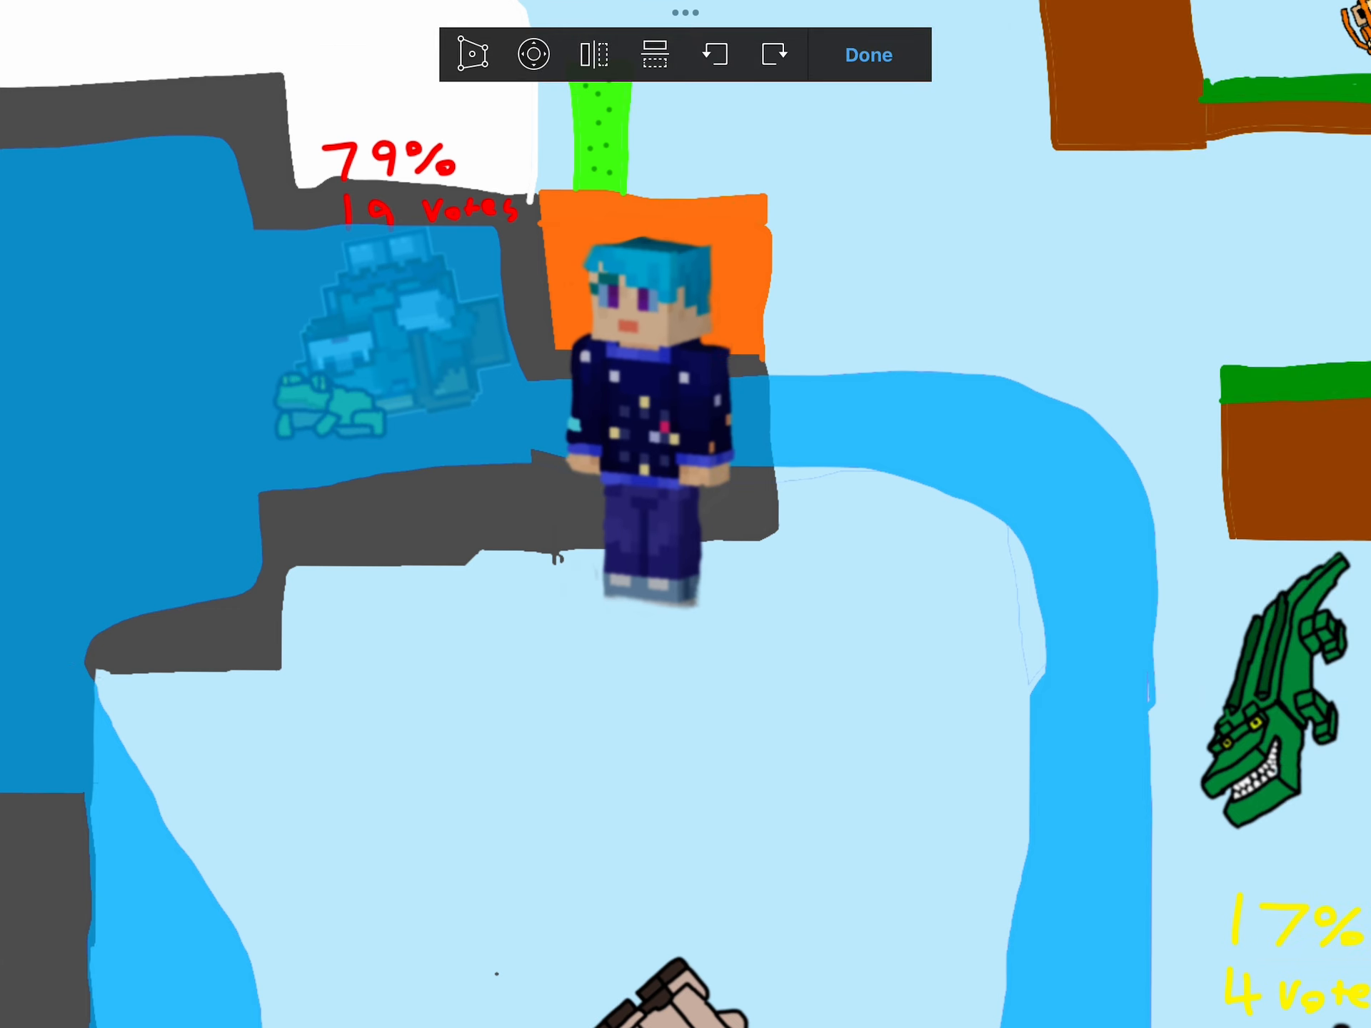
pyautogui.click(866, 54)
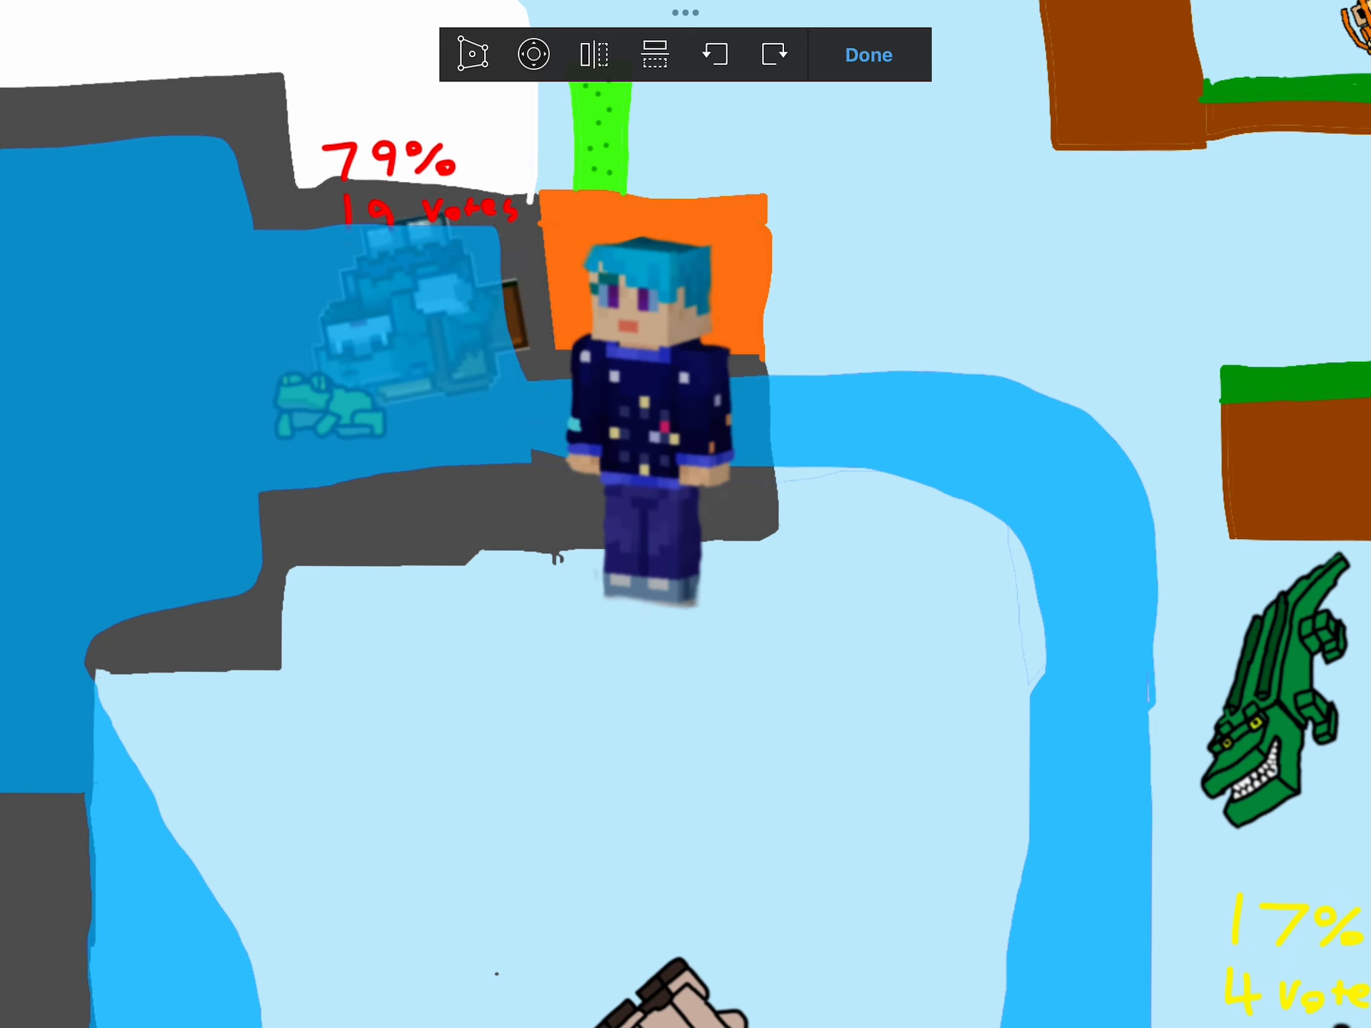
pyautogui.click(472, 54)
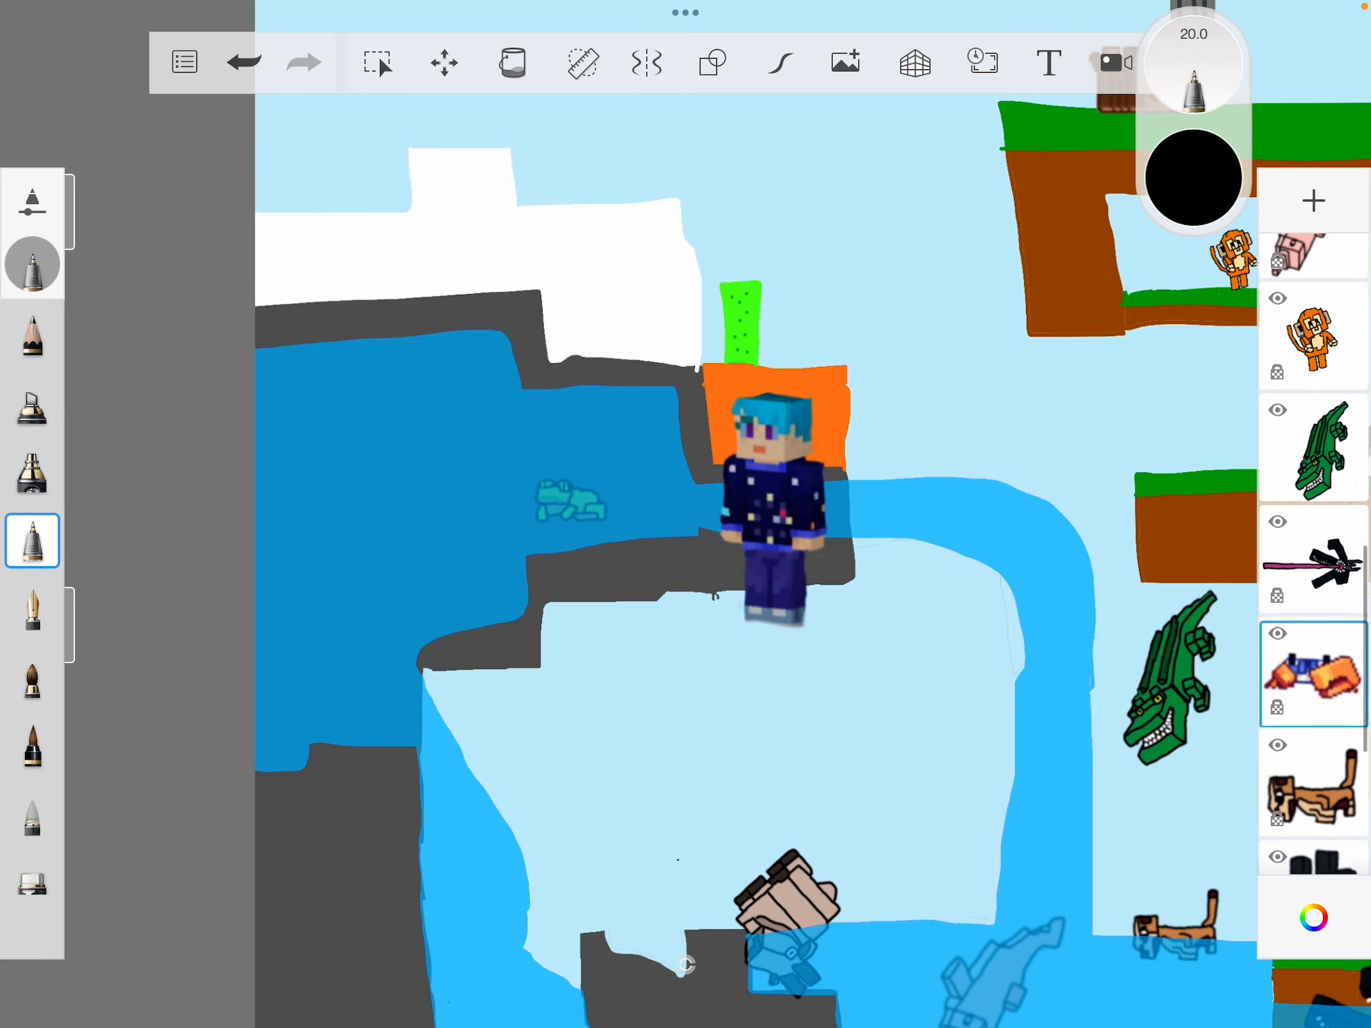
# Close the blue level drawing and return to the misc gallery showing it as 'Untitled(9)'
pyautogui.scroll(-3)
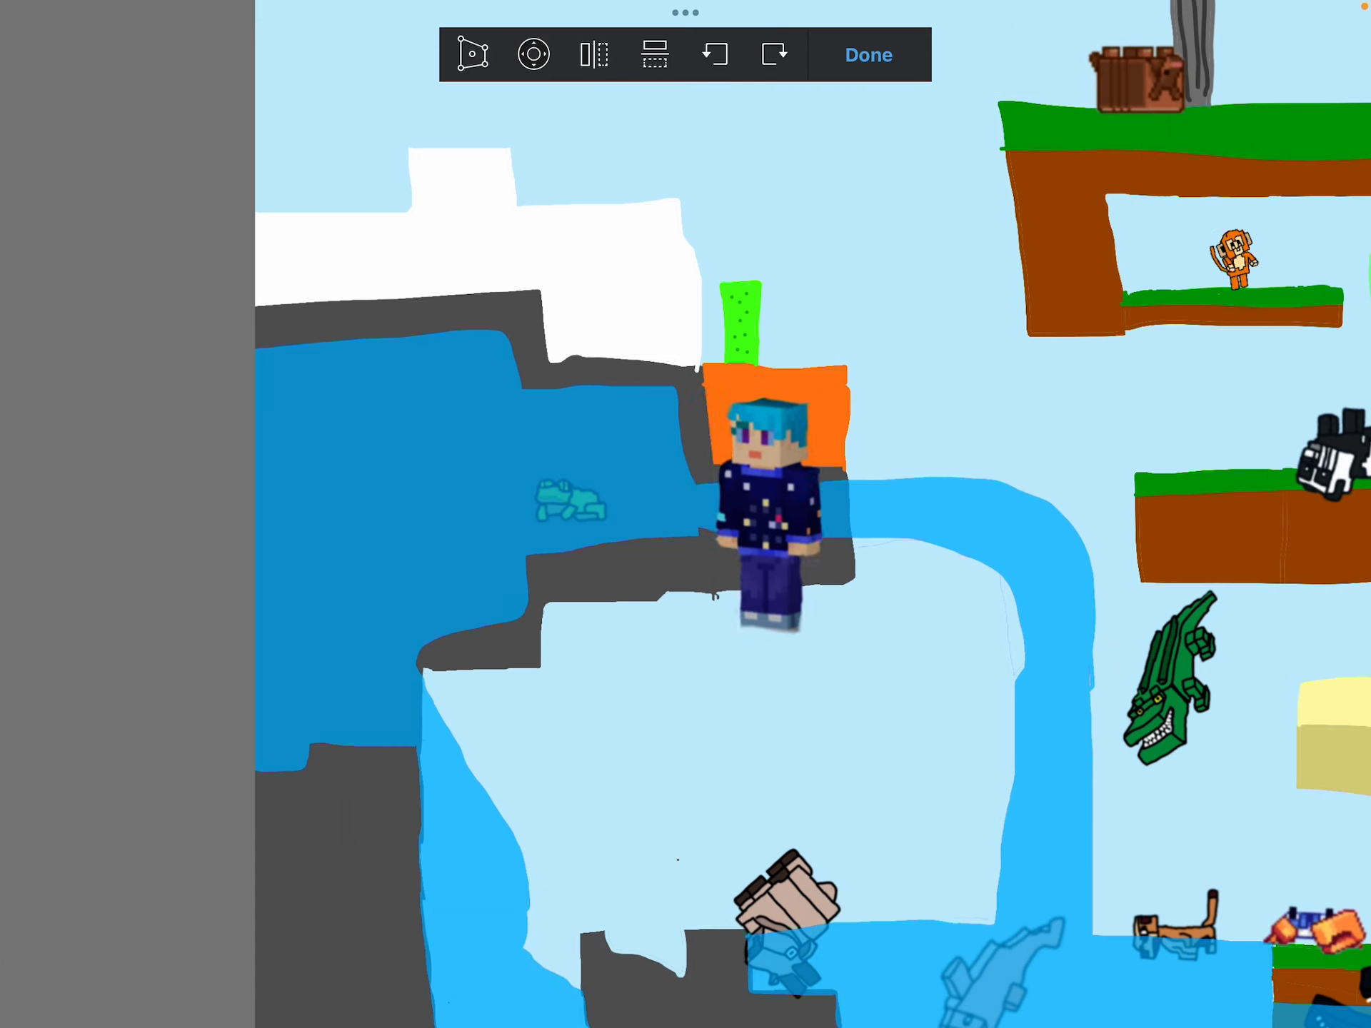
pyautogui.moveTo(774, 516); pyautogui.dragTo(704, 394)
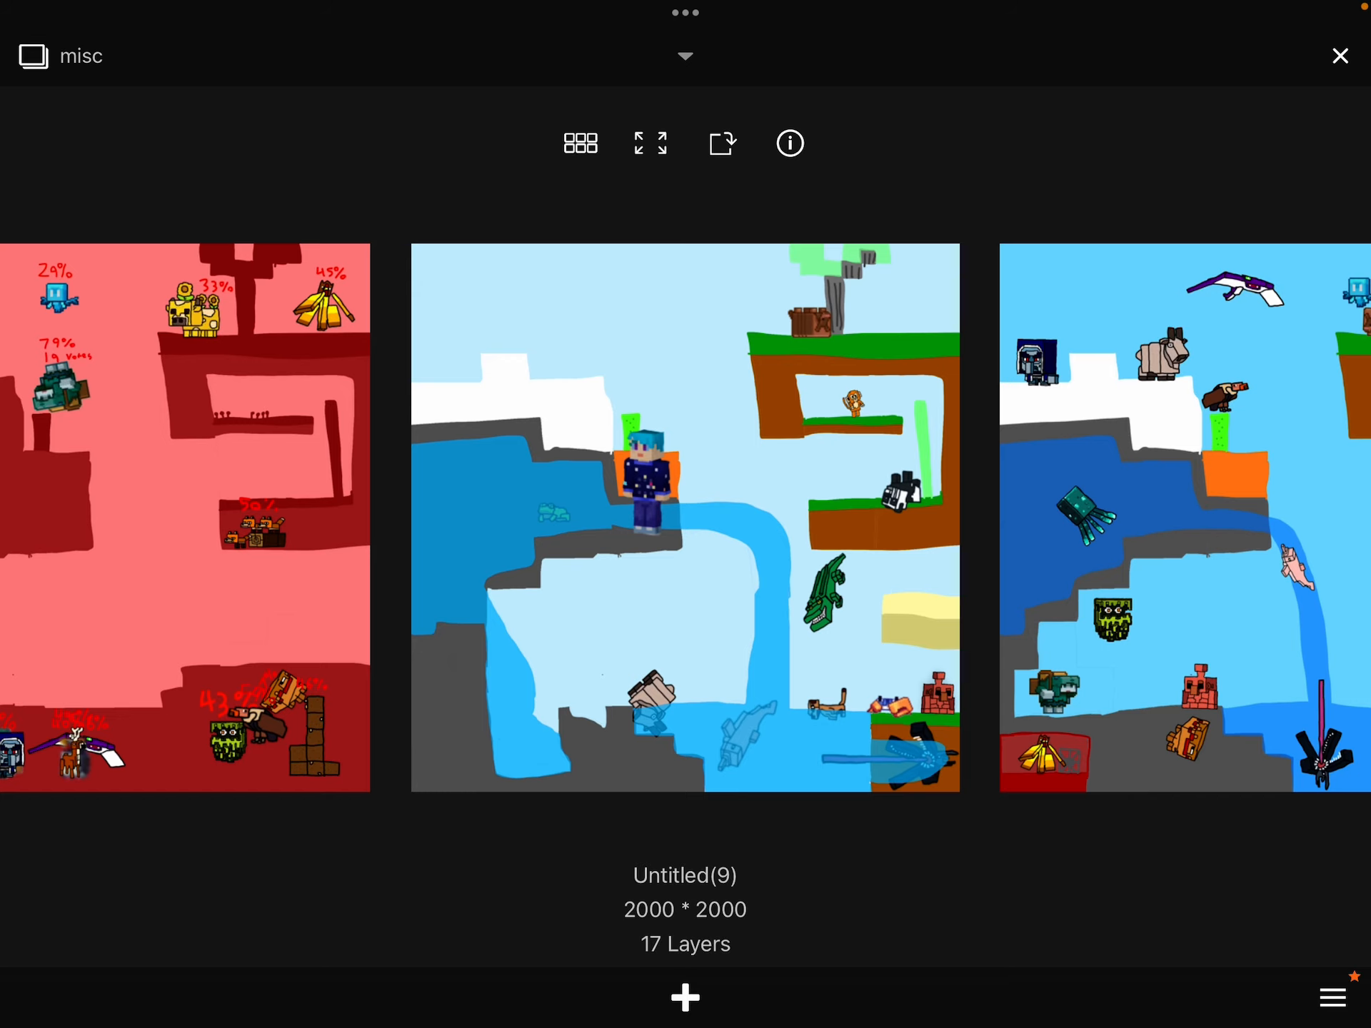
# Open the red afterlife drawing from the gallery, go back, and reopen it for the character paste
pyautogui.click(184, 516)
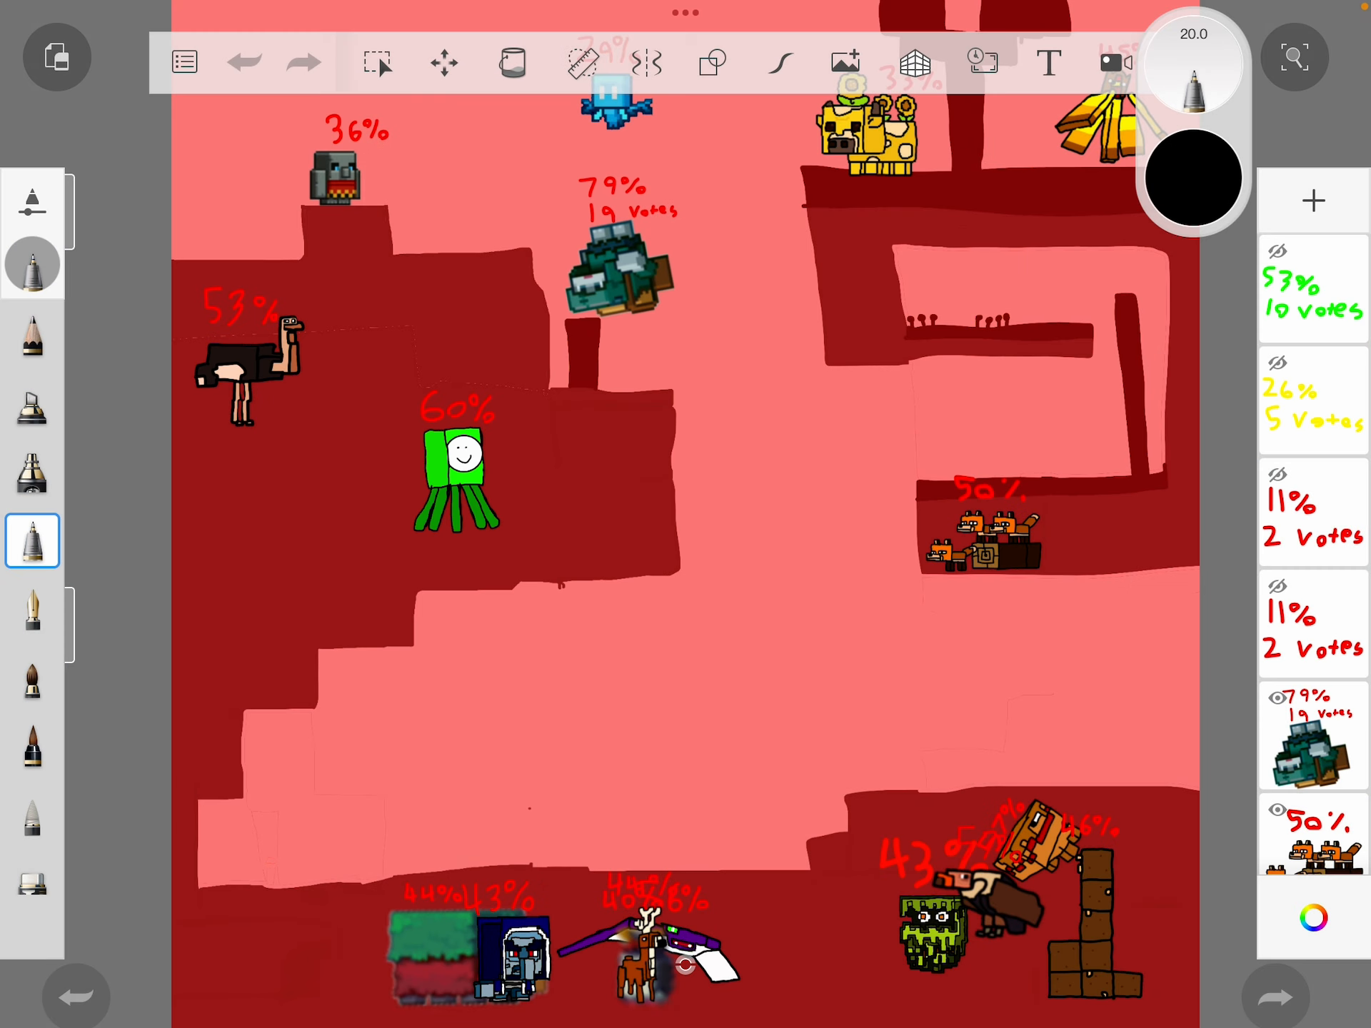
pyautogui.scroll(-3)
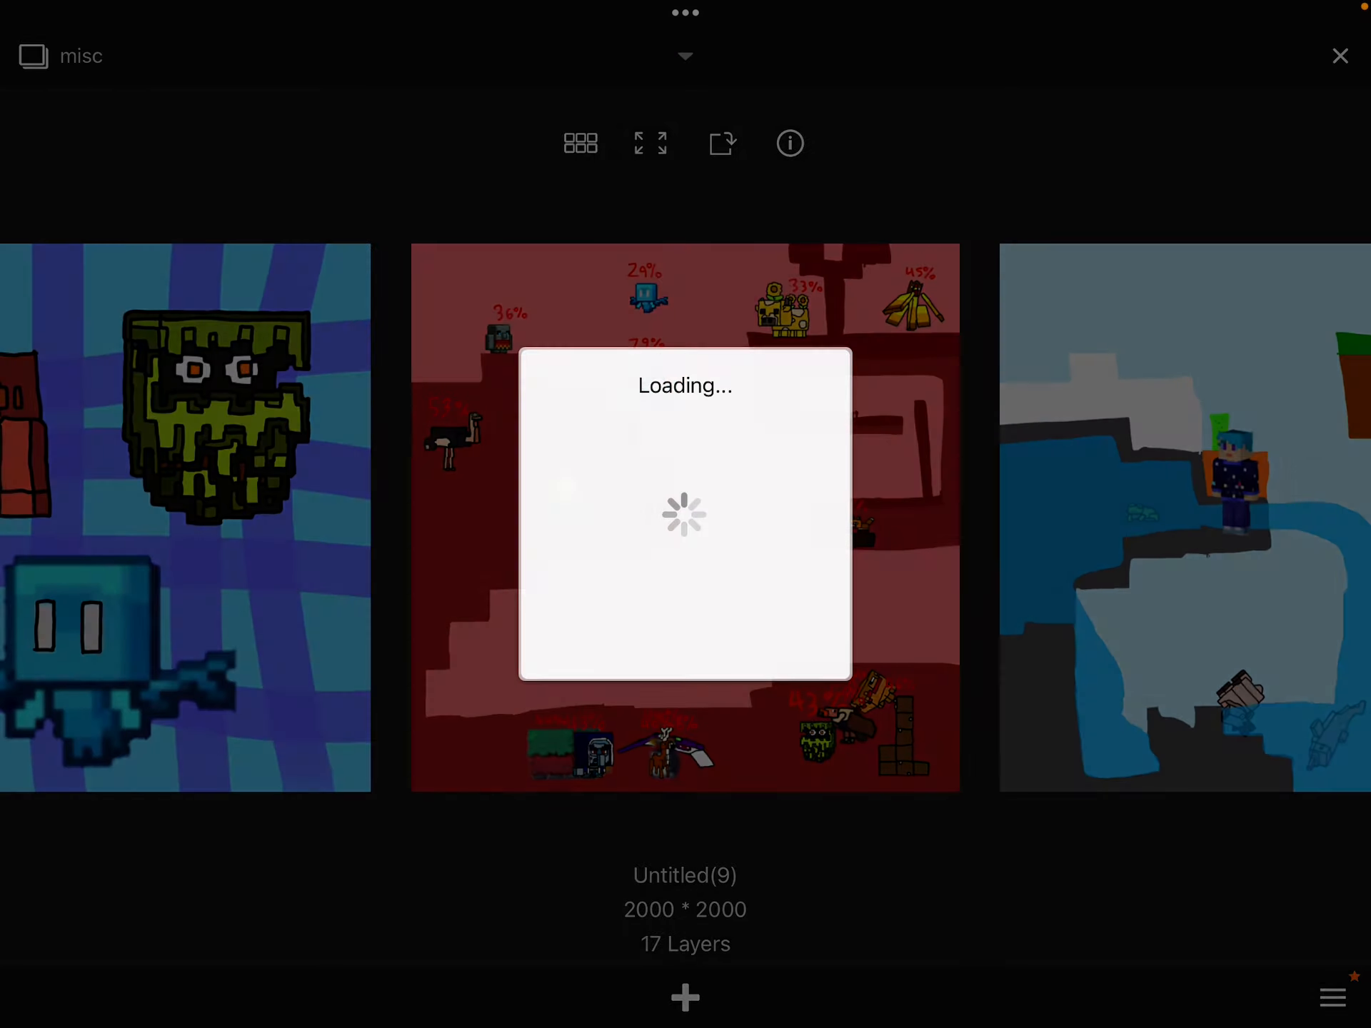
pyautogui.click(684, 520)
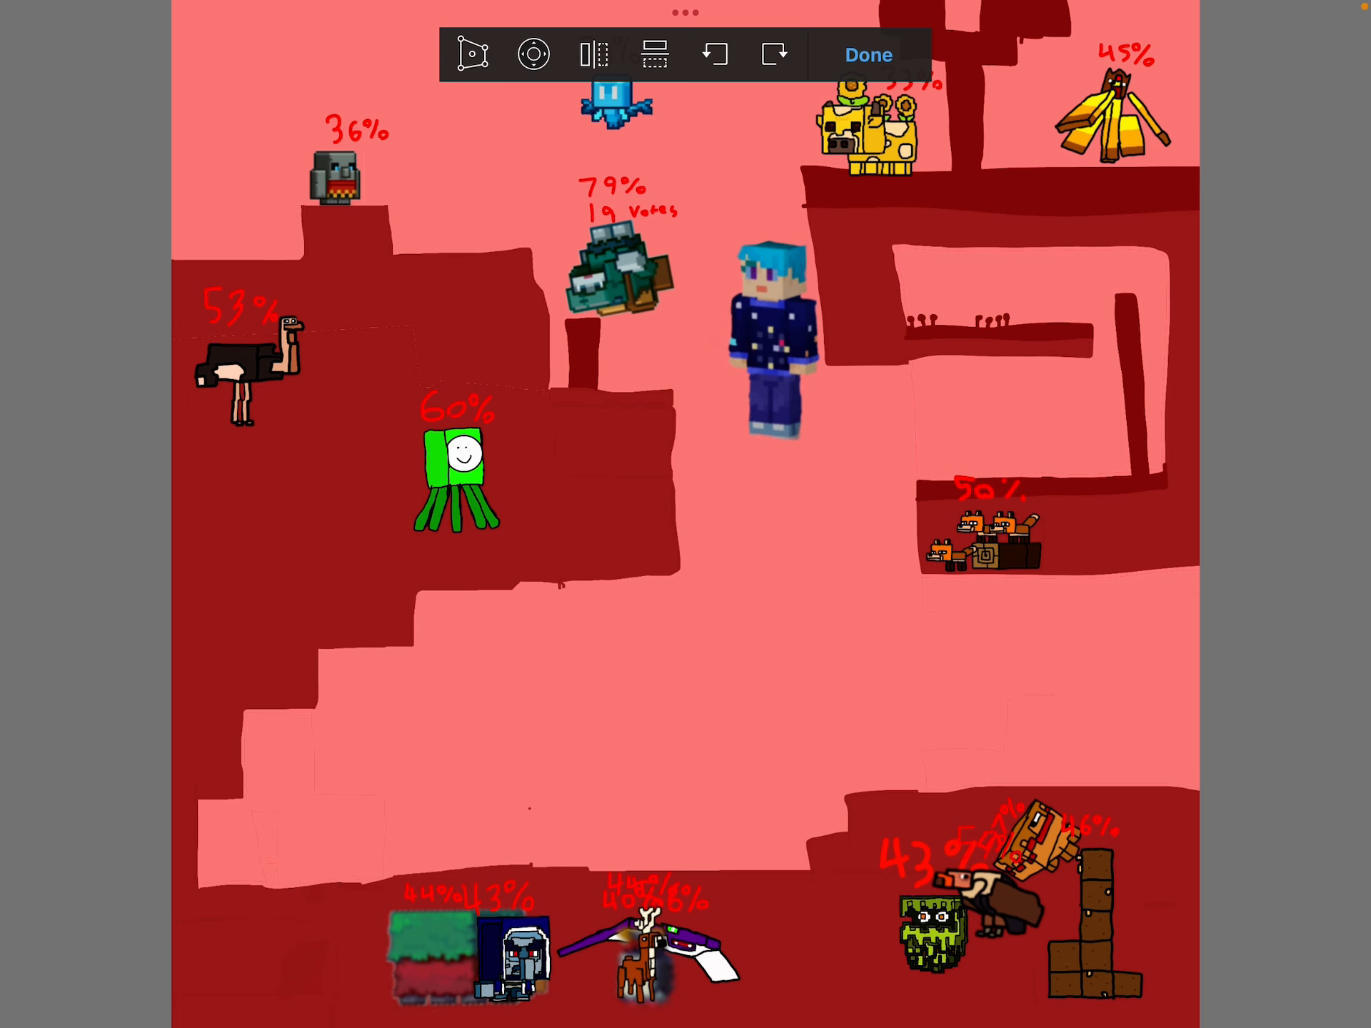
# Paste the player character into the red scene and move it onto the upper-right ledge
pyautogui.click(866, 54)
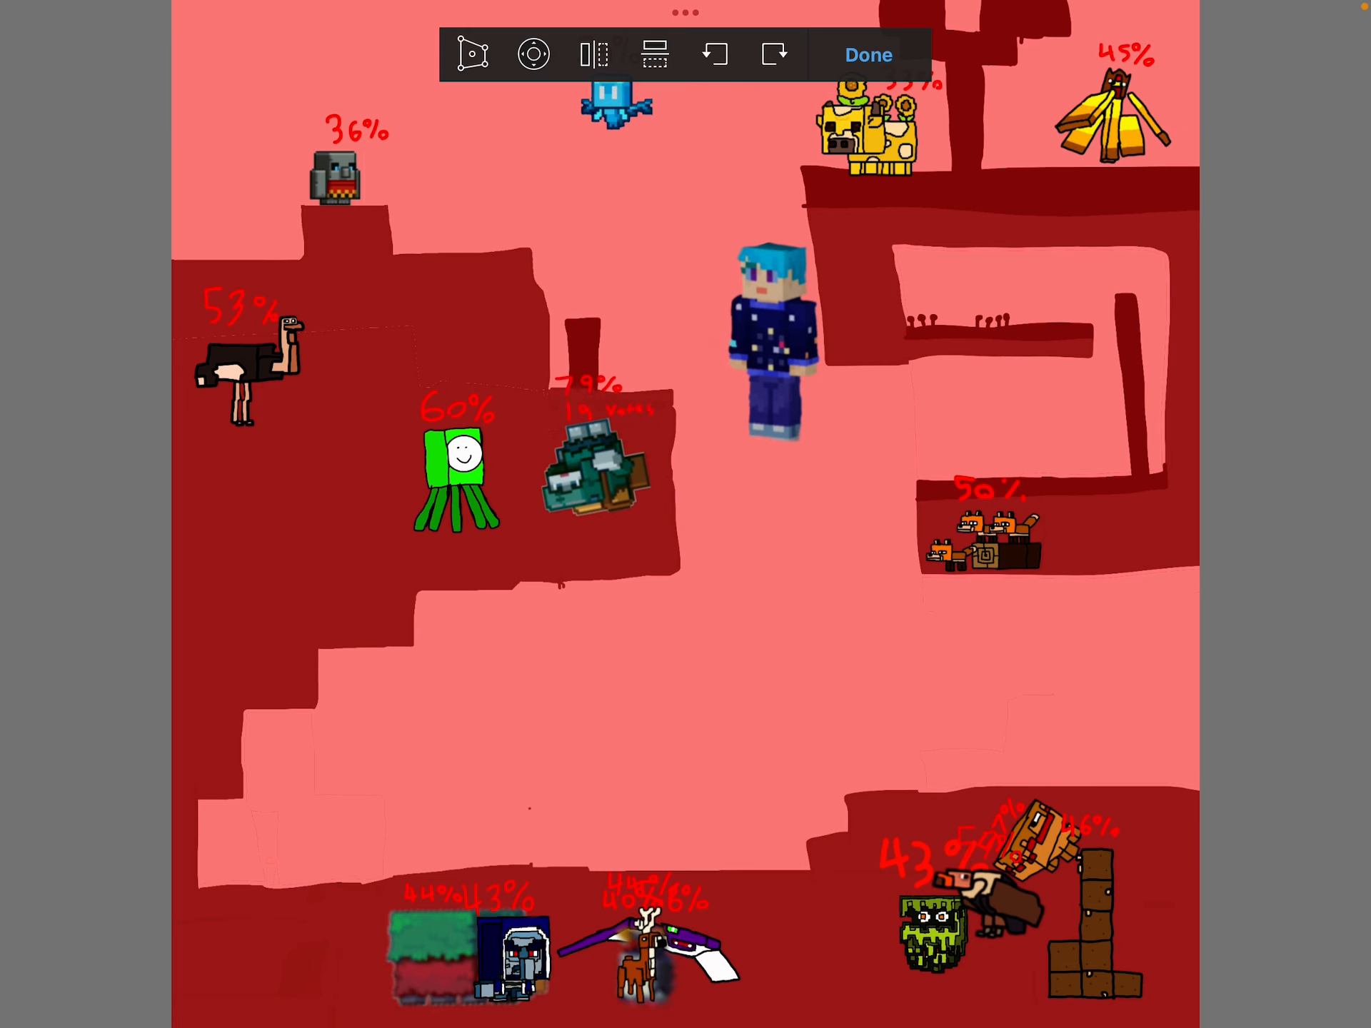
pyautogui.click(866, 55)
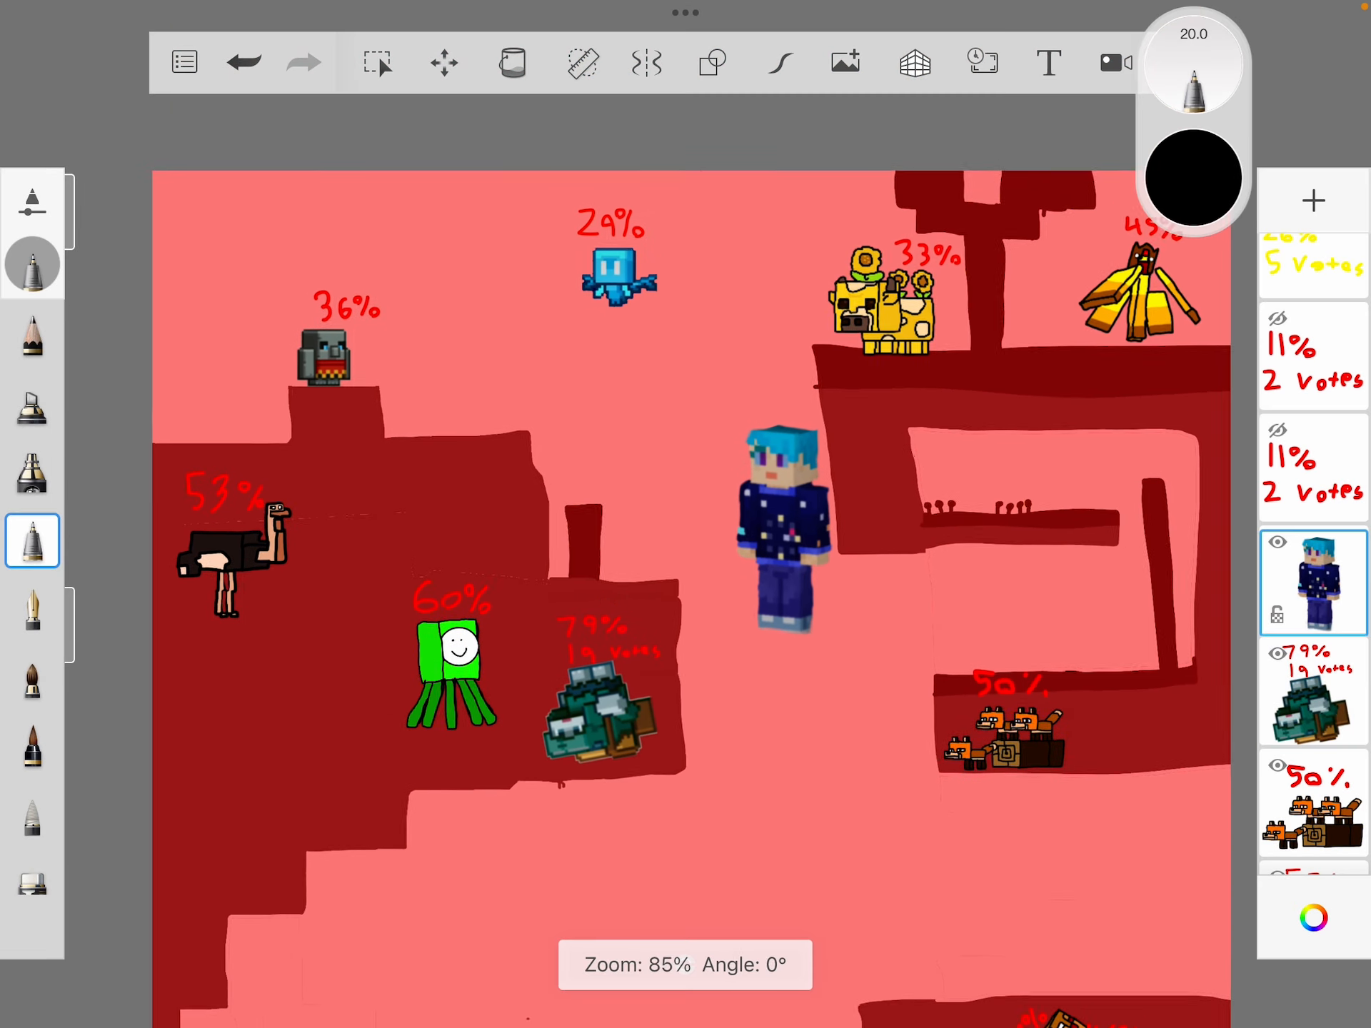
pyautogui.click(443, 61)
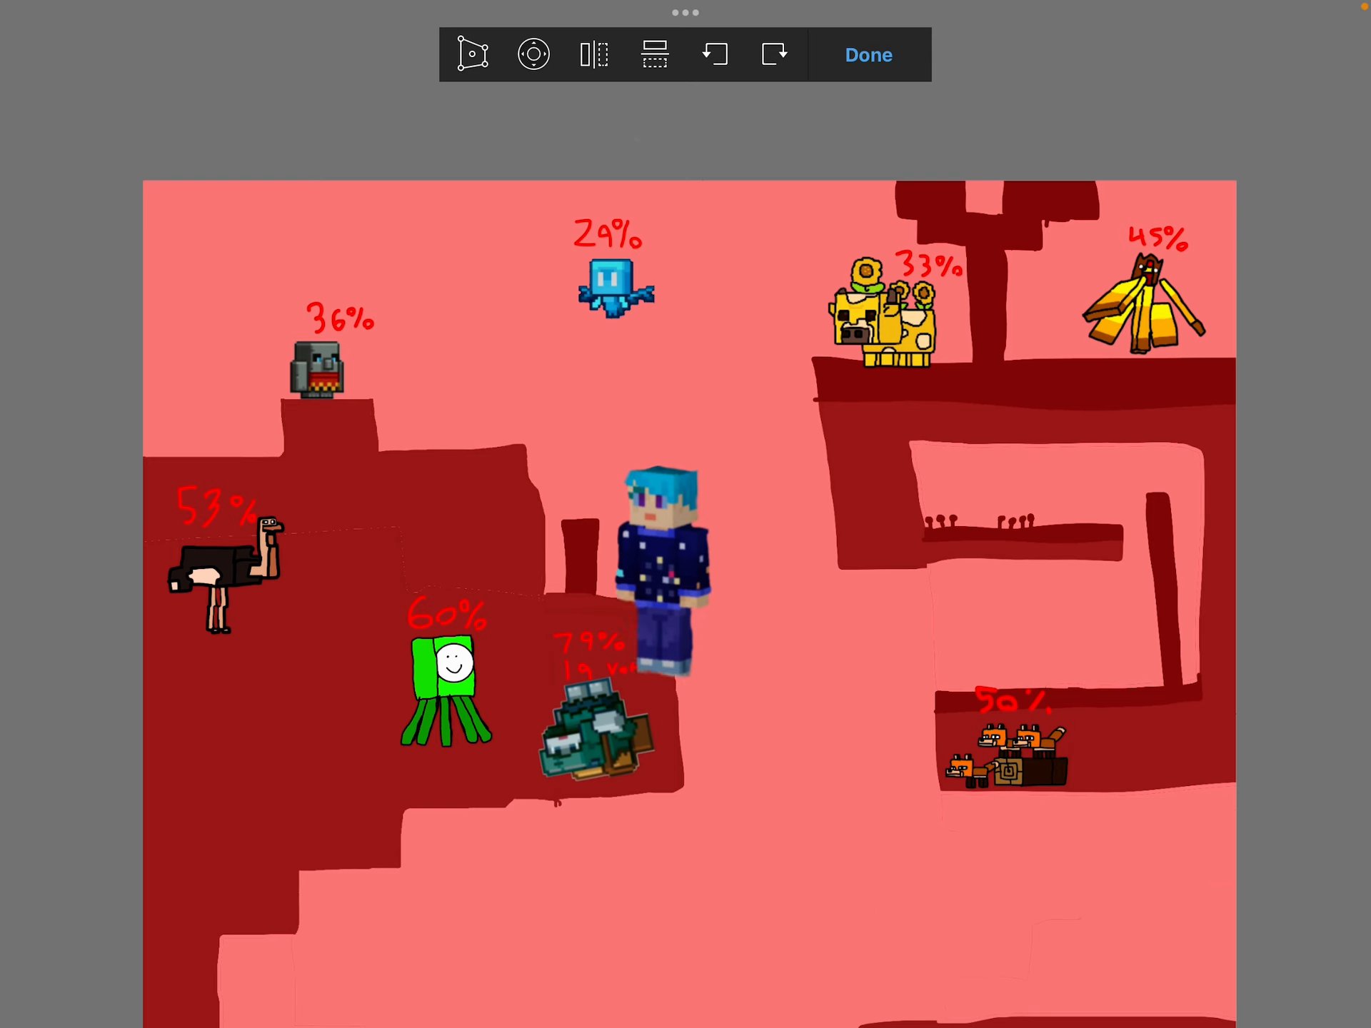
pyautogui.moveTo(664, 573); pyautogui.dragTo(651, 472)
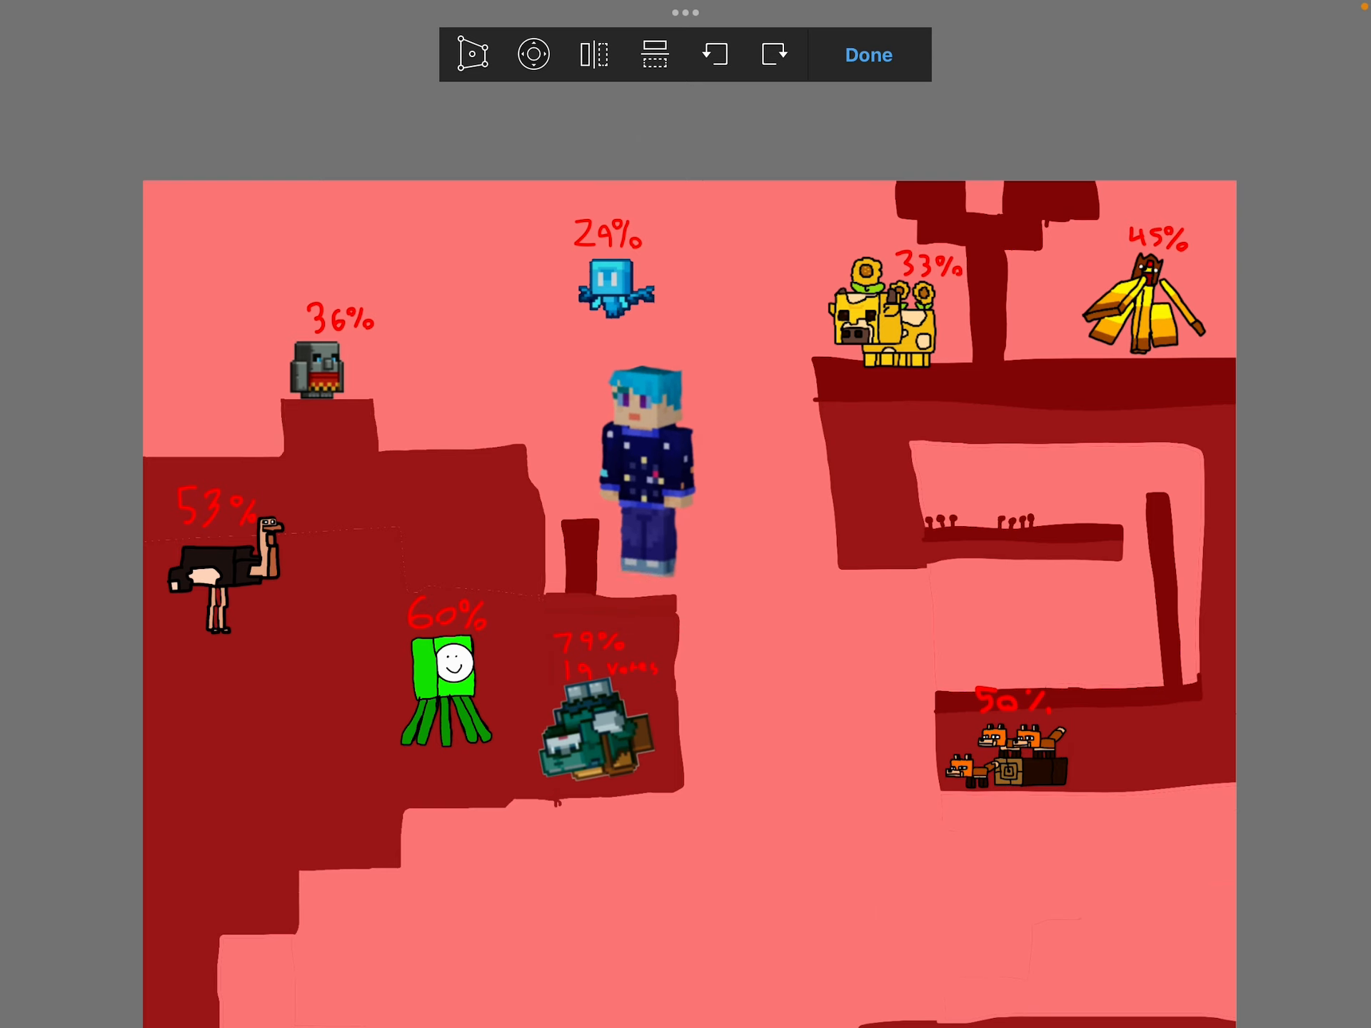
pyautogui.moveTo(647, 463); pyautogui.dragTo(905, 420)
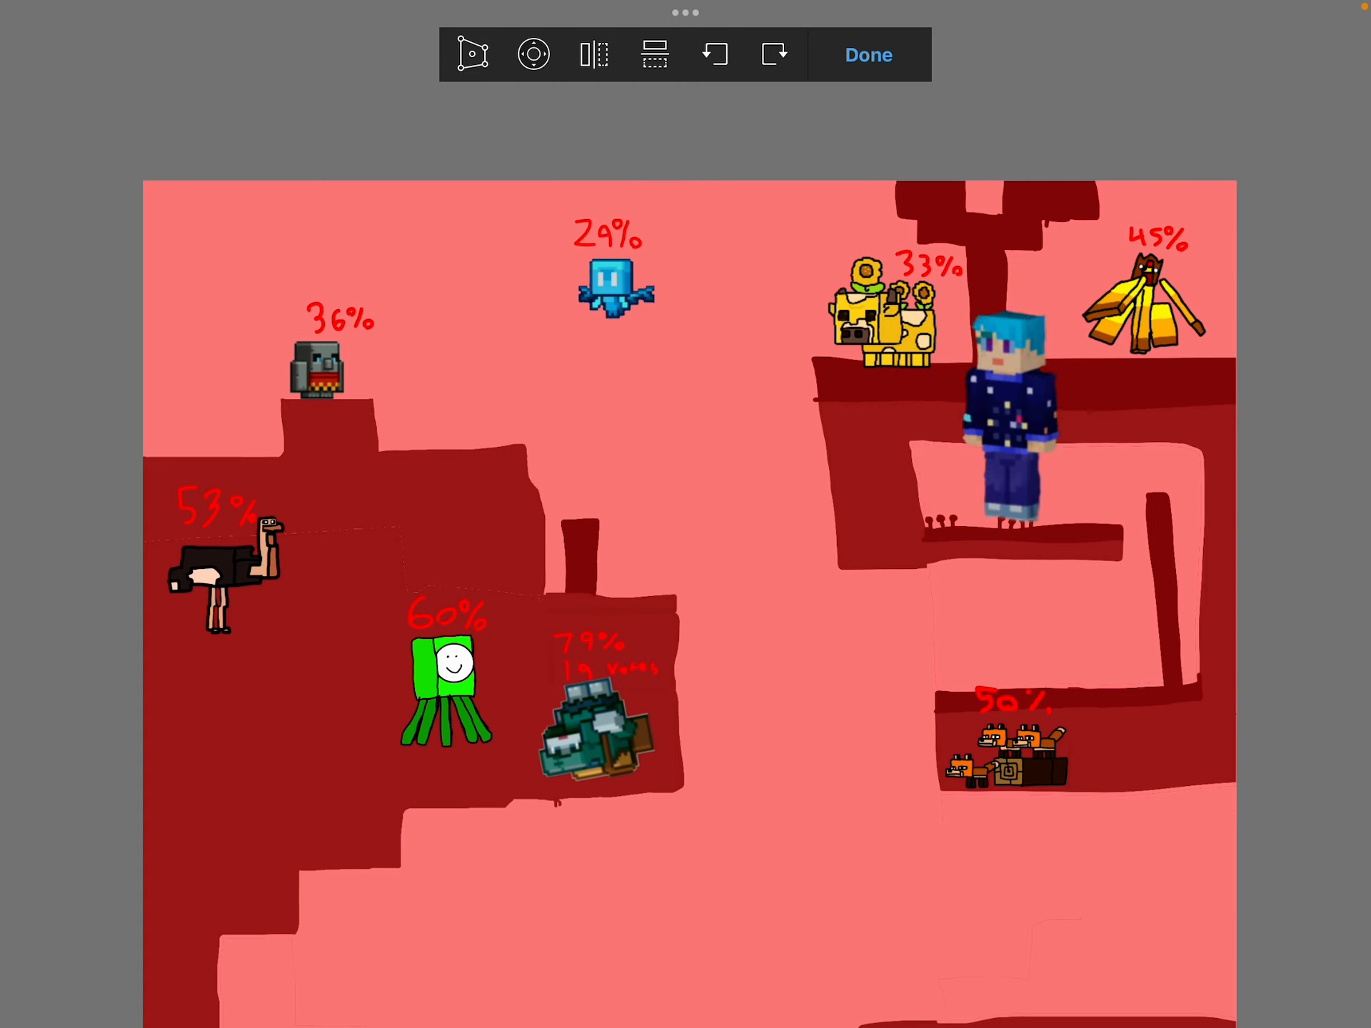
pyautogui.click(866, 54)
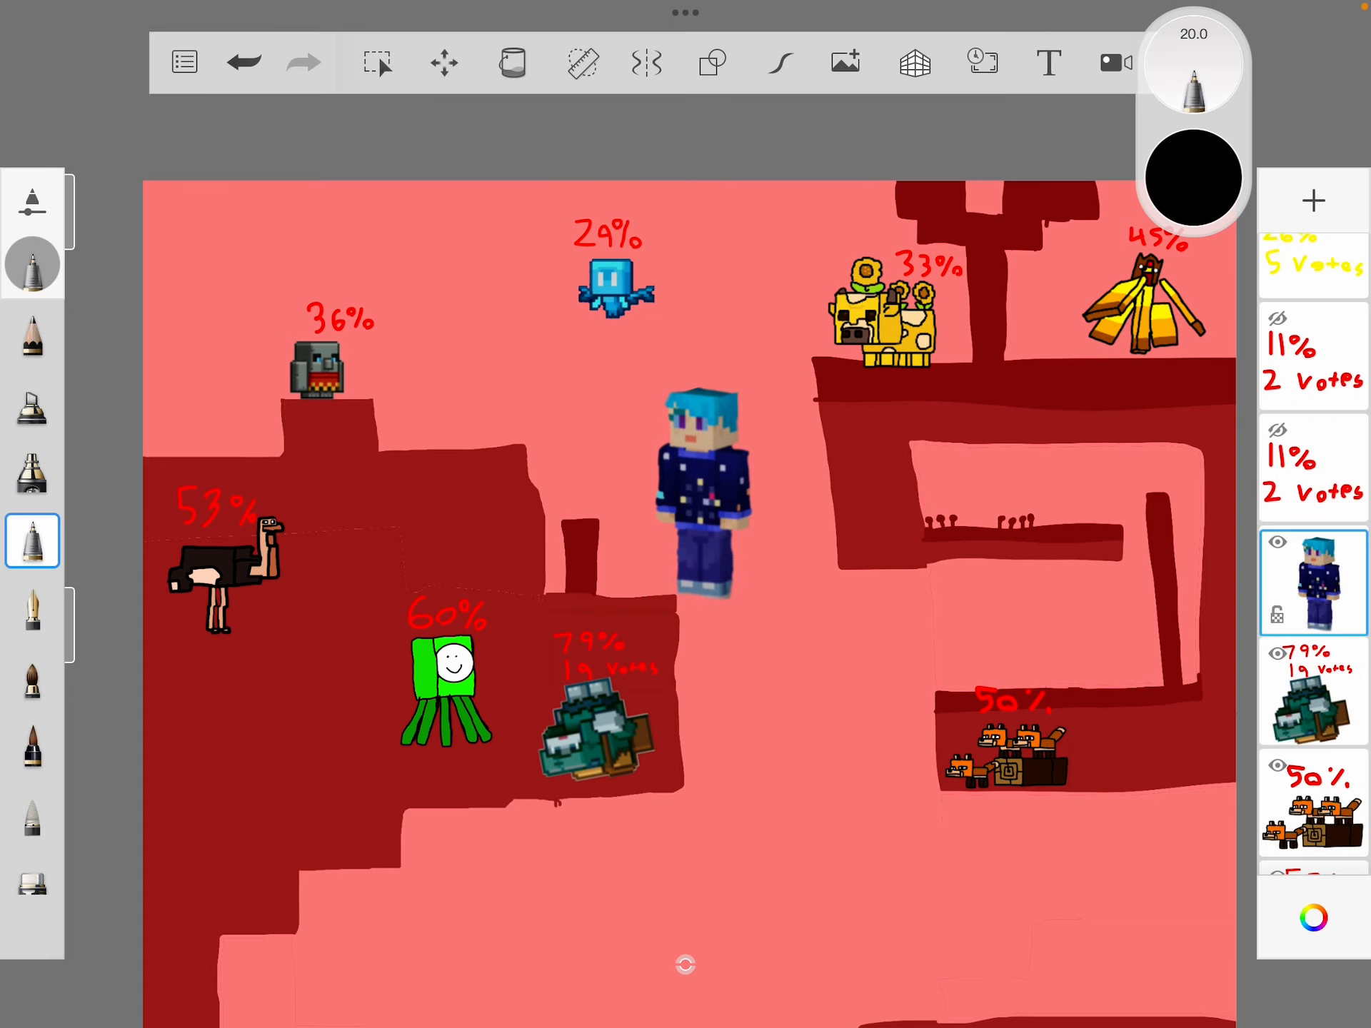
# Shift the player character to the right and confirm its placement
pyautogui.scroll(-3)
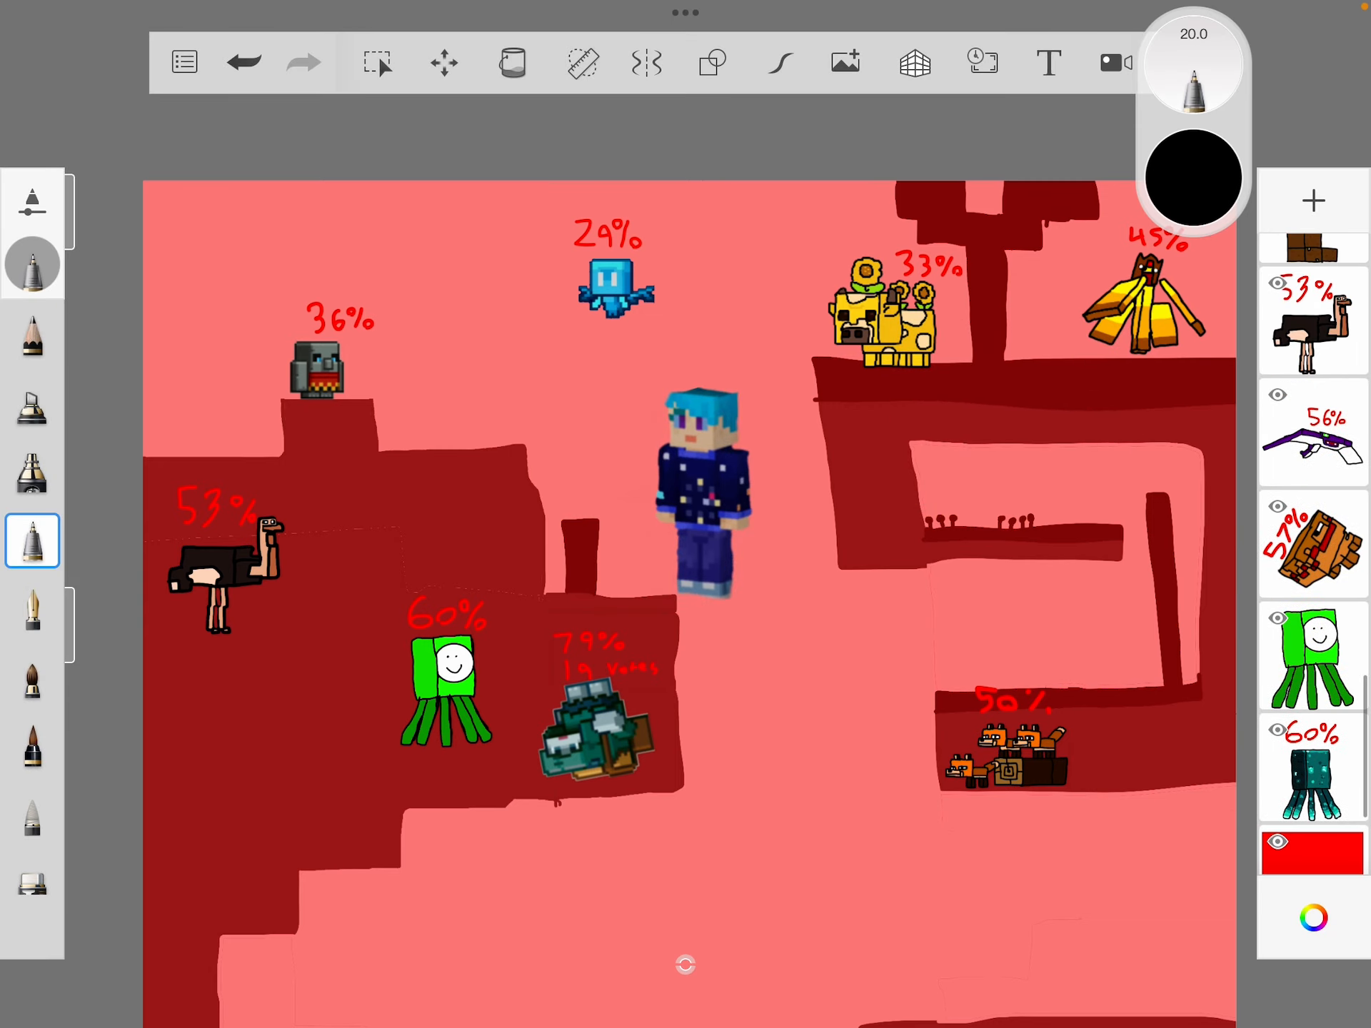
pyautogui.scroll(-3)
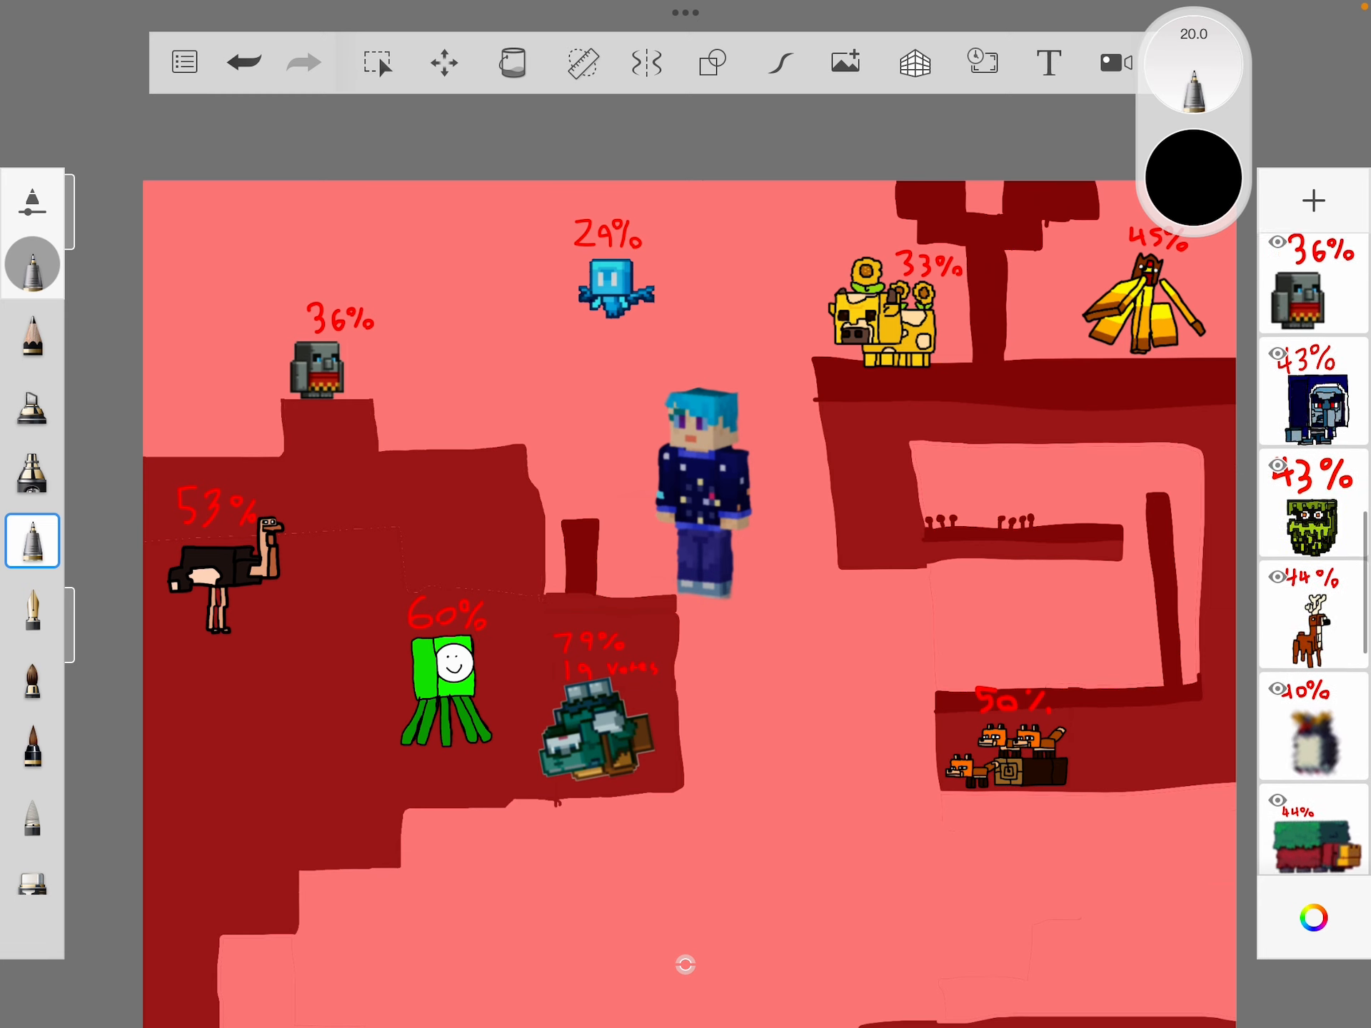
pyautogui.scroll(-3)
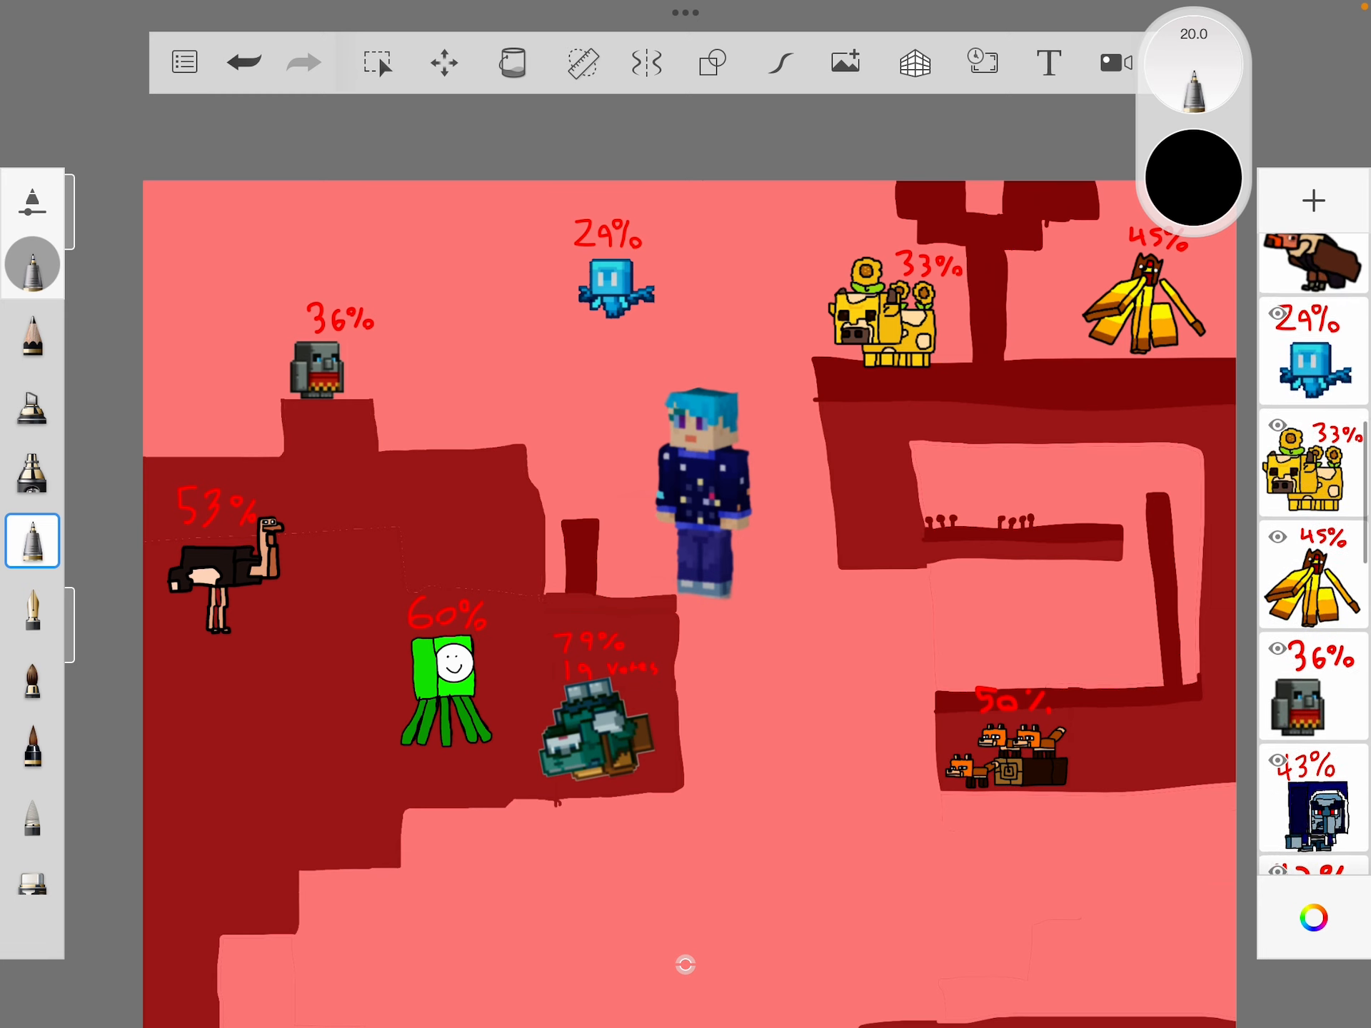
pyautogui.click(443, 61)
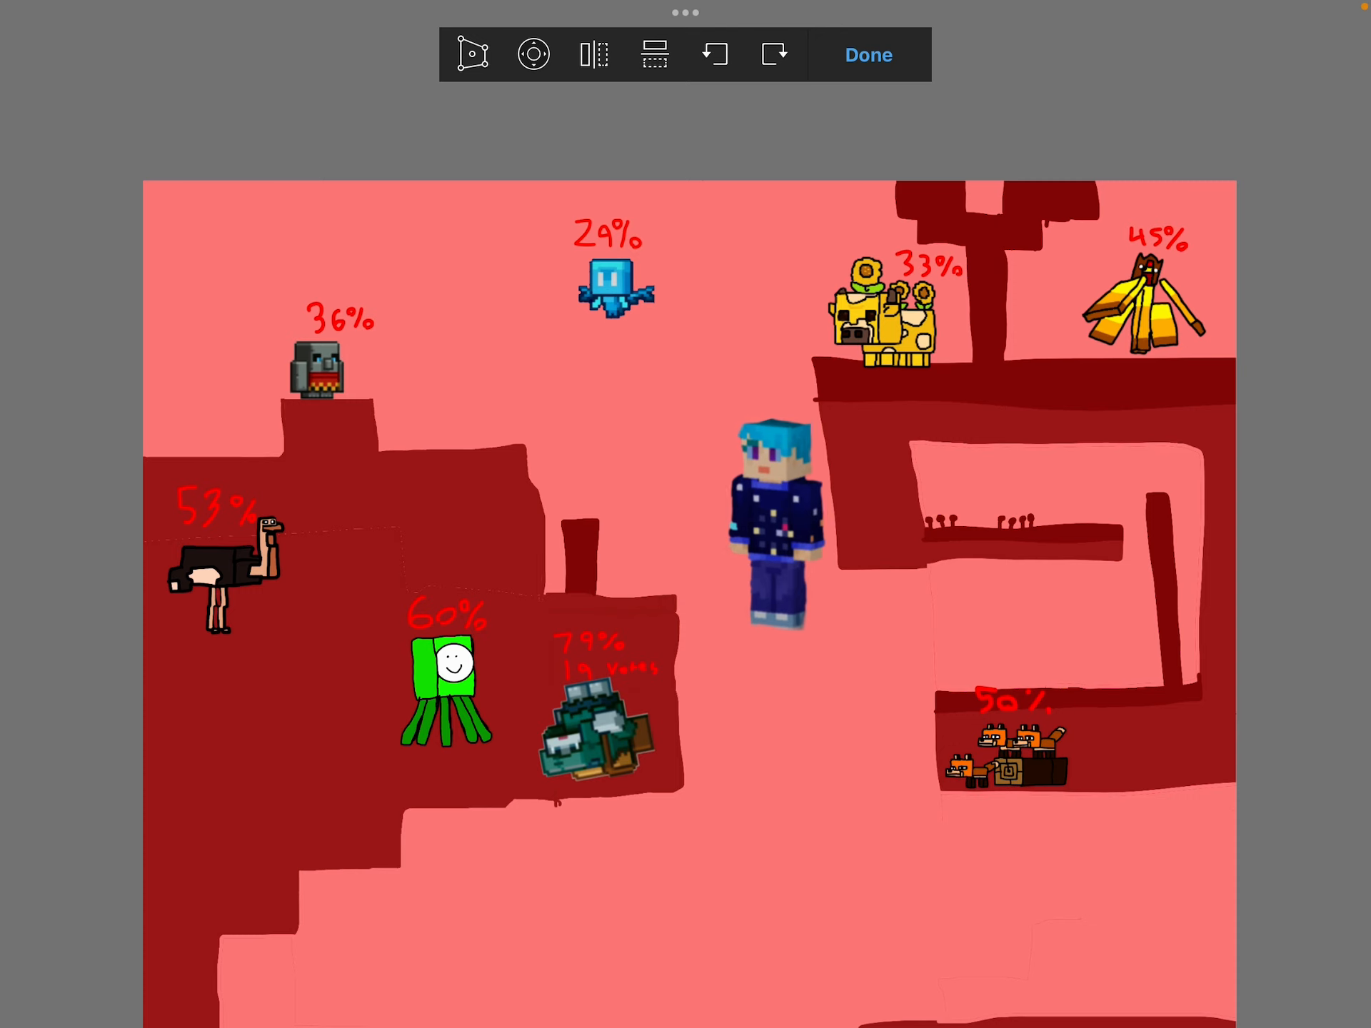
pyautogui.moveTo(774, 524); pyautogui.dragTo(812, 437)
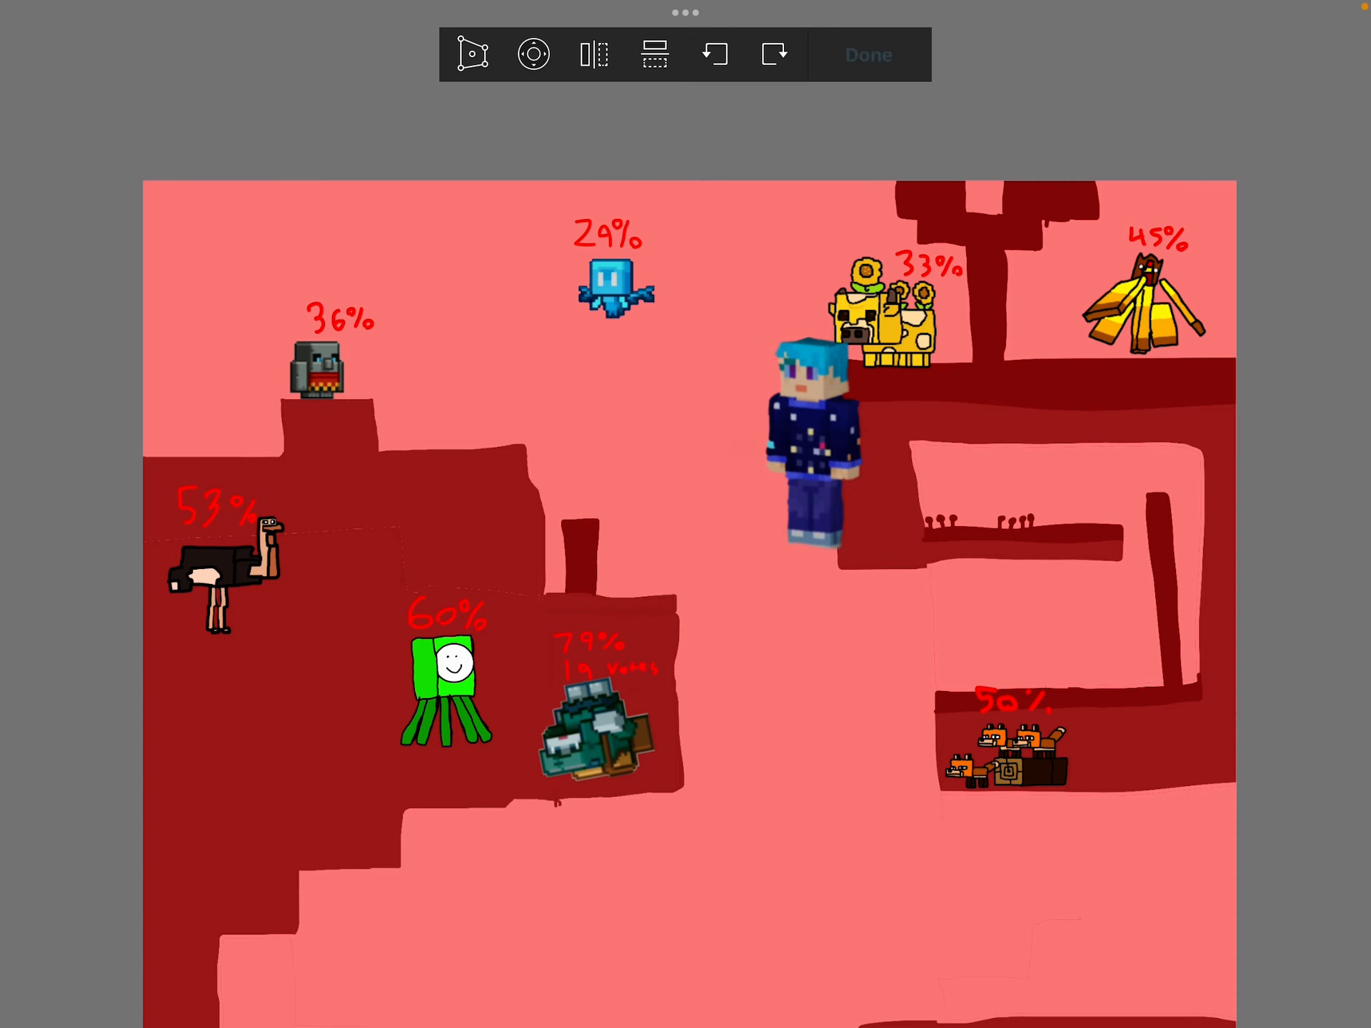
pyautogui.click(866, 55)
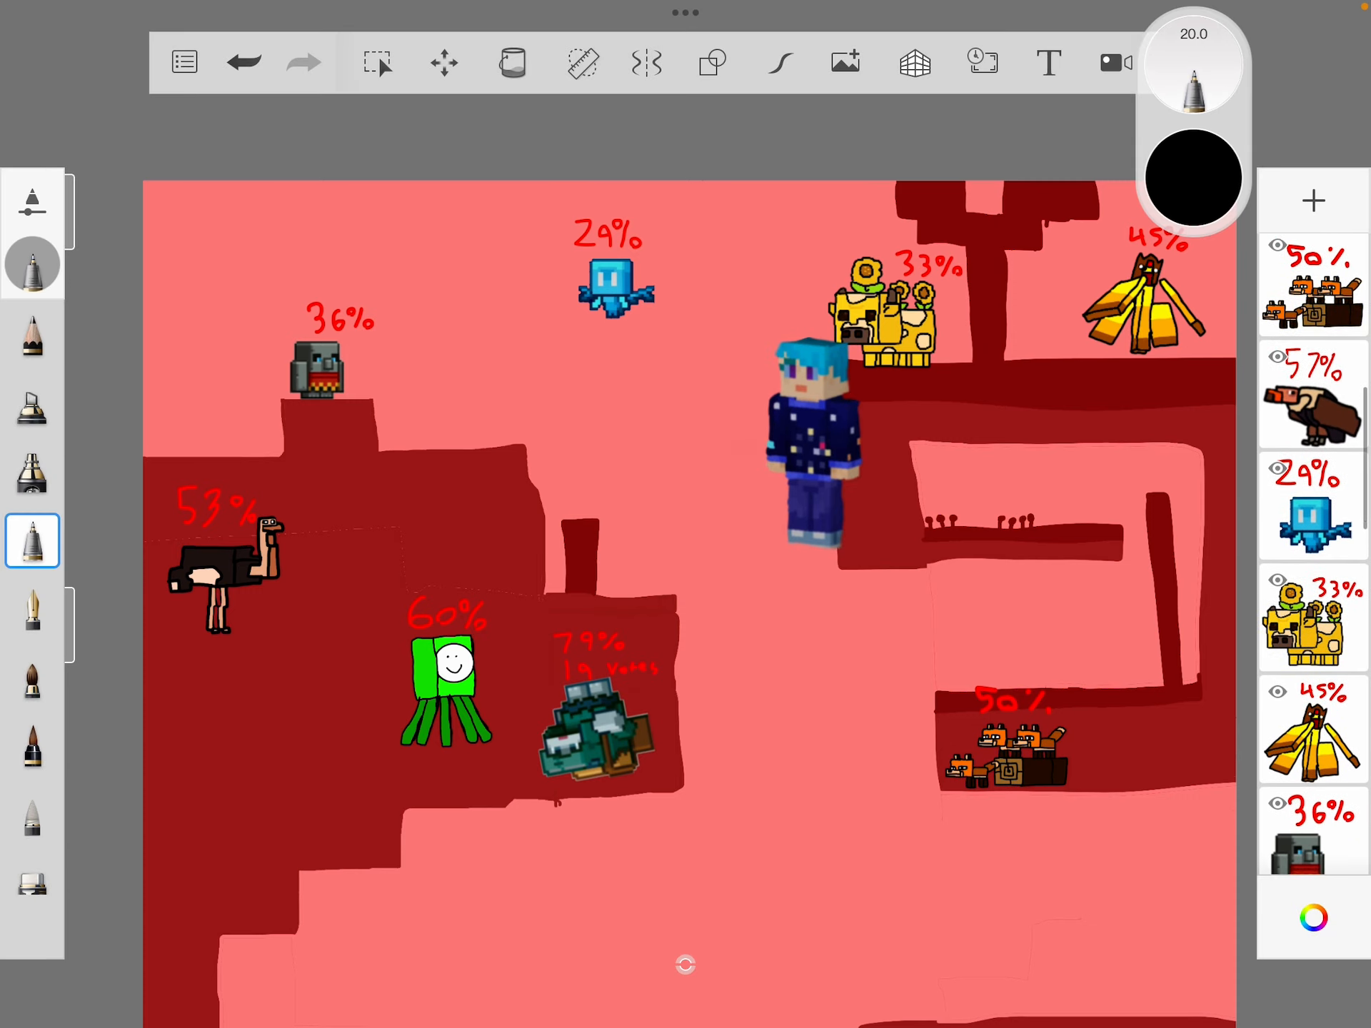
# Settle the player character near the ledge in the middle of the red scene
pyautogui.scroll(-3)
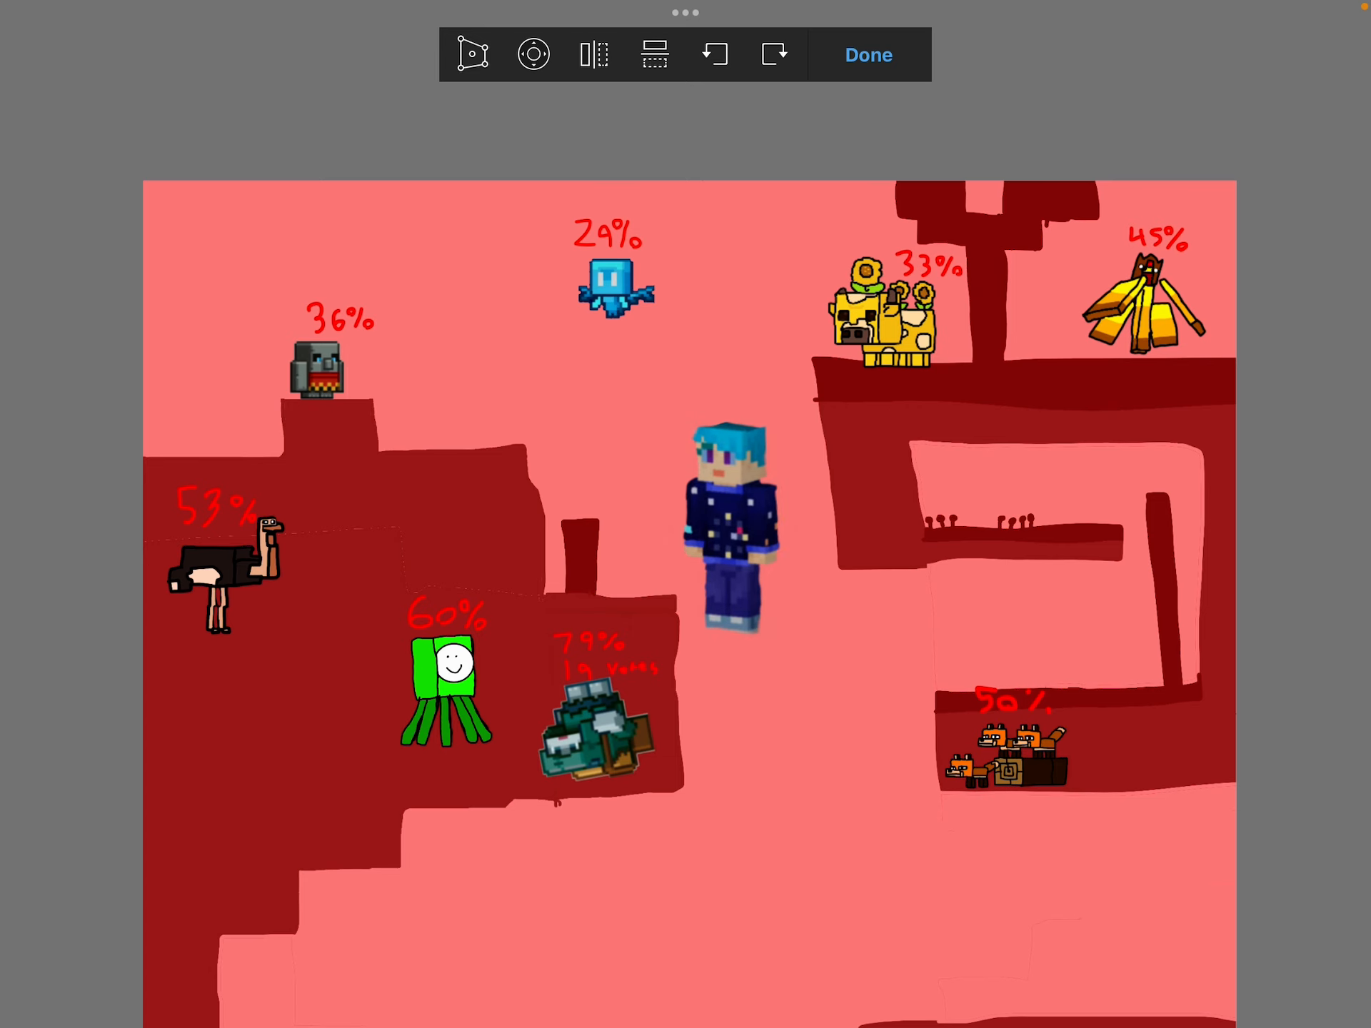
pyautogui.moveTo(726, 532); pyautogui.dragTo(791, 449)
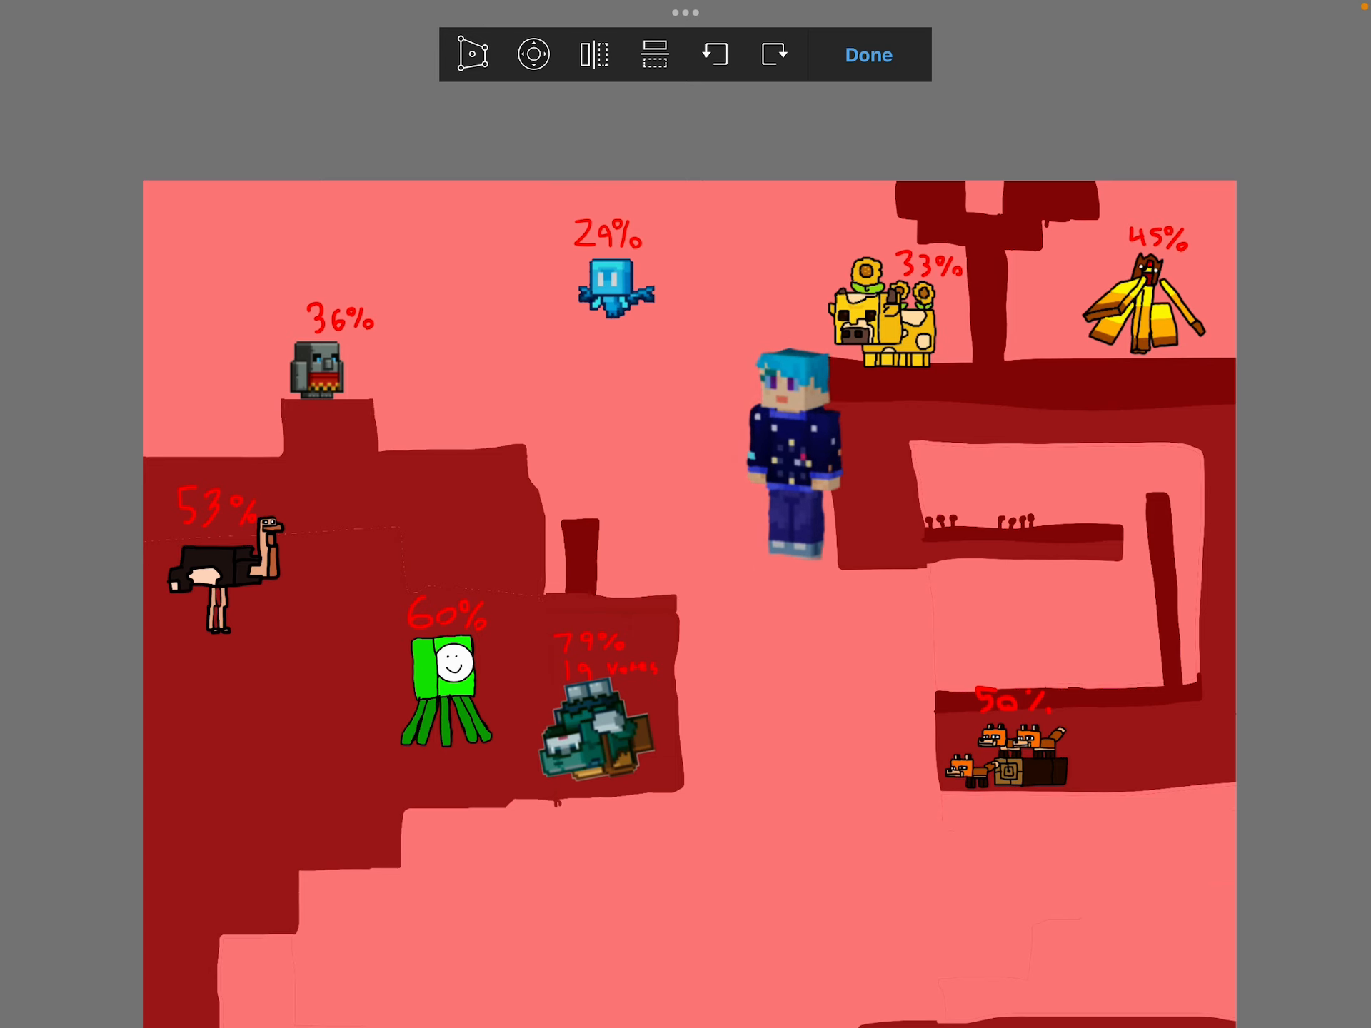
pyautogui.moveTo(787, 459); pyautogui.dragTo(725, 543)
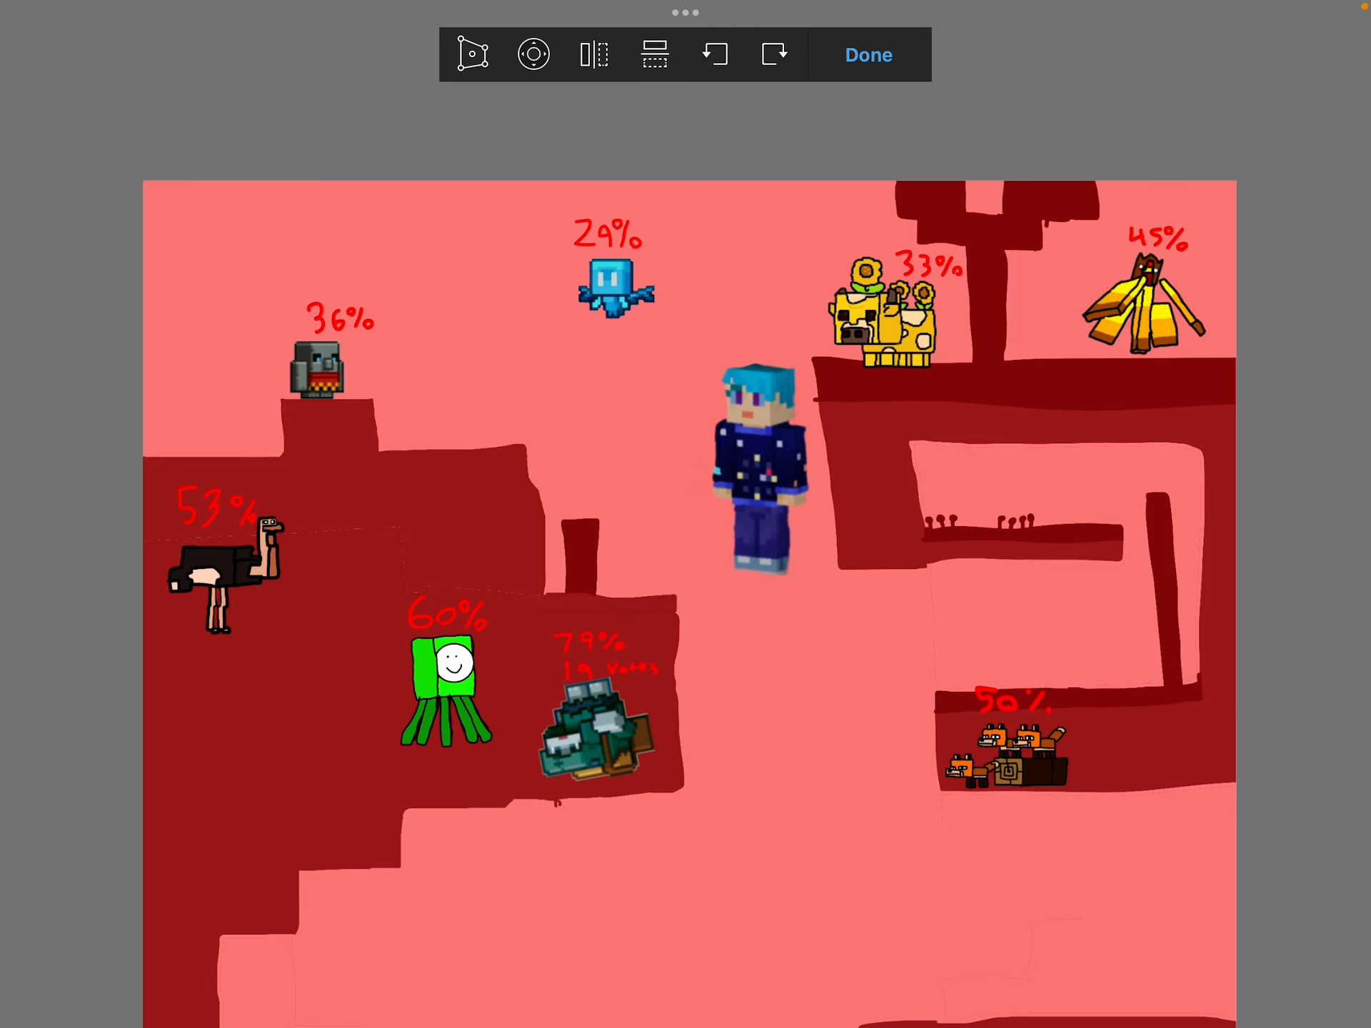
pyautogui.click(867, 55)
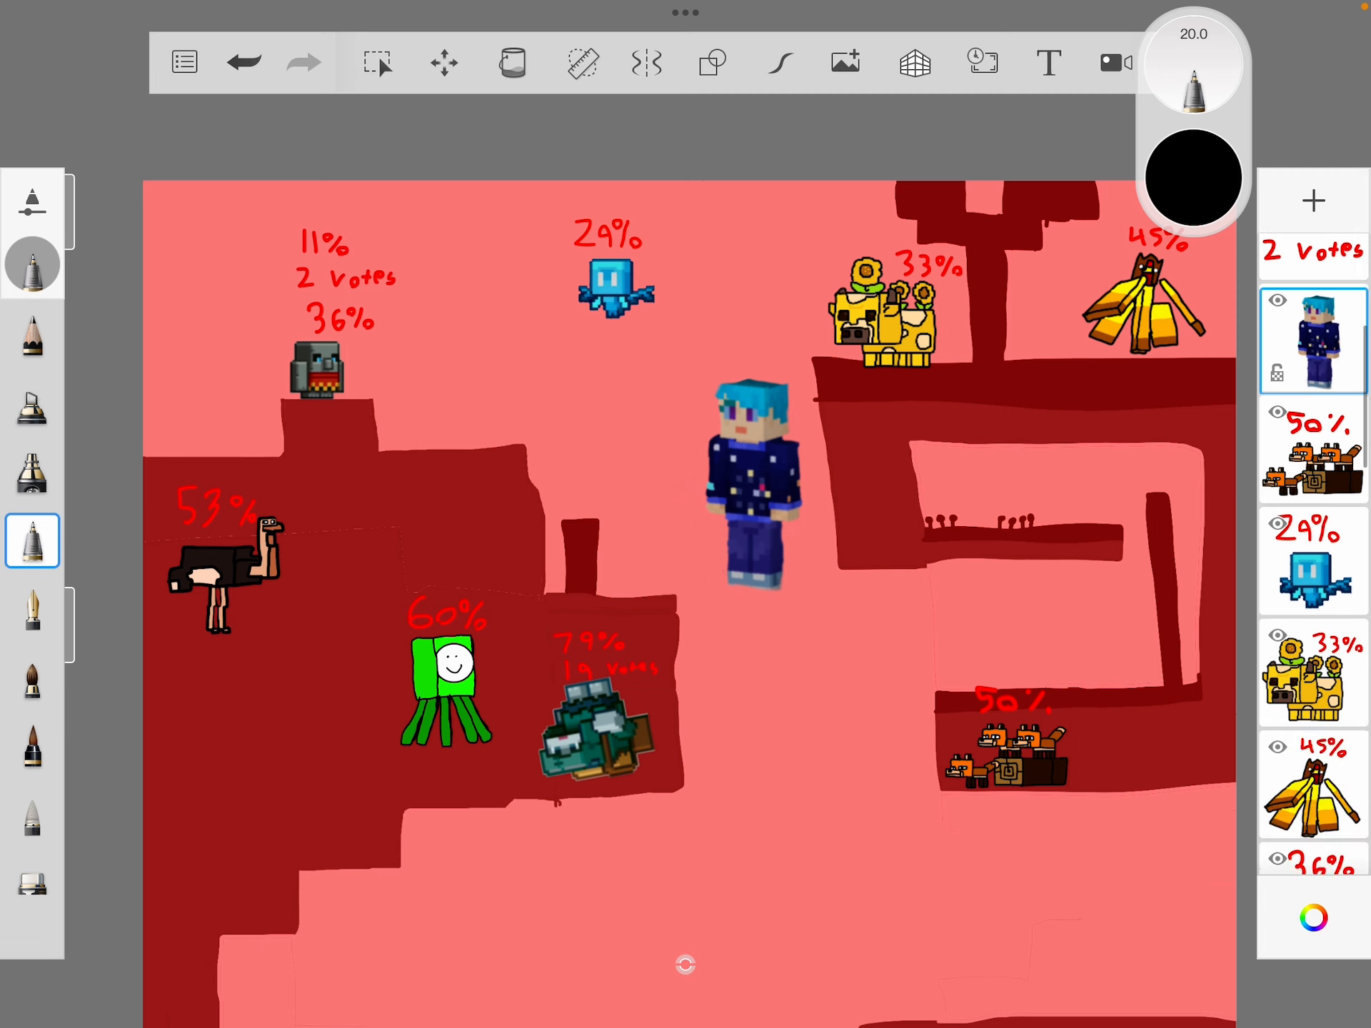
# Move the 36% mob down beside the 53% ostrich and the 29% allay onto the 79% mob
pyautogui.click(444, 61)
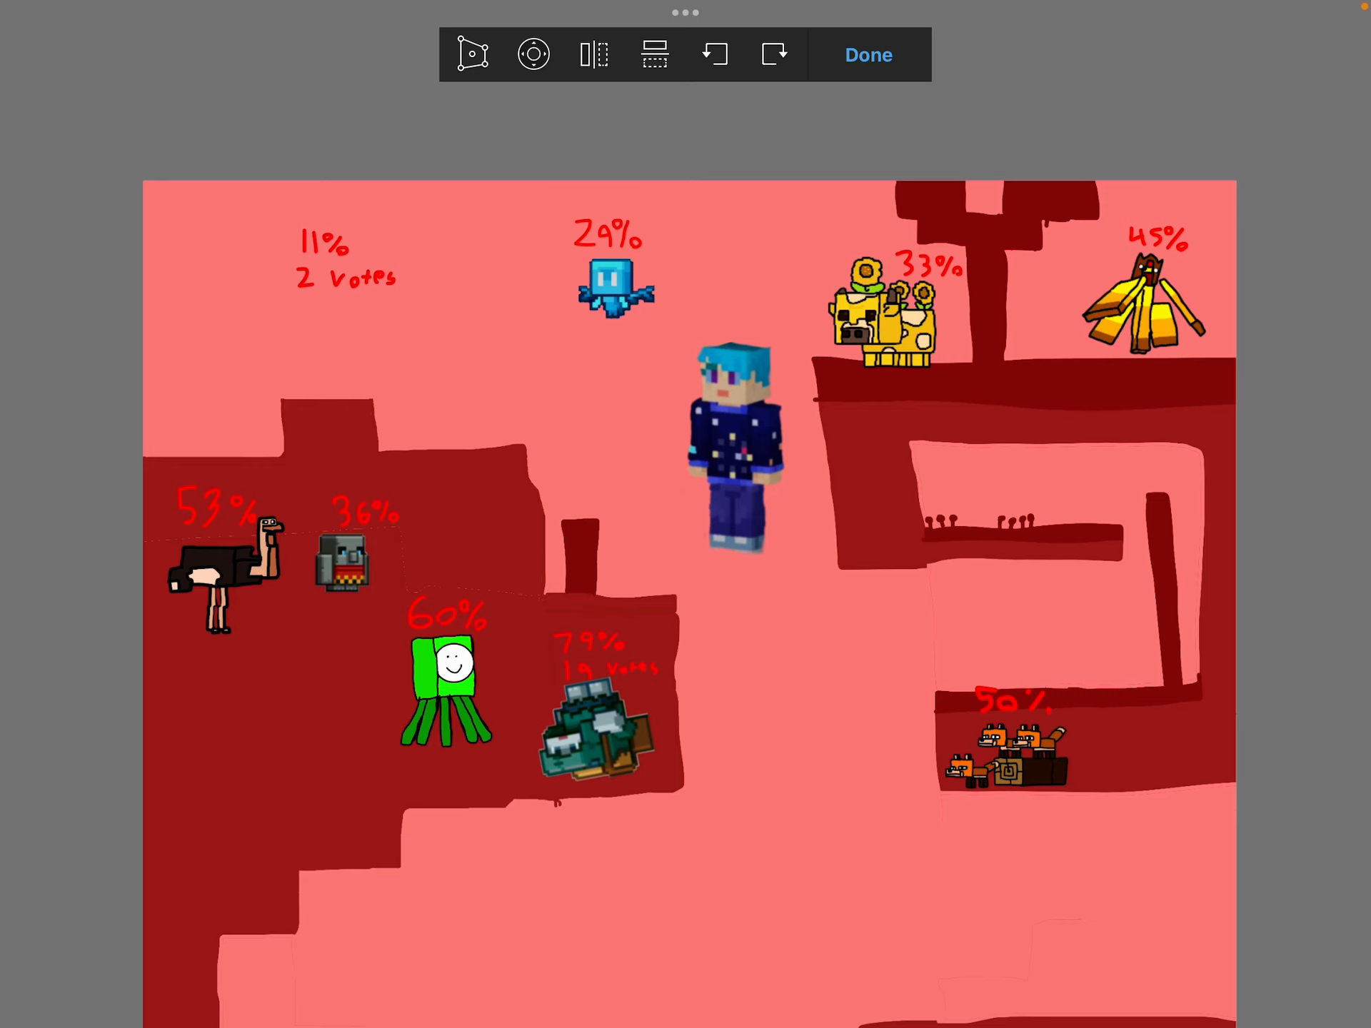
pyautogui.click(867, 54)
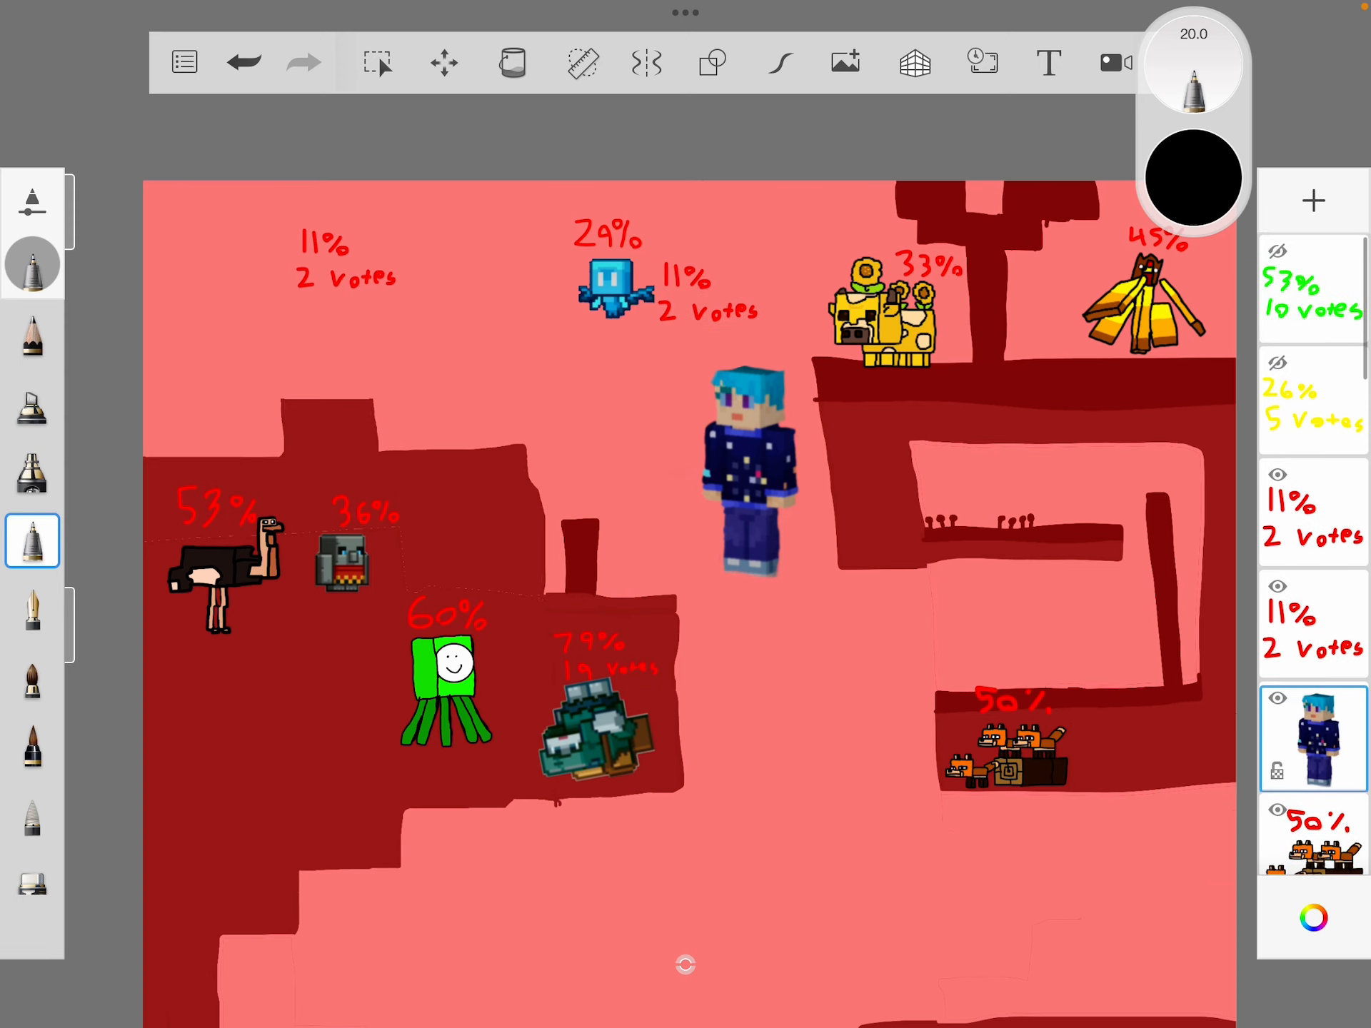
pyautogui.scroll(-3)
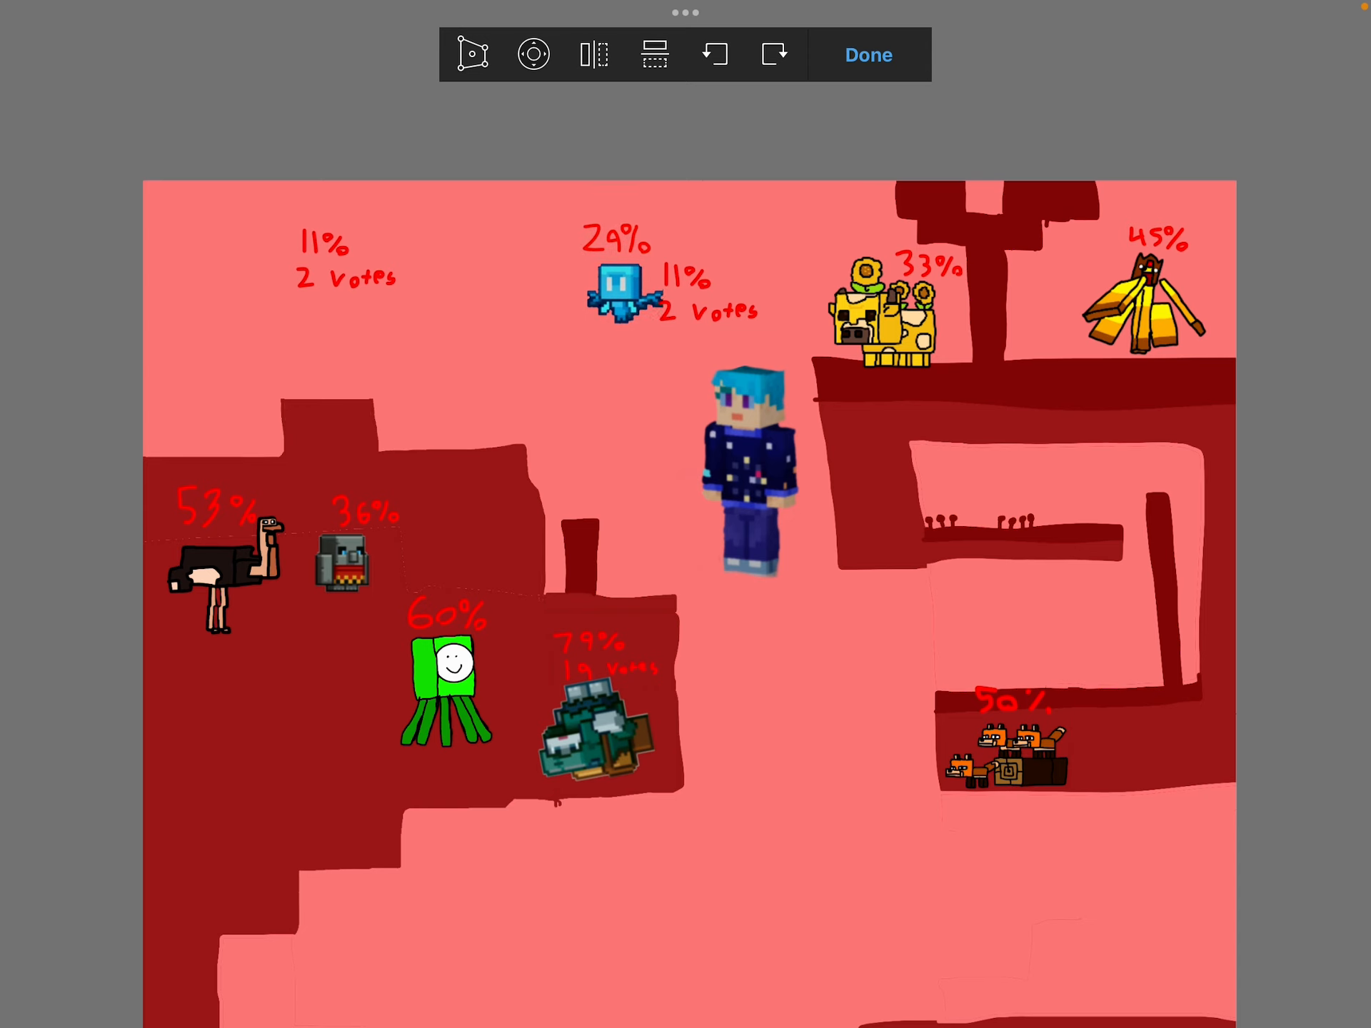
pyautogui.moveTo(621, 297); pyautogui.dragTo(629, 318)
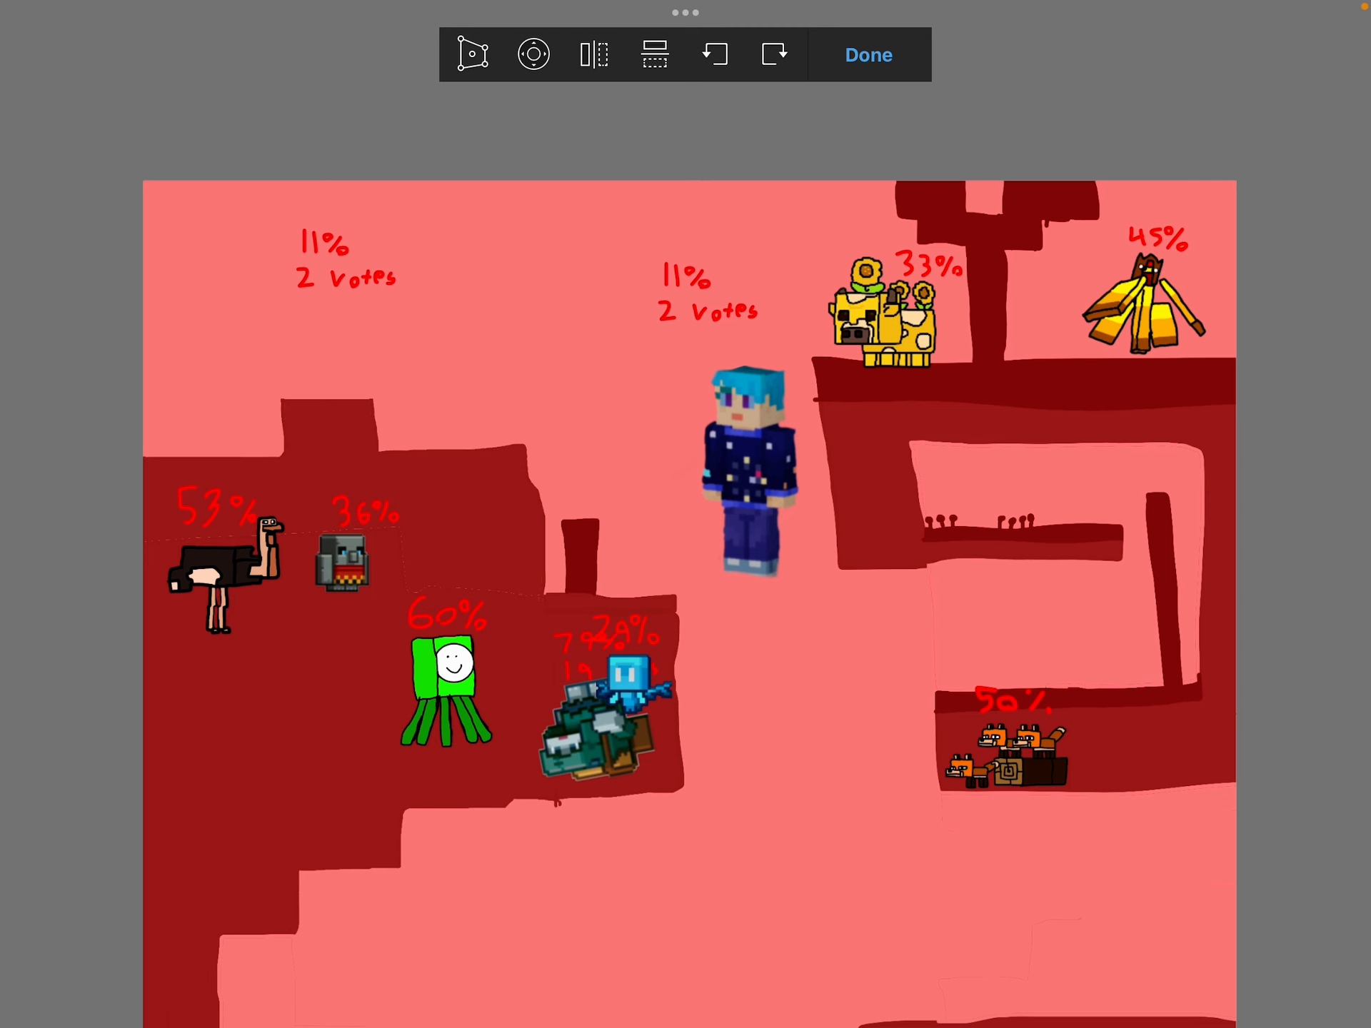
# Place the character in the right-hand maze and bring the yellow '26% 5 votes' label above the sunflower cow
pyautogui.click(867, 54)
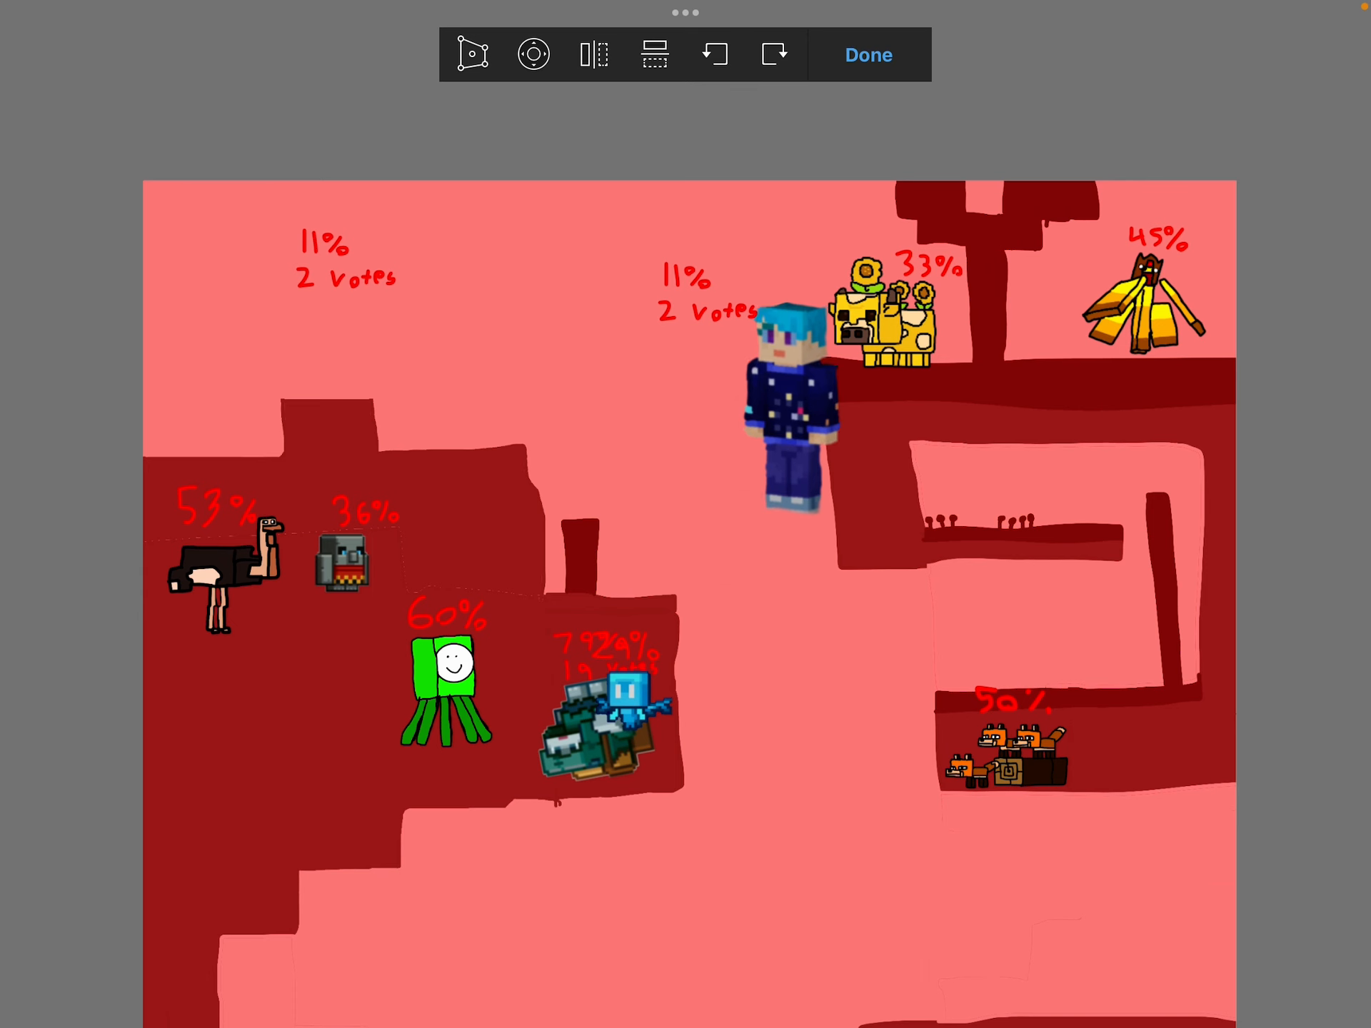
pyautogui.moveTo(790, 419); pyautogui.dragTo(1075, 429)
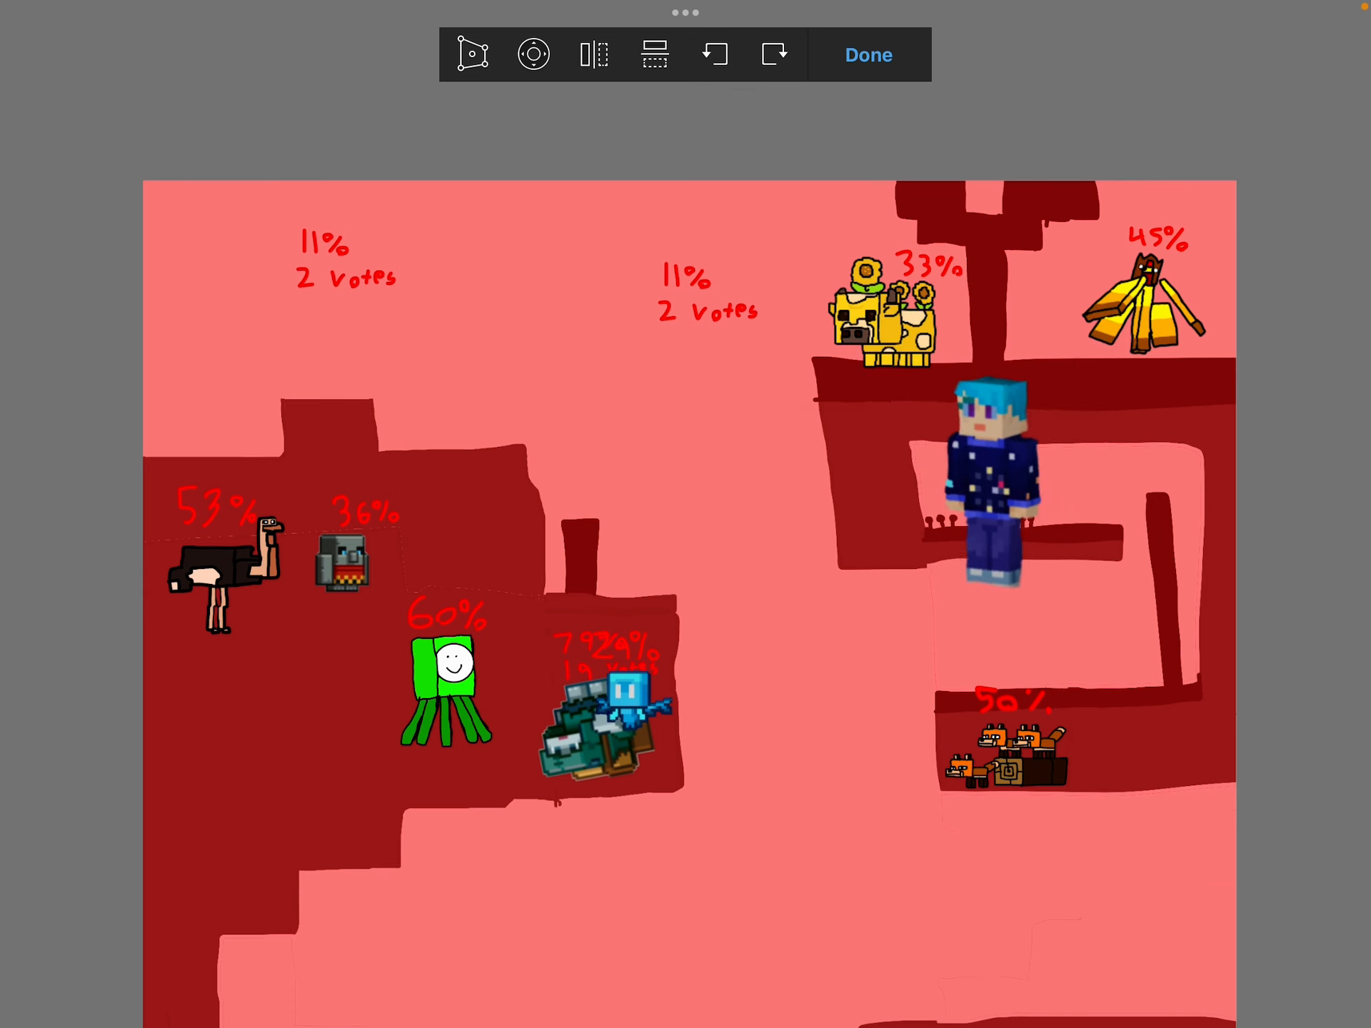
pyautogui.moveTo(996, 482); pyautogui.dragTo(1031, 367)
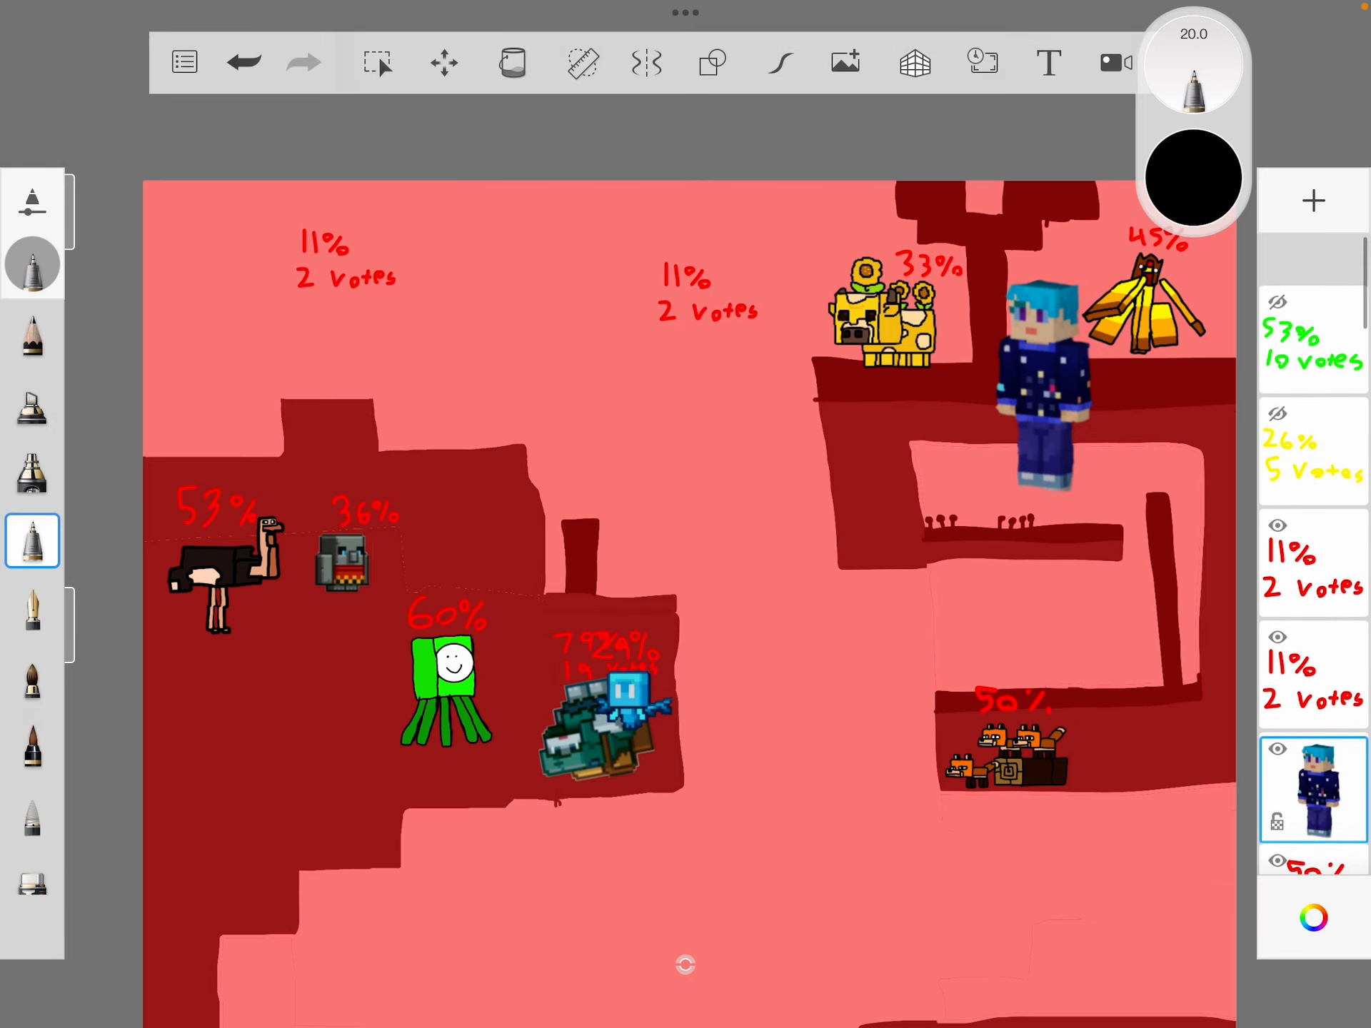
pyautogui.scroll(-3)
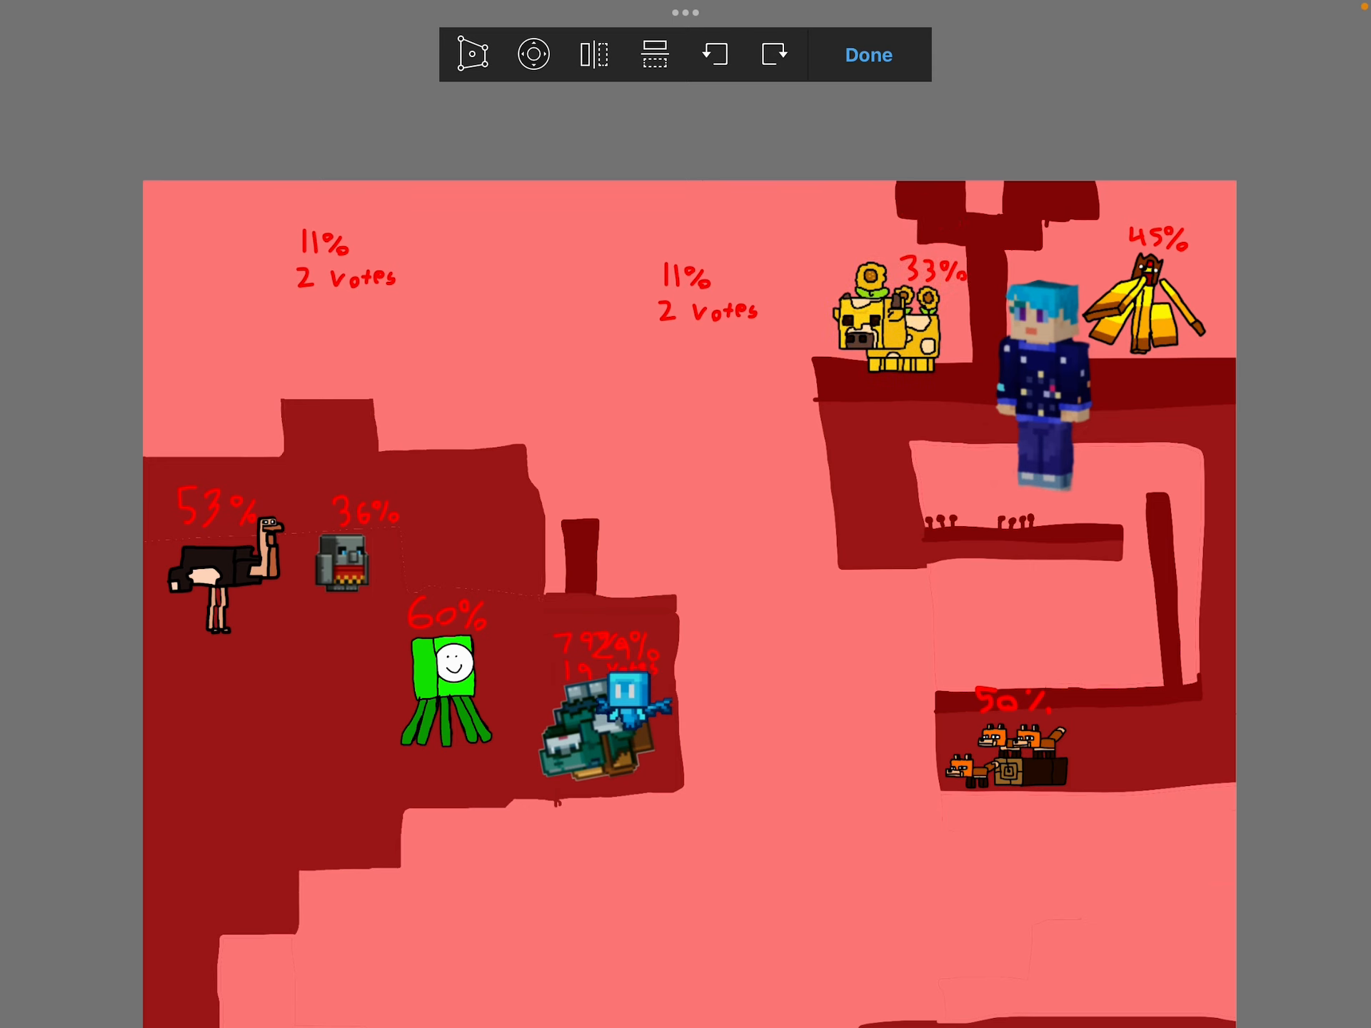
pyautogui.click(867, 54)
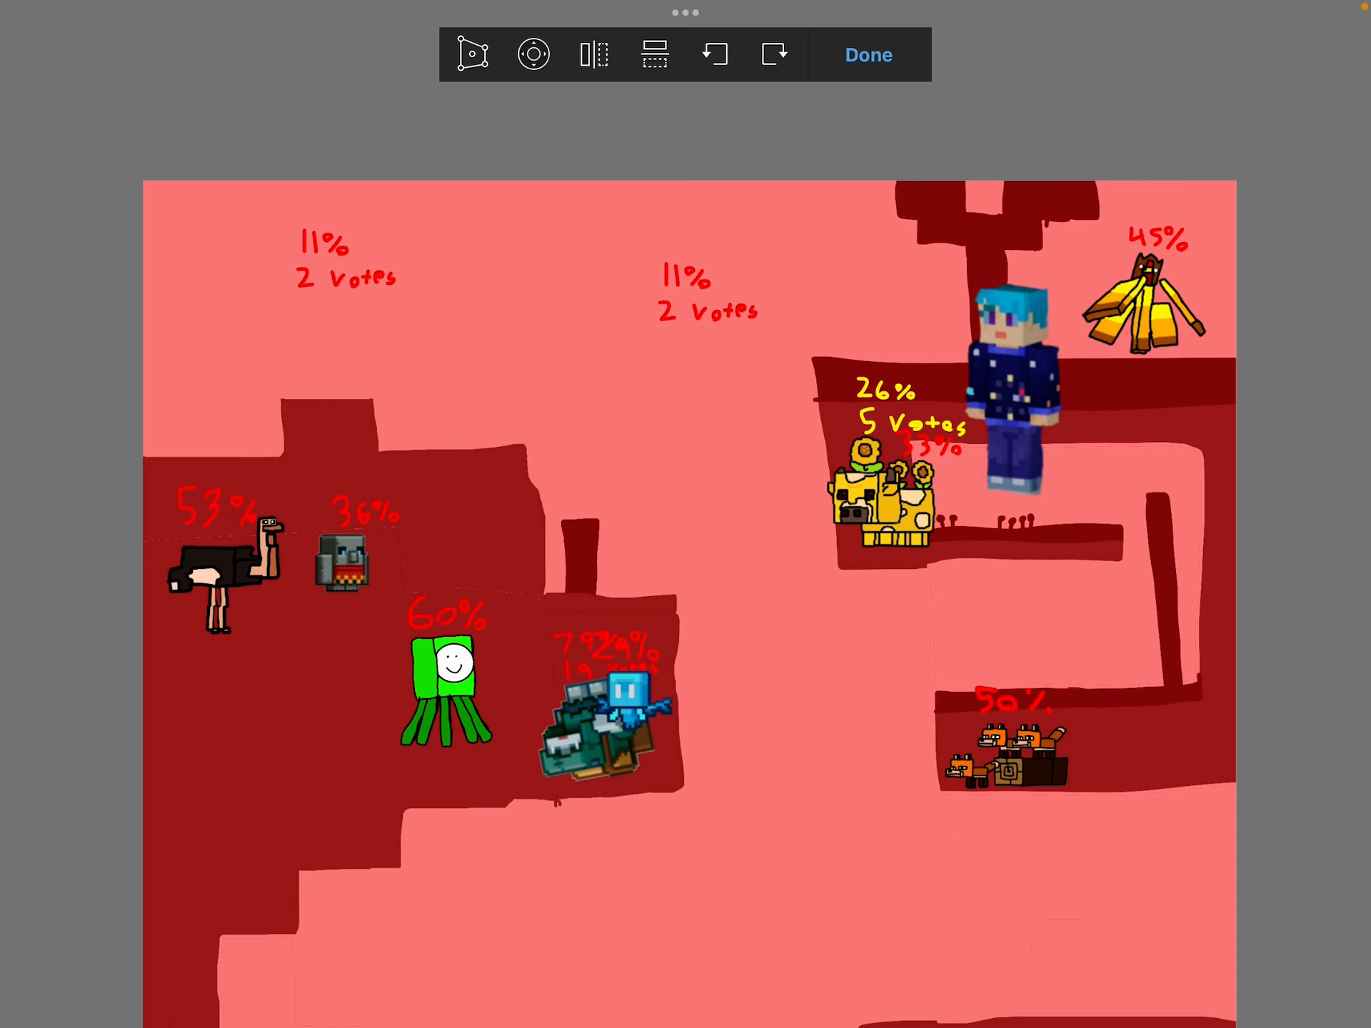
# Place the green '53% 10 votes' result on the upper platform beside the player
pyautogui.click(867, 54)
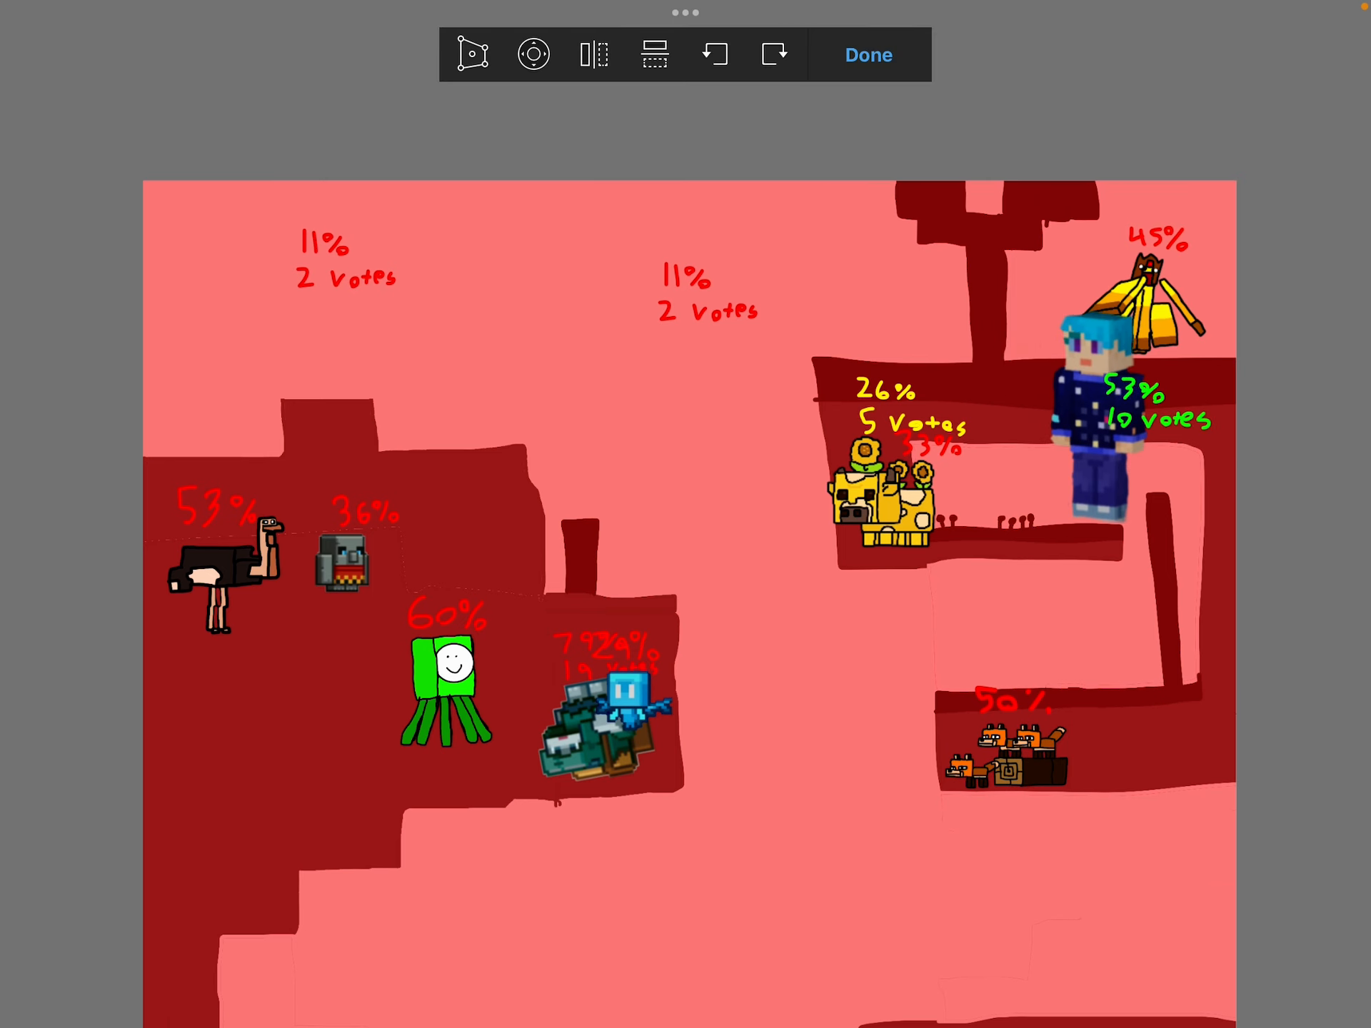
pyautogui.moveTo(1084, 428); pyautogui.dragTo(1014, 415)
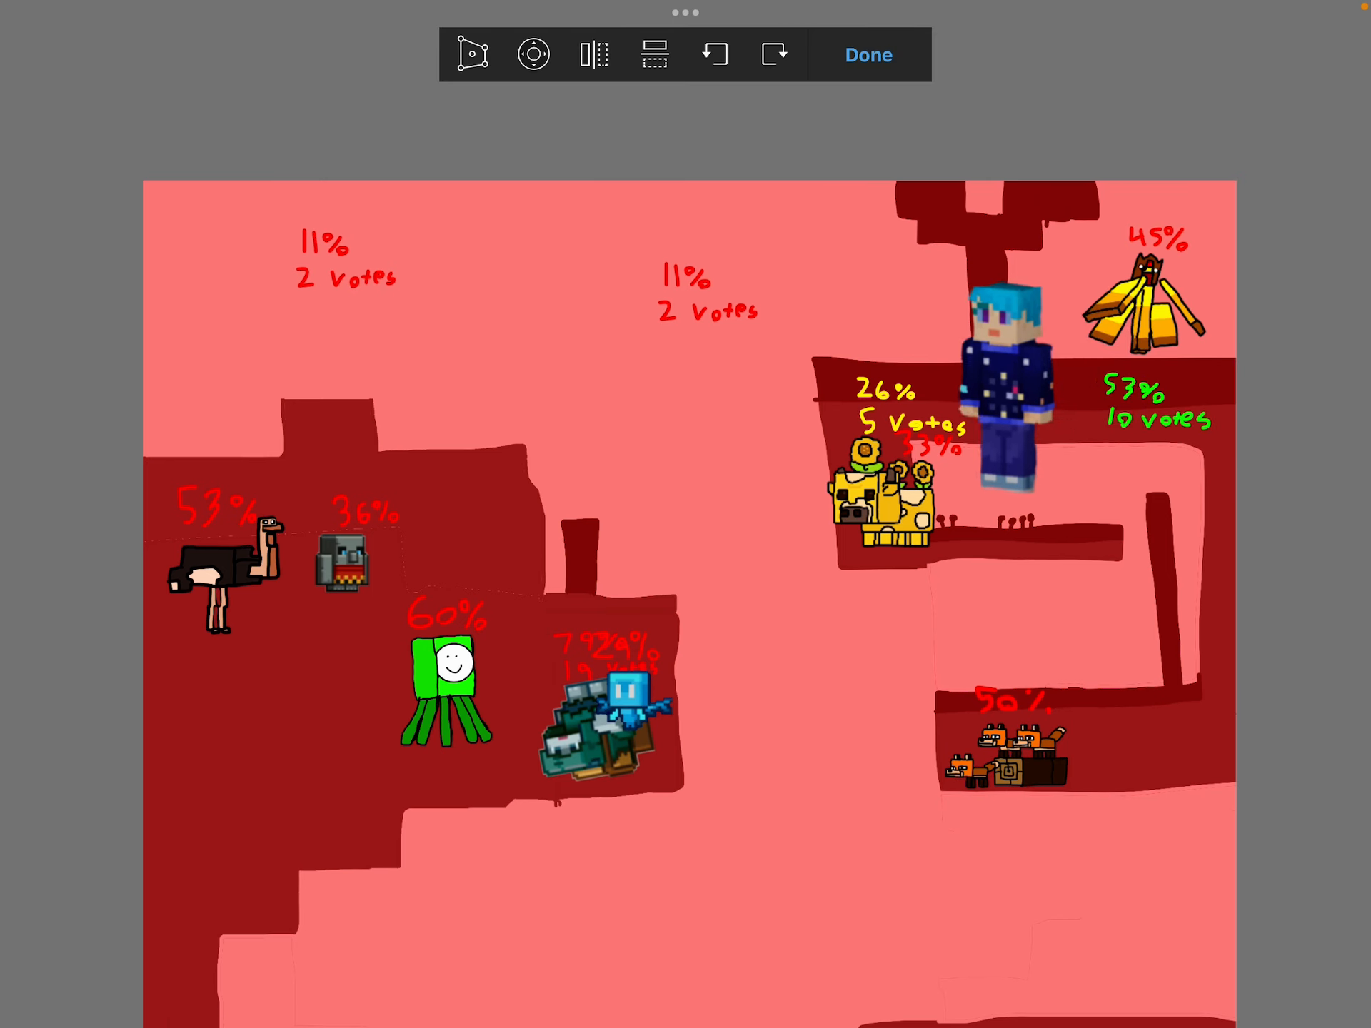
pyautogui.click(867, 54)
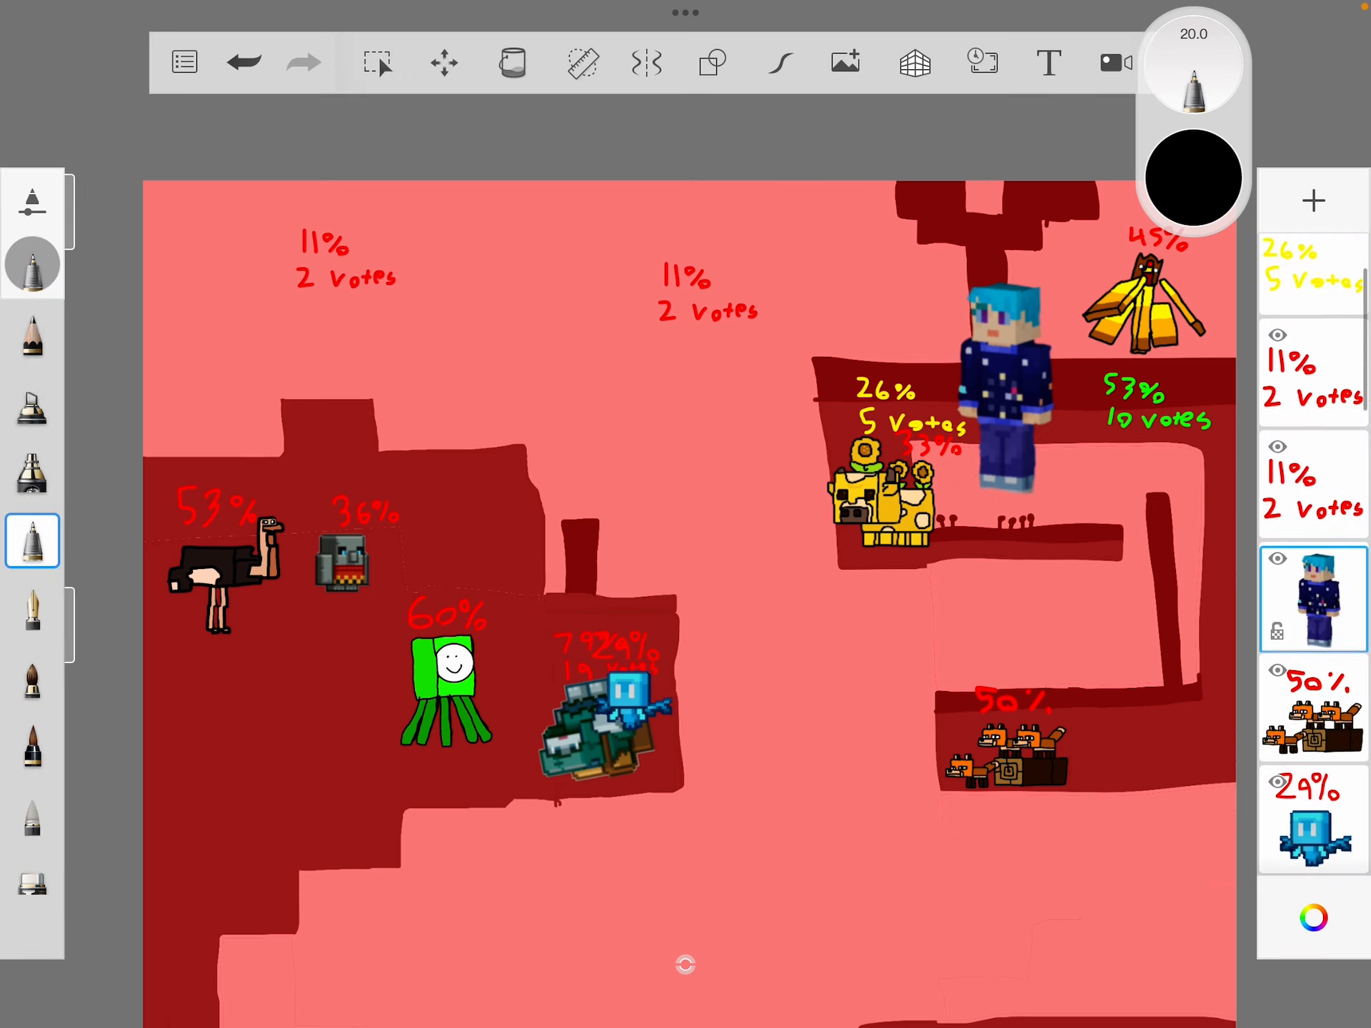
# Move the blaze mob and open options for the left 11% vote layer to remove it
pyautogui.click(444, 61)
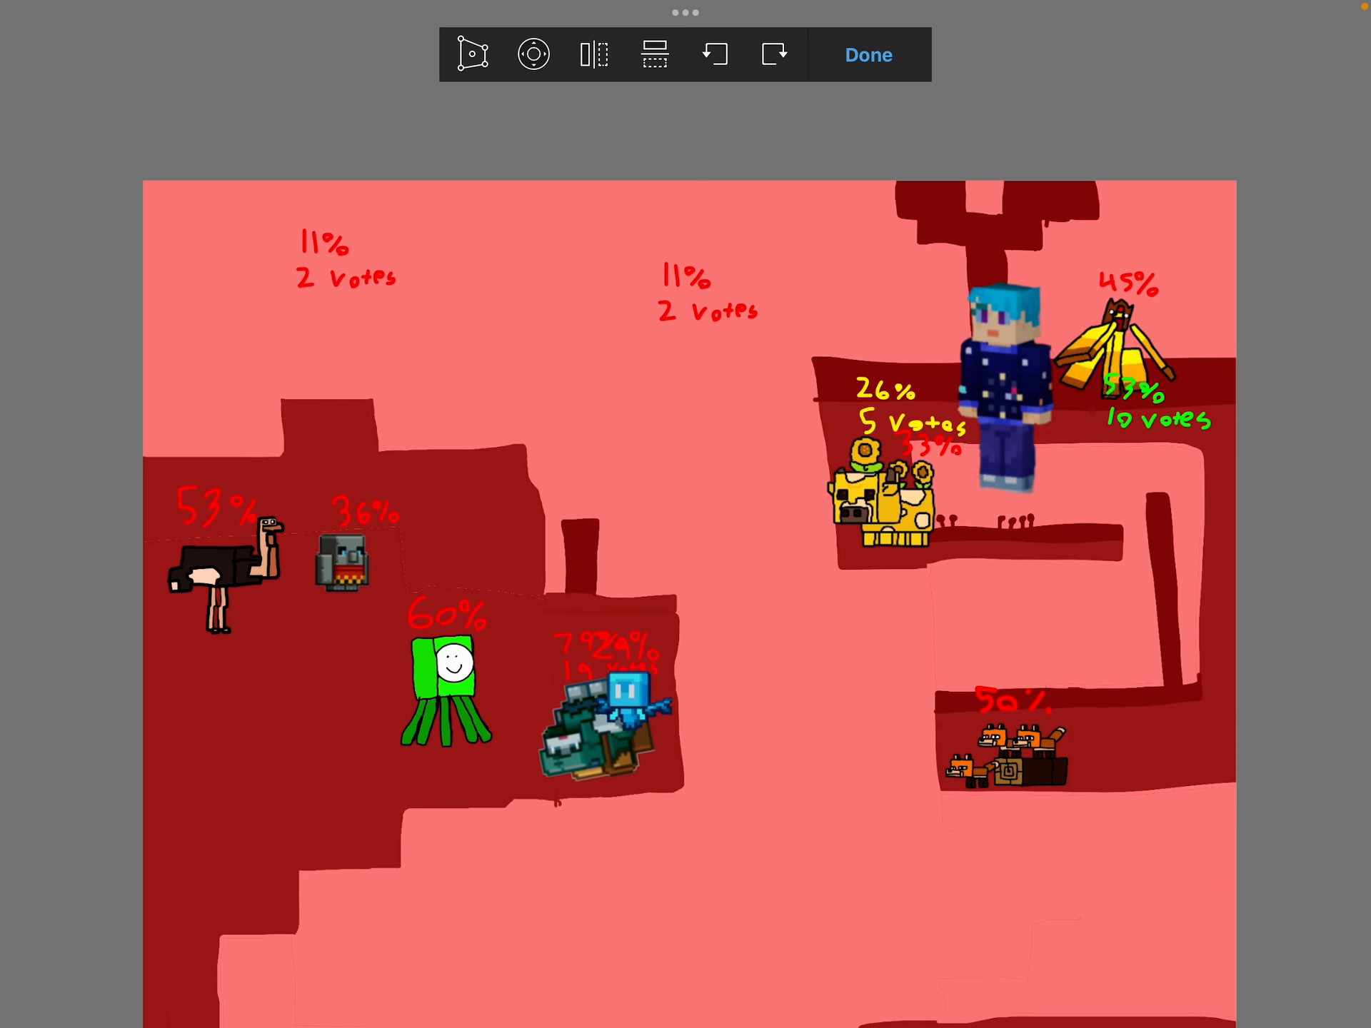
pyautogui.click(867, 54)
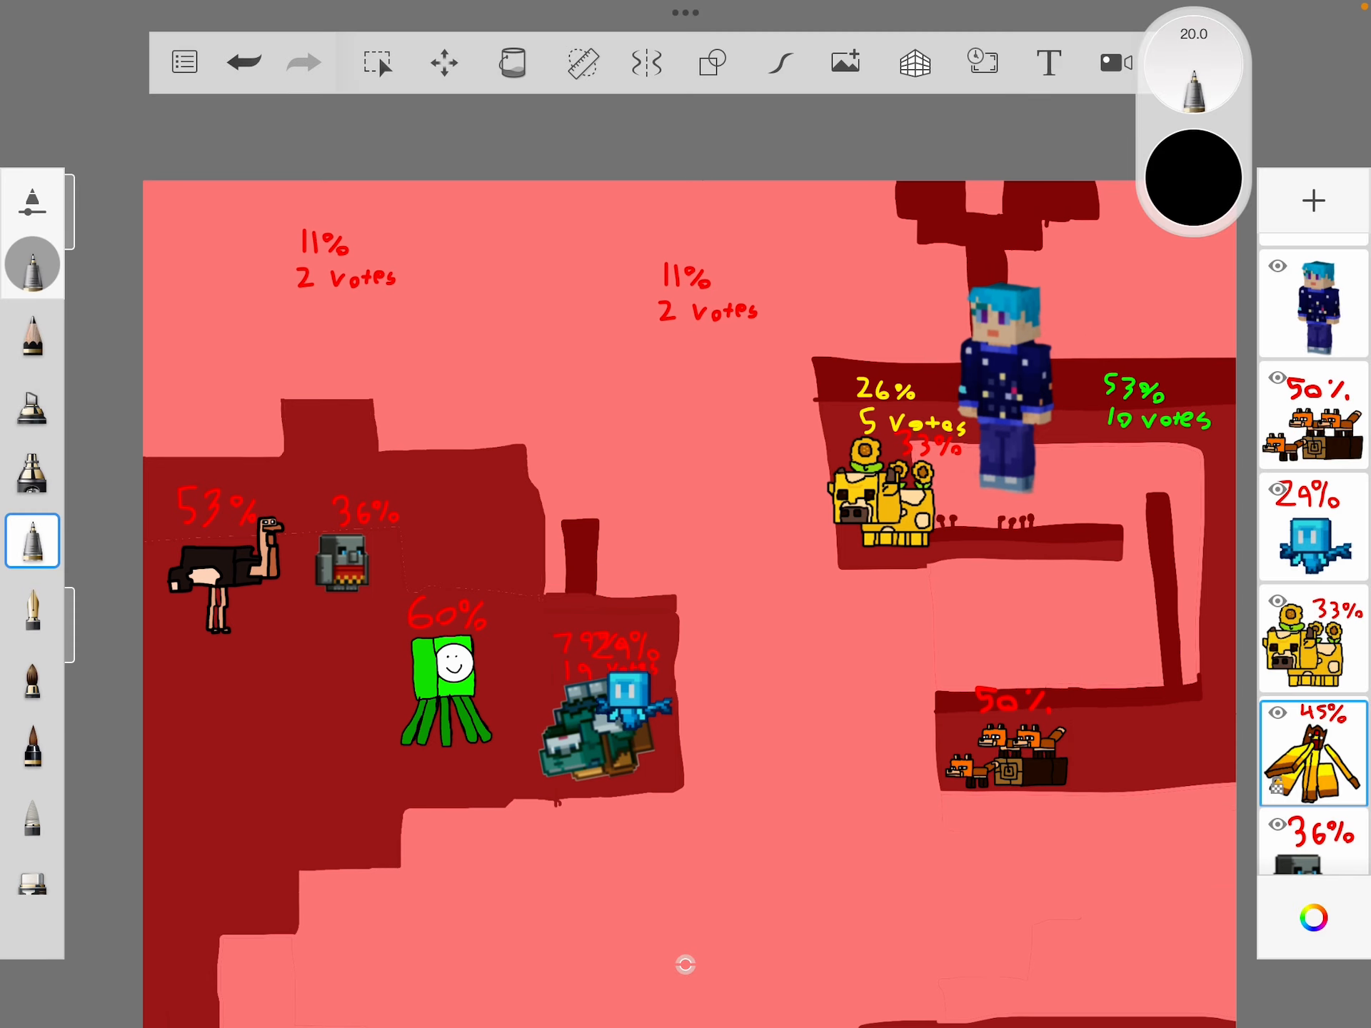
pyautogui.click(1311, 754)
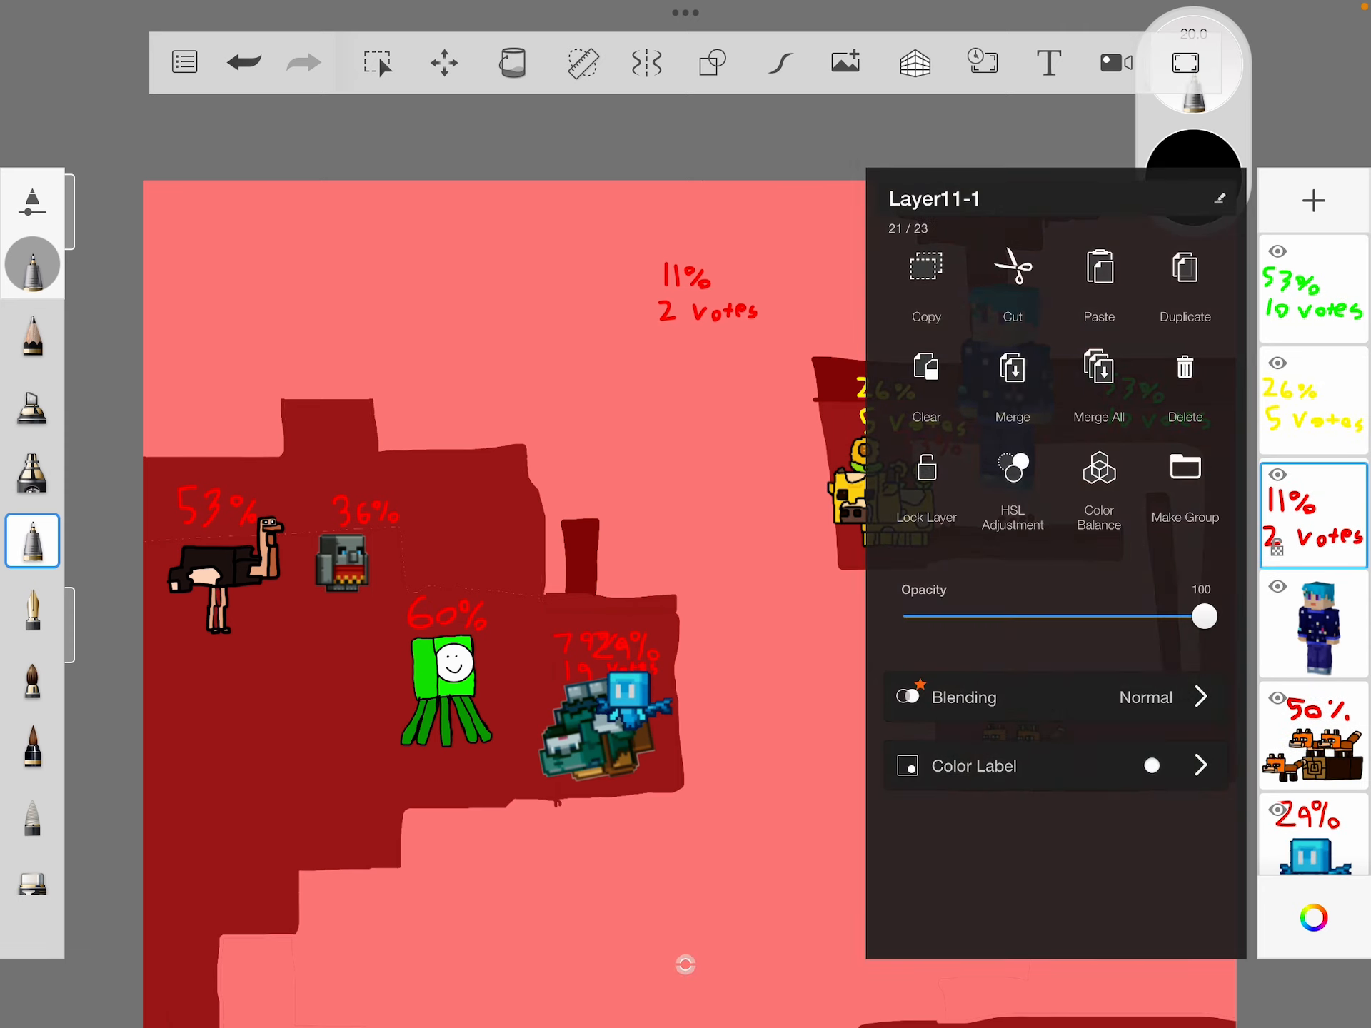
# Remove the 11% 2-votes result from the red scene and finish the edit
pyautogui.click(1185, 367)
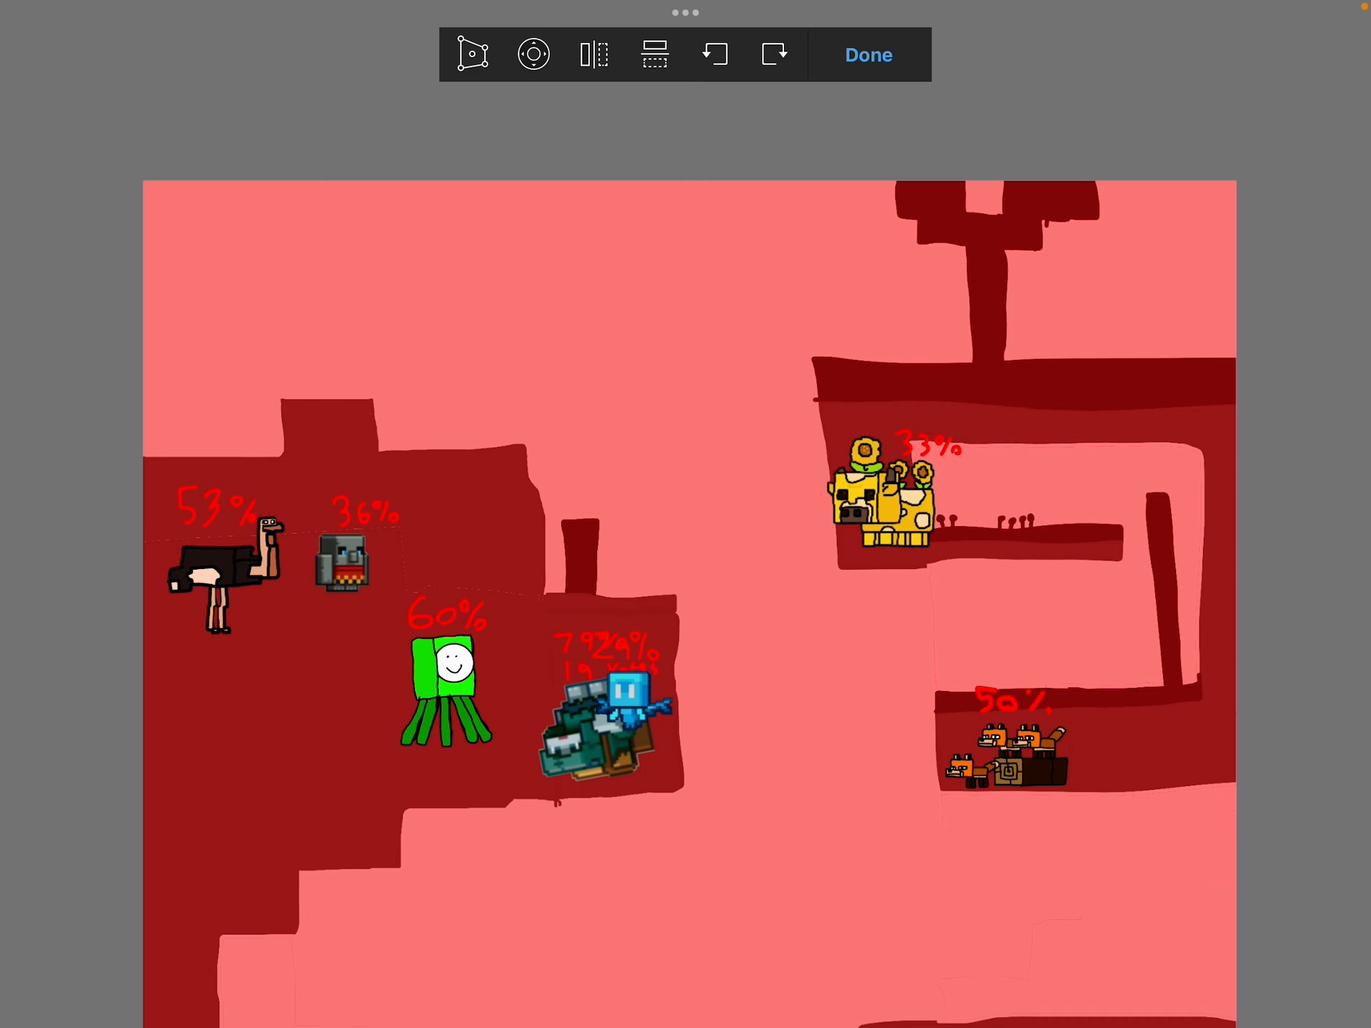
pyautogui.click(868, 54)
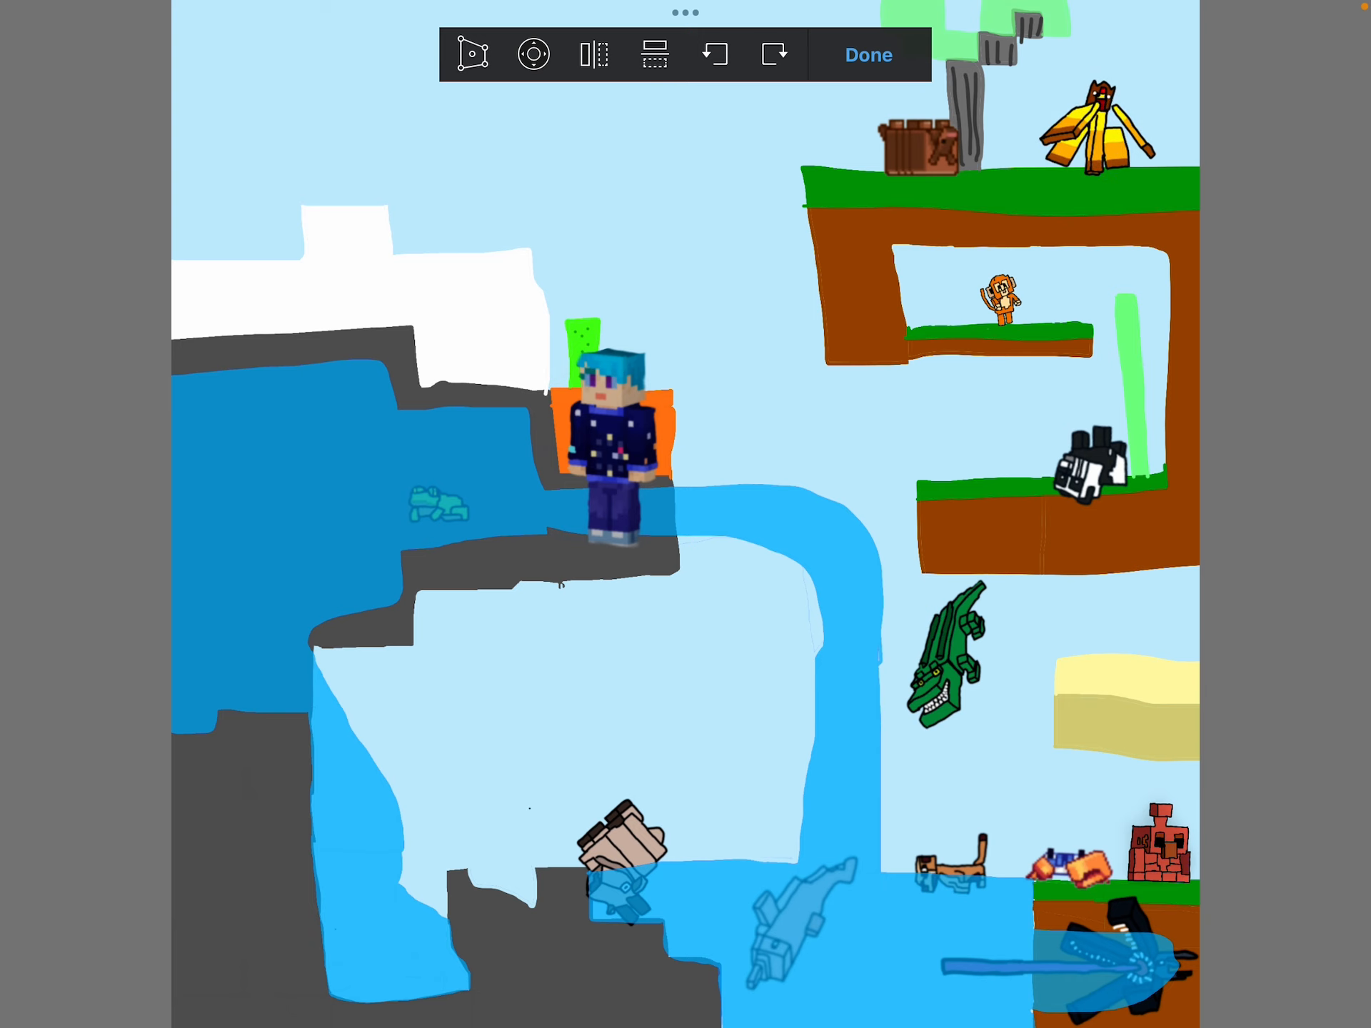
# Move the player around the blue level's ledges and leave it in the light-blue water channel
pyautogui.click(469, 54)
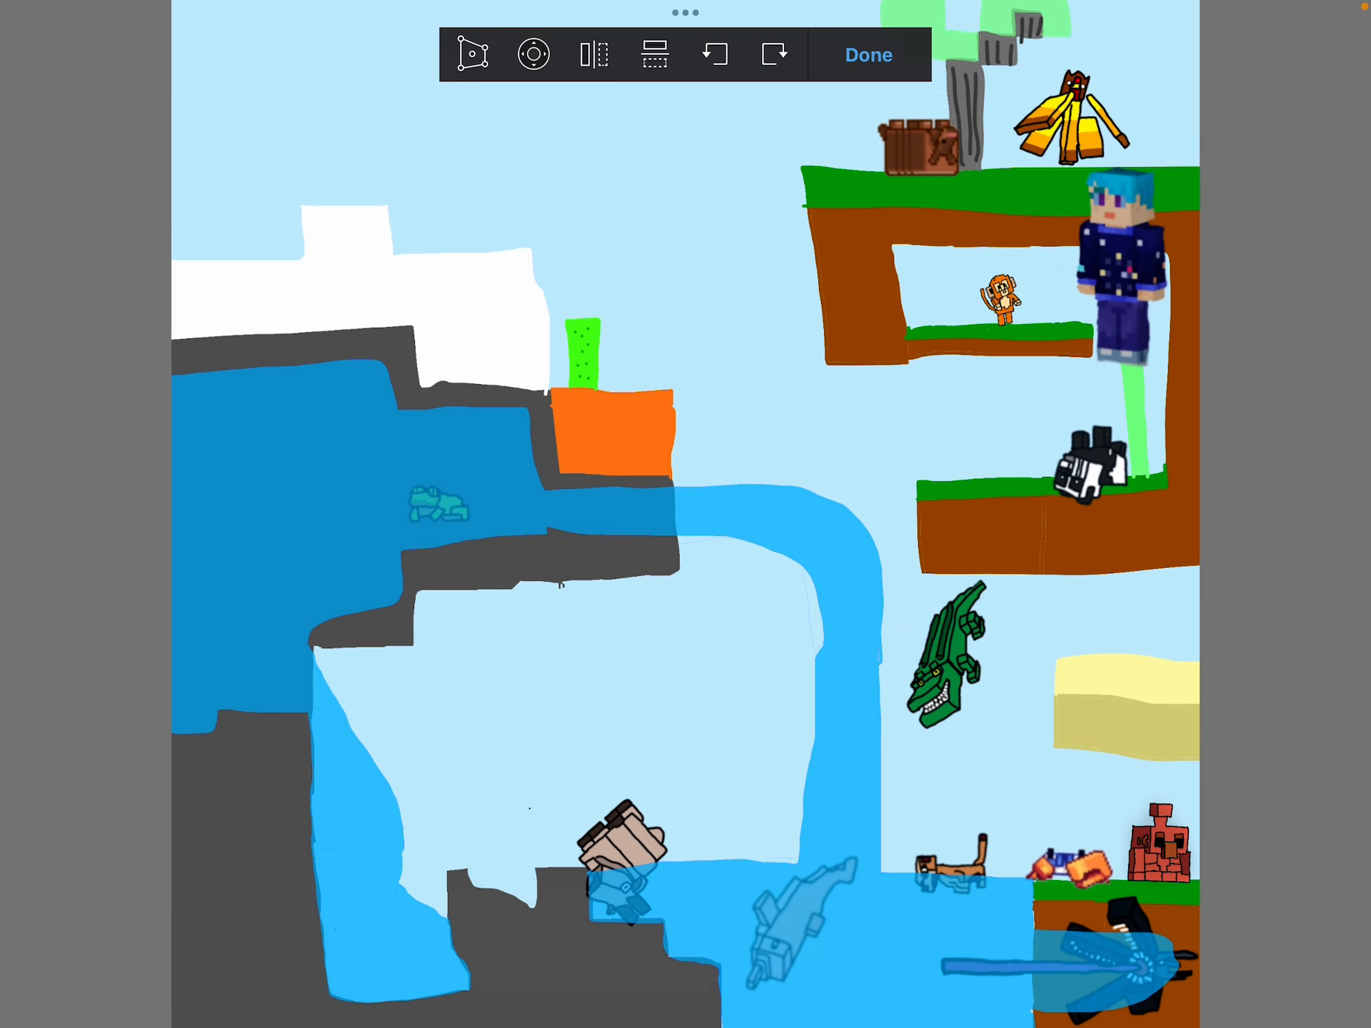
pyautogui.moveTo(1124, 280); pyautogui.dragTo(683, 524)
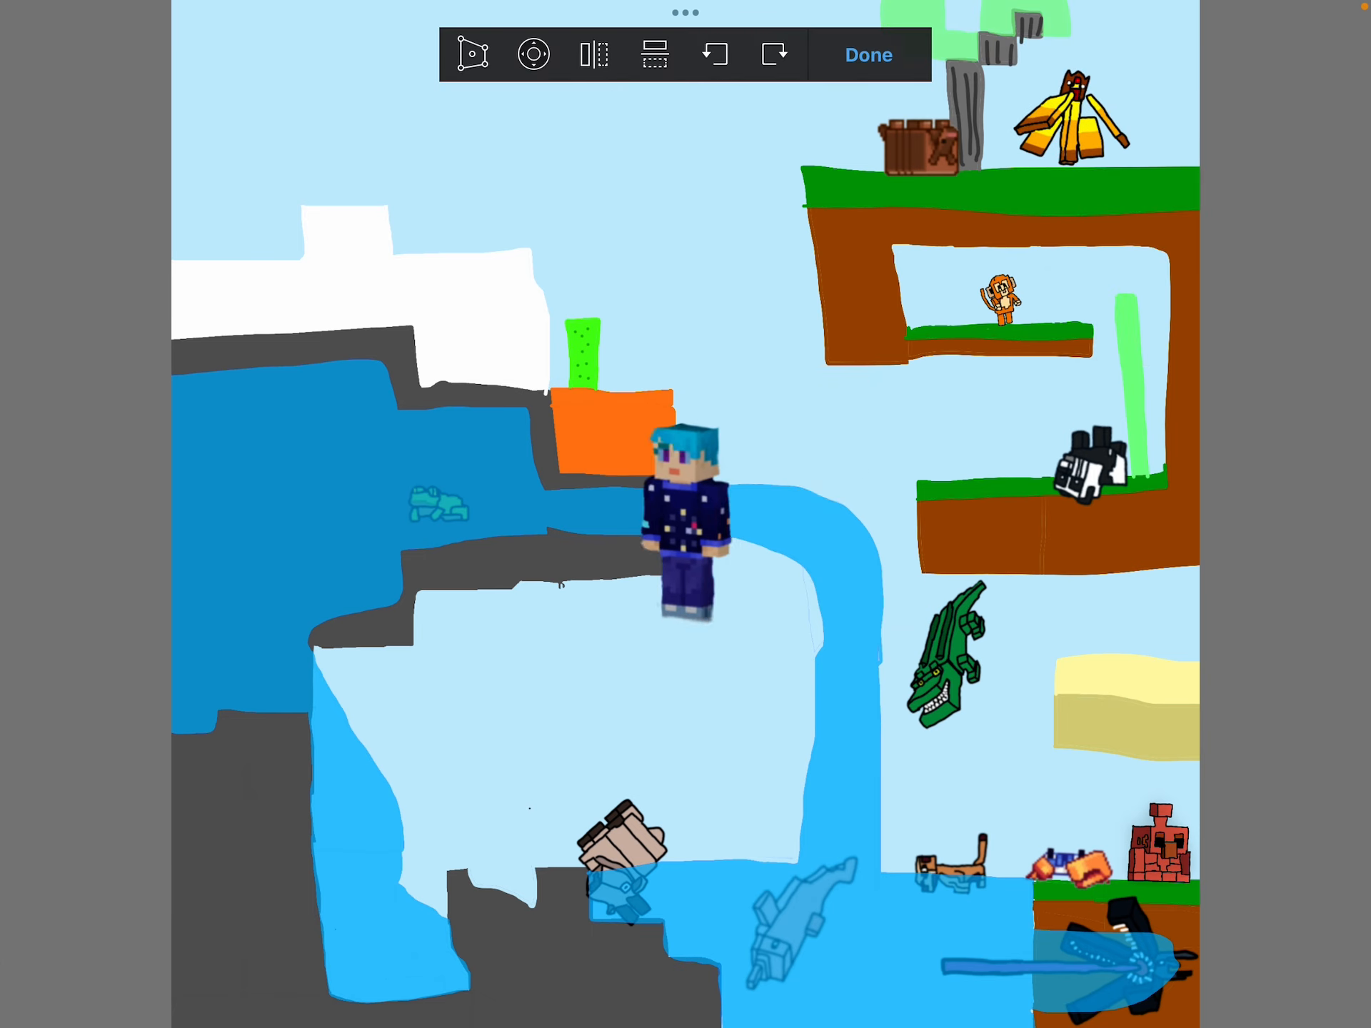
pyautogui.moveTo(683, 524); pyautogui.dragTo(742, 613)
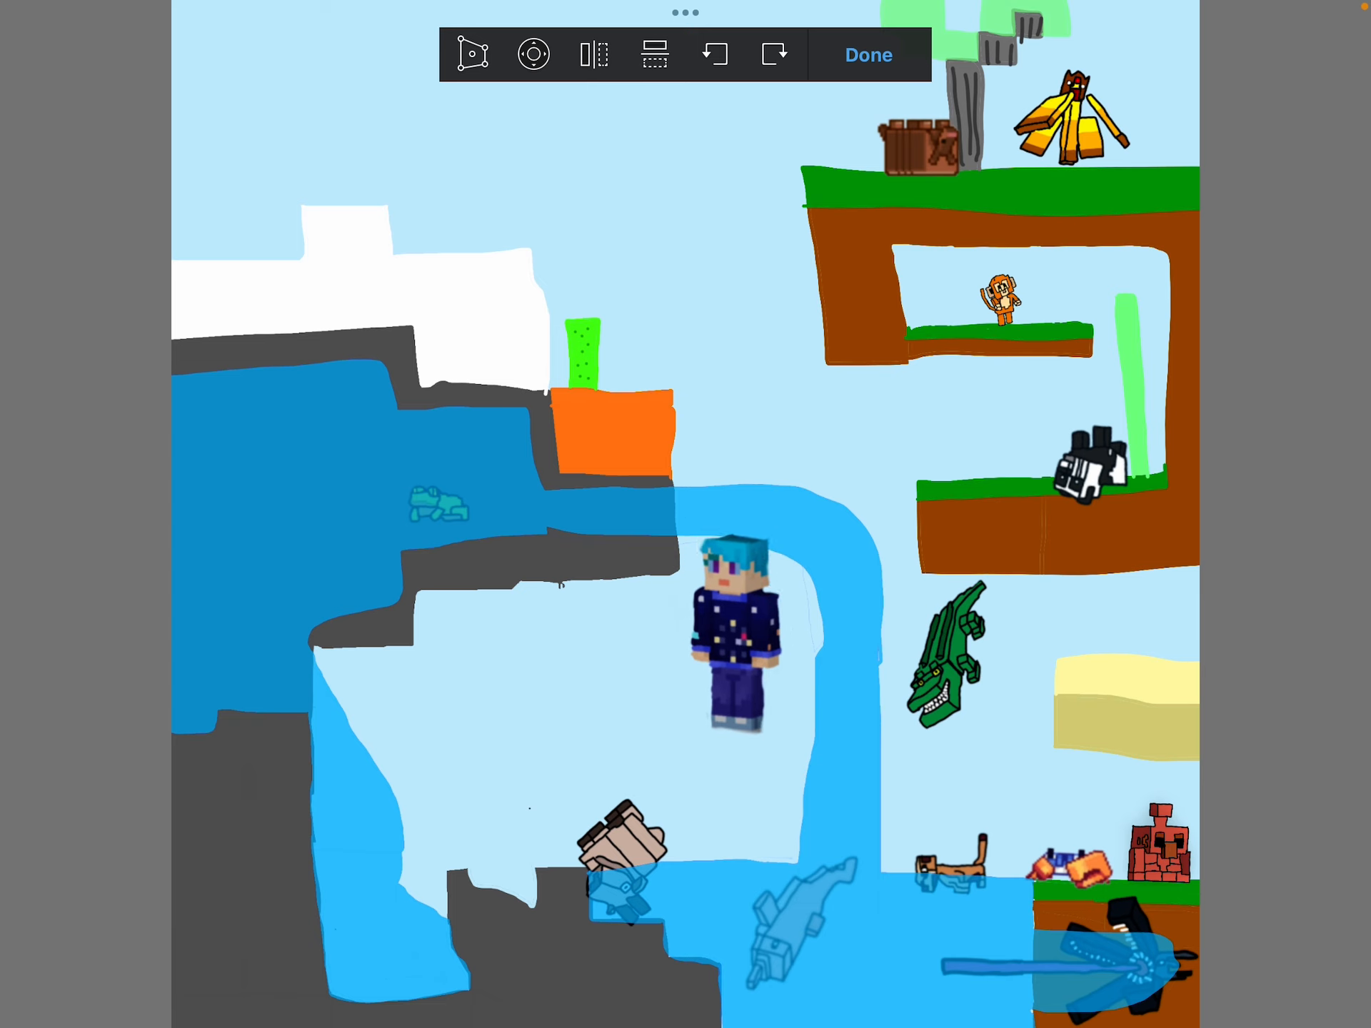
pyautogui.moveTo(730, 639); pyautogui.dragTo(721, 477)
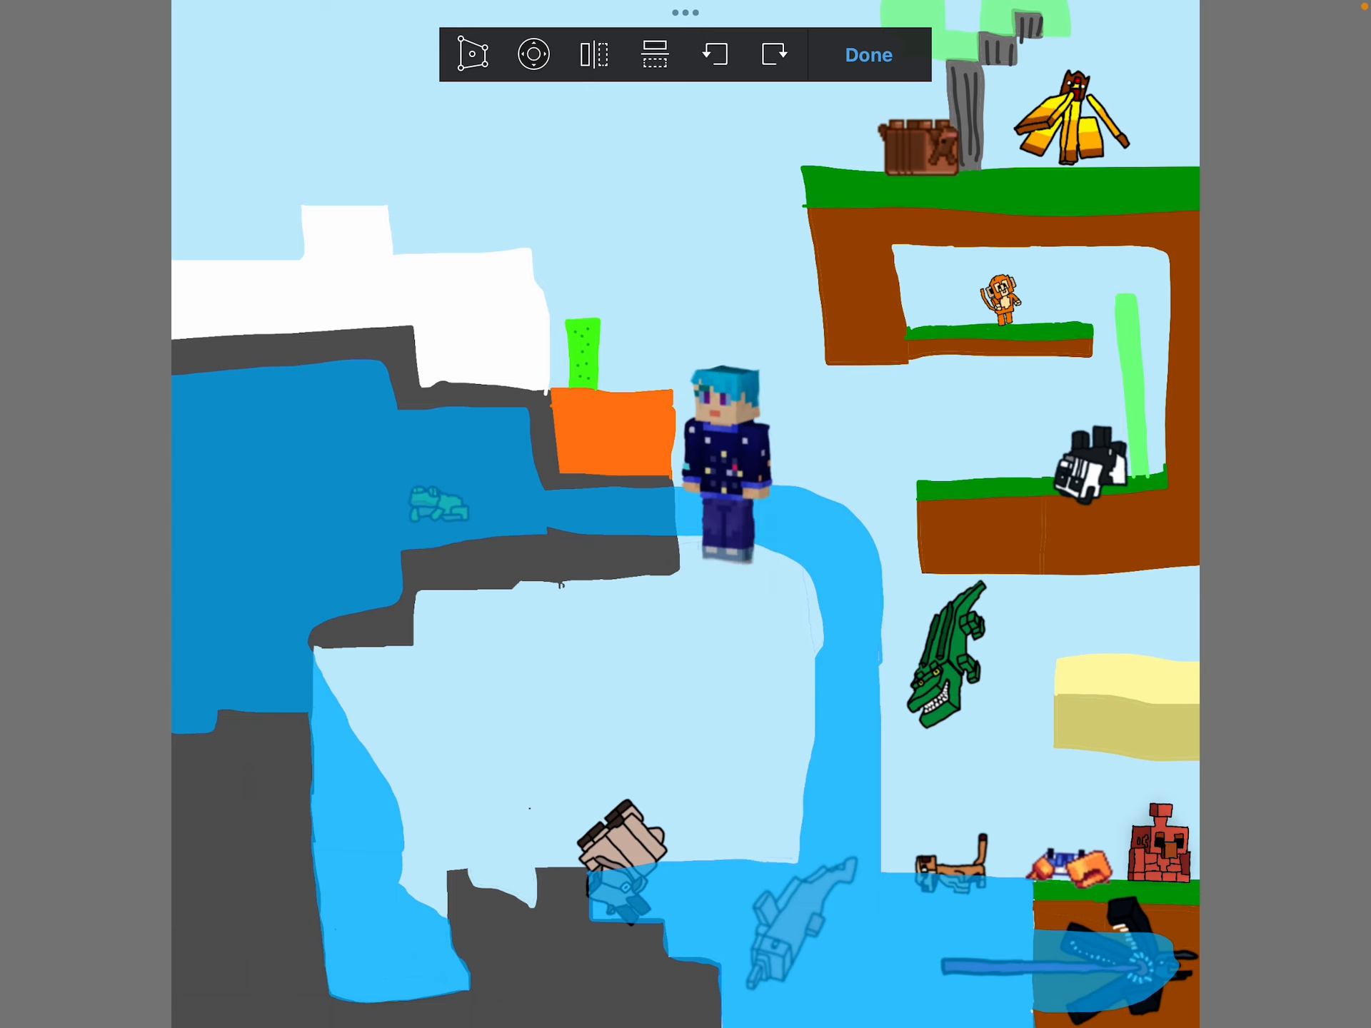
pyautogui.moveTo(729, 477); pyautogui.dragTo(660, 552)
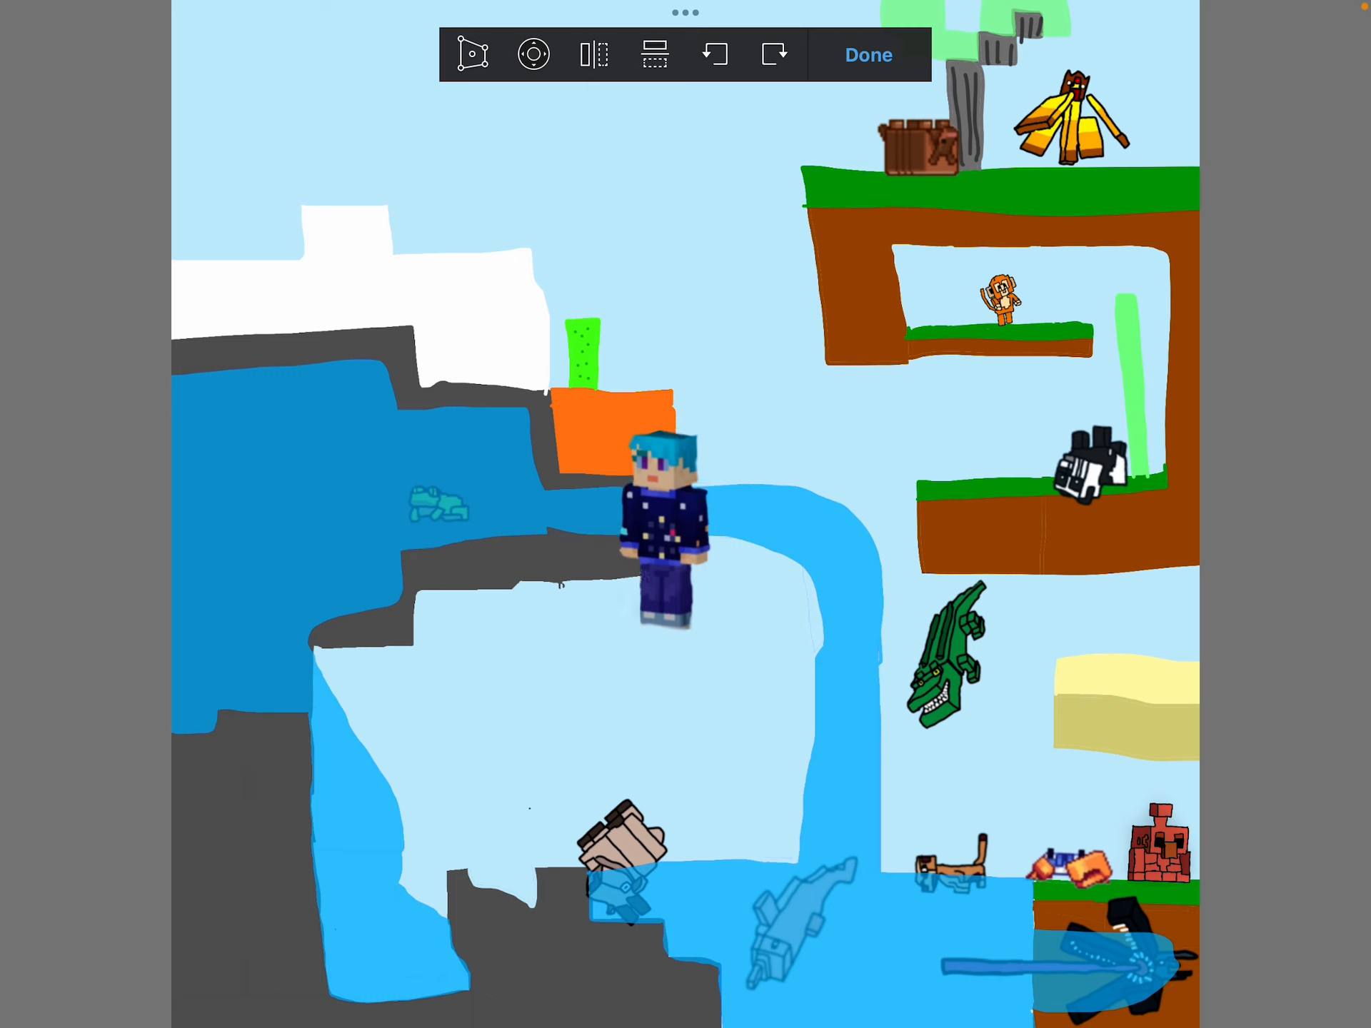
pyautogui.moveTo(654, 533); pyautogui.dragTo(441, 516)
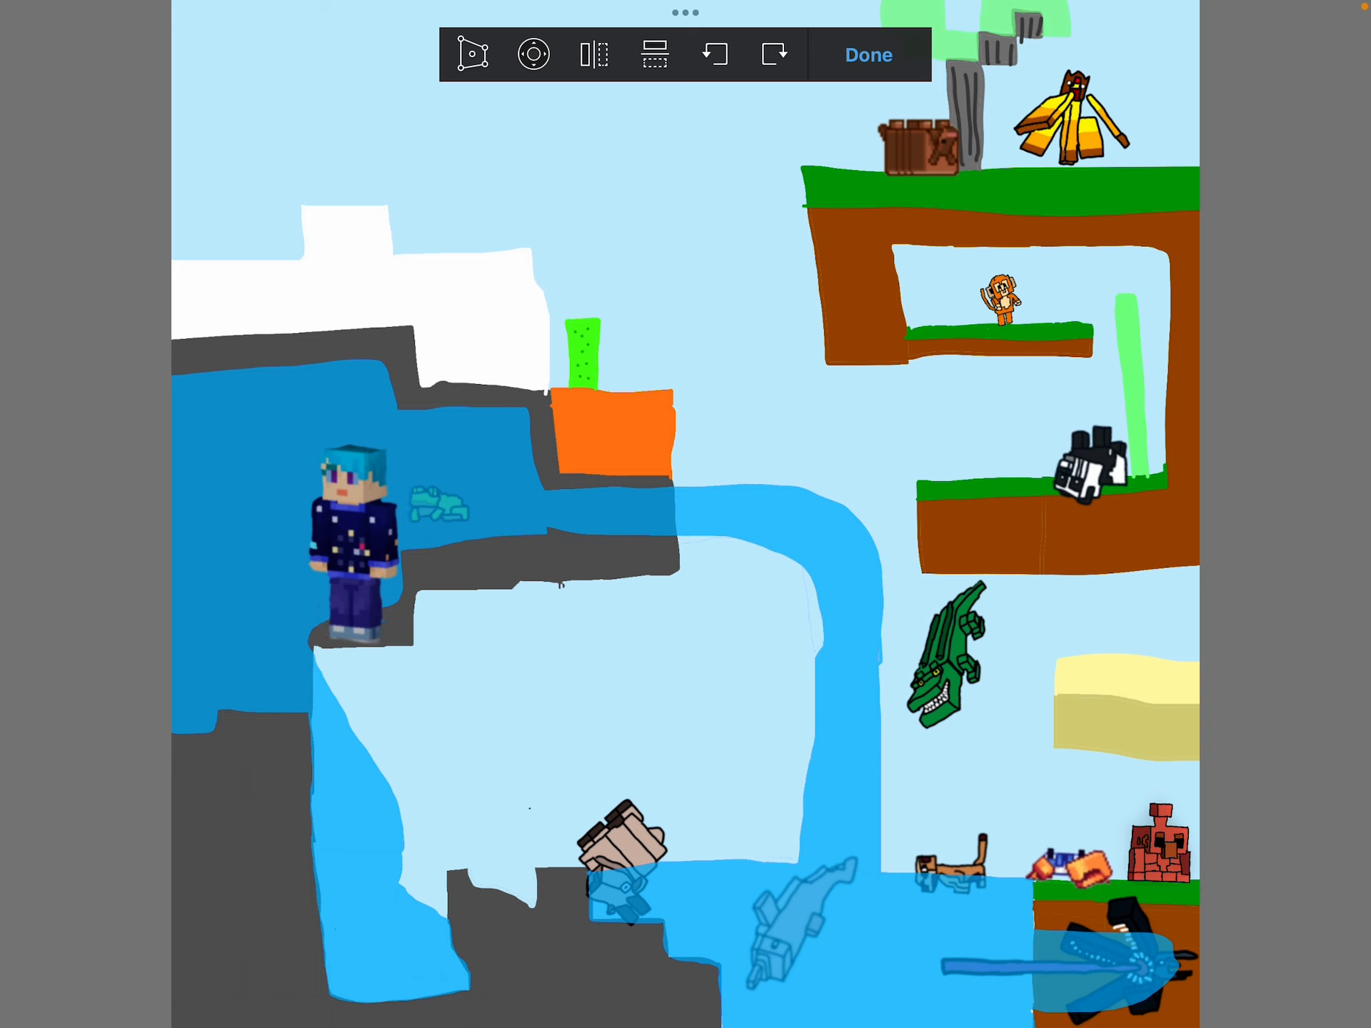
pyautogui.moveTo(350, 542); pyautogui.dragTo(459, 520)
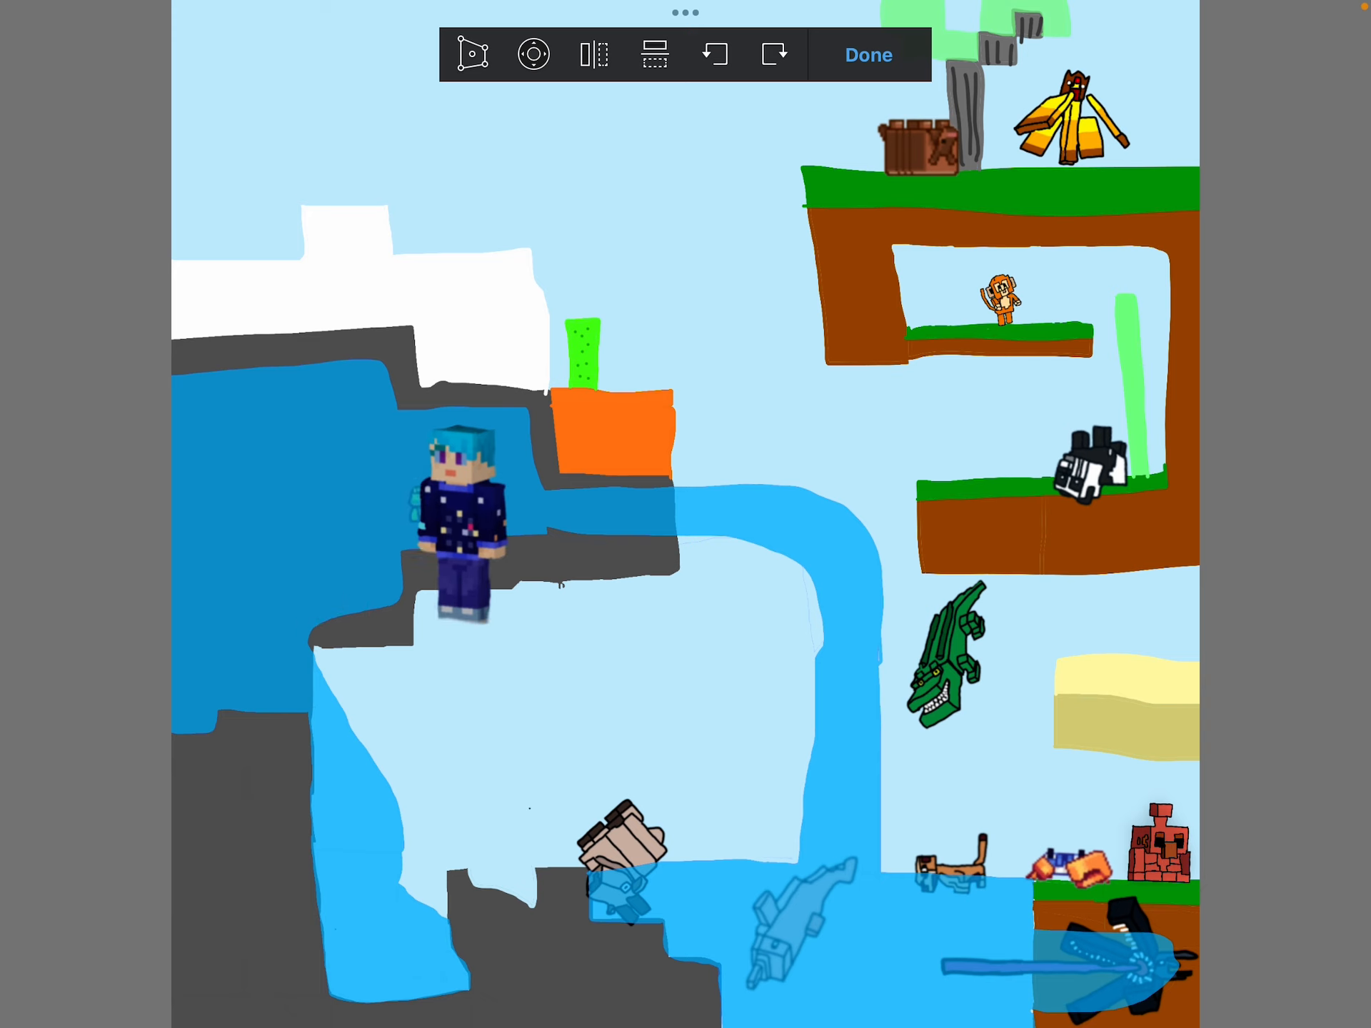
pyautogui.moveTo(459, 520); pyautogui.dragTo(770, 865)
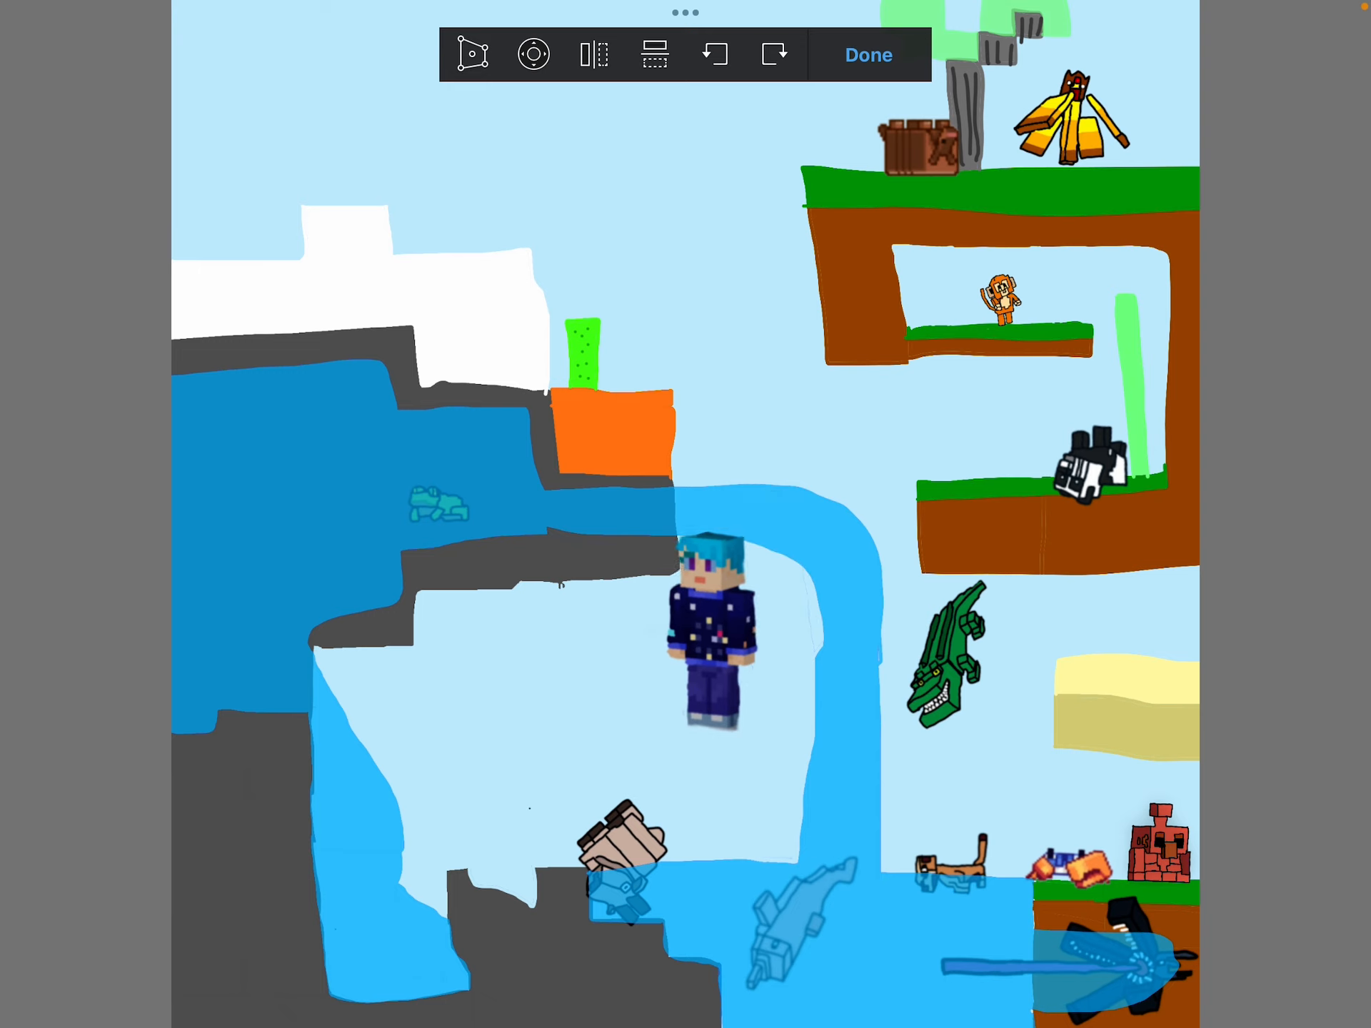
pyautogui.moveTo(708, 630); pyautogui.dragTo(747, 350)
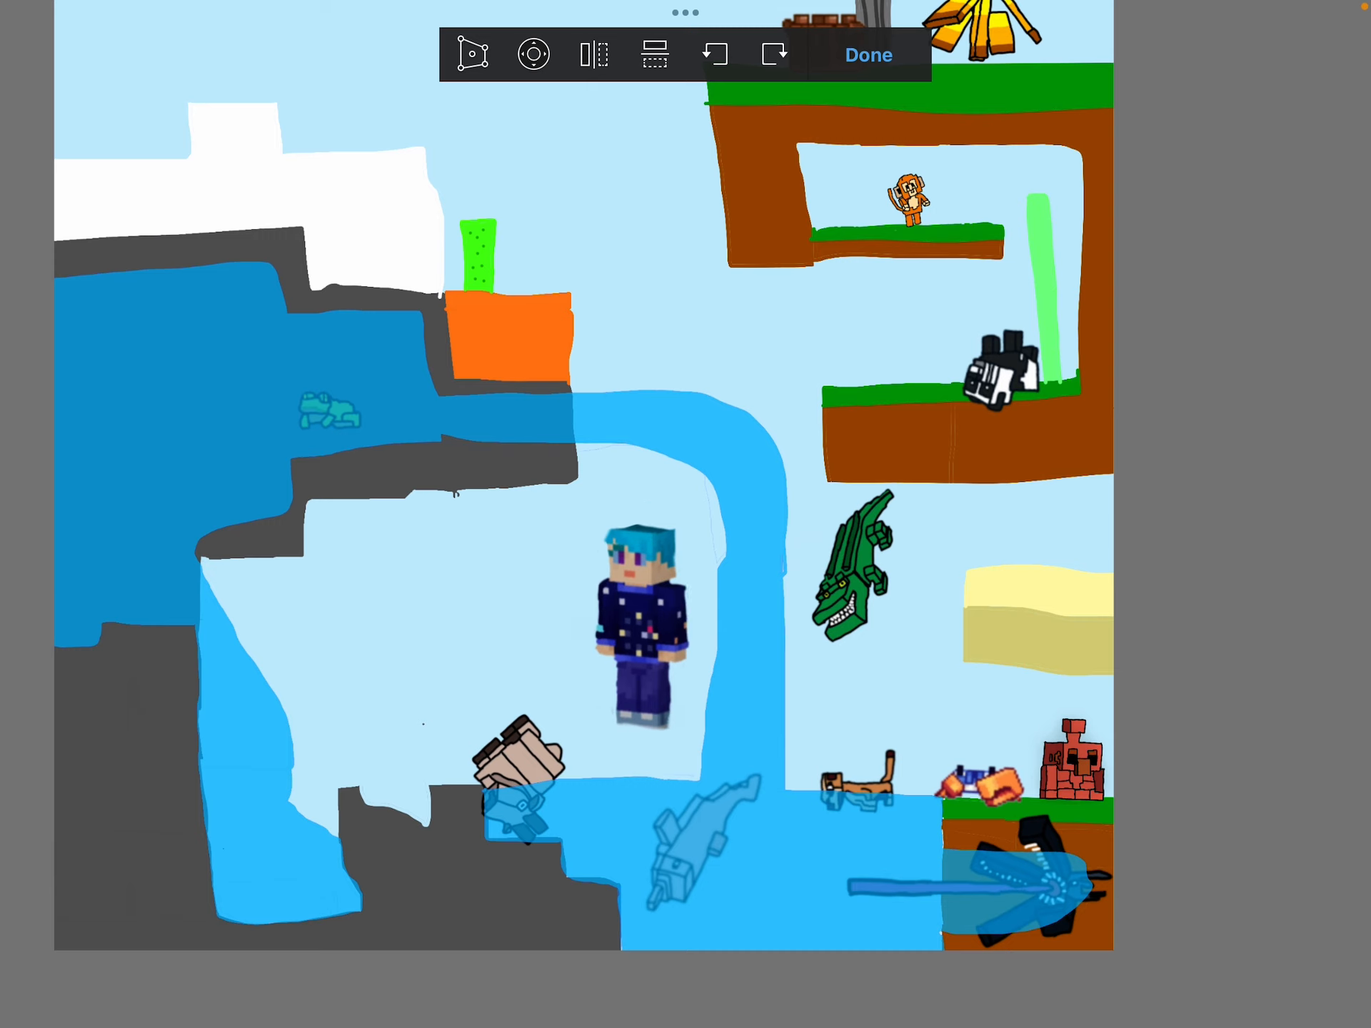
# Set the player on the grey ledge directly under the orange block
pyautogui.moveTo(633, 626); pyautogui.dragTo(468, 428)
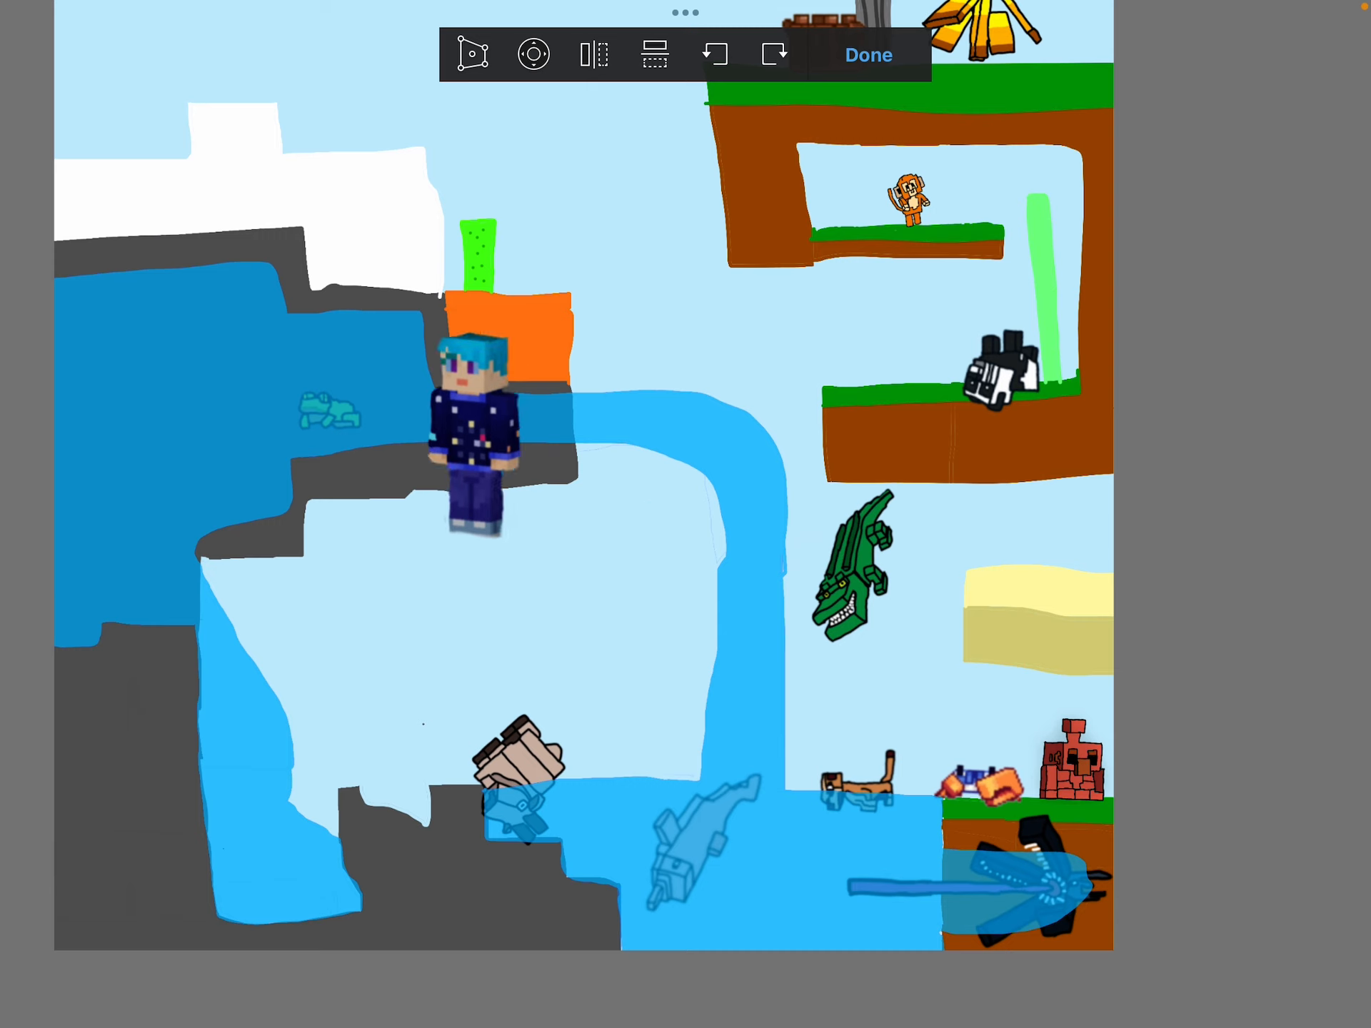